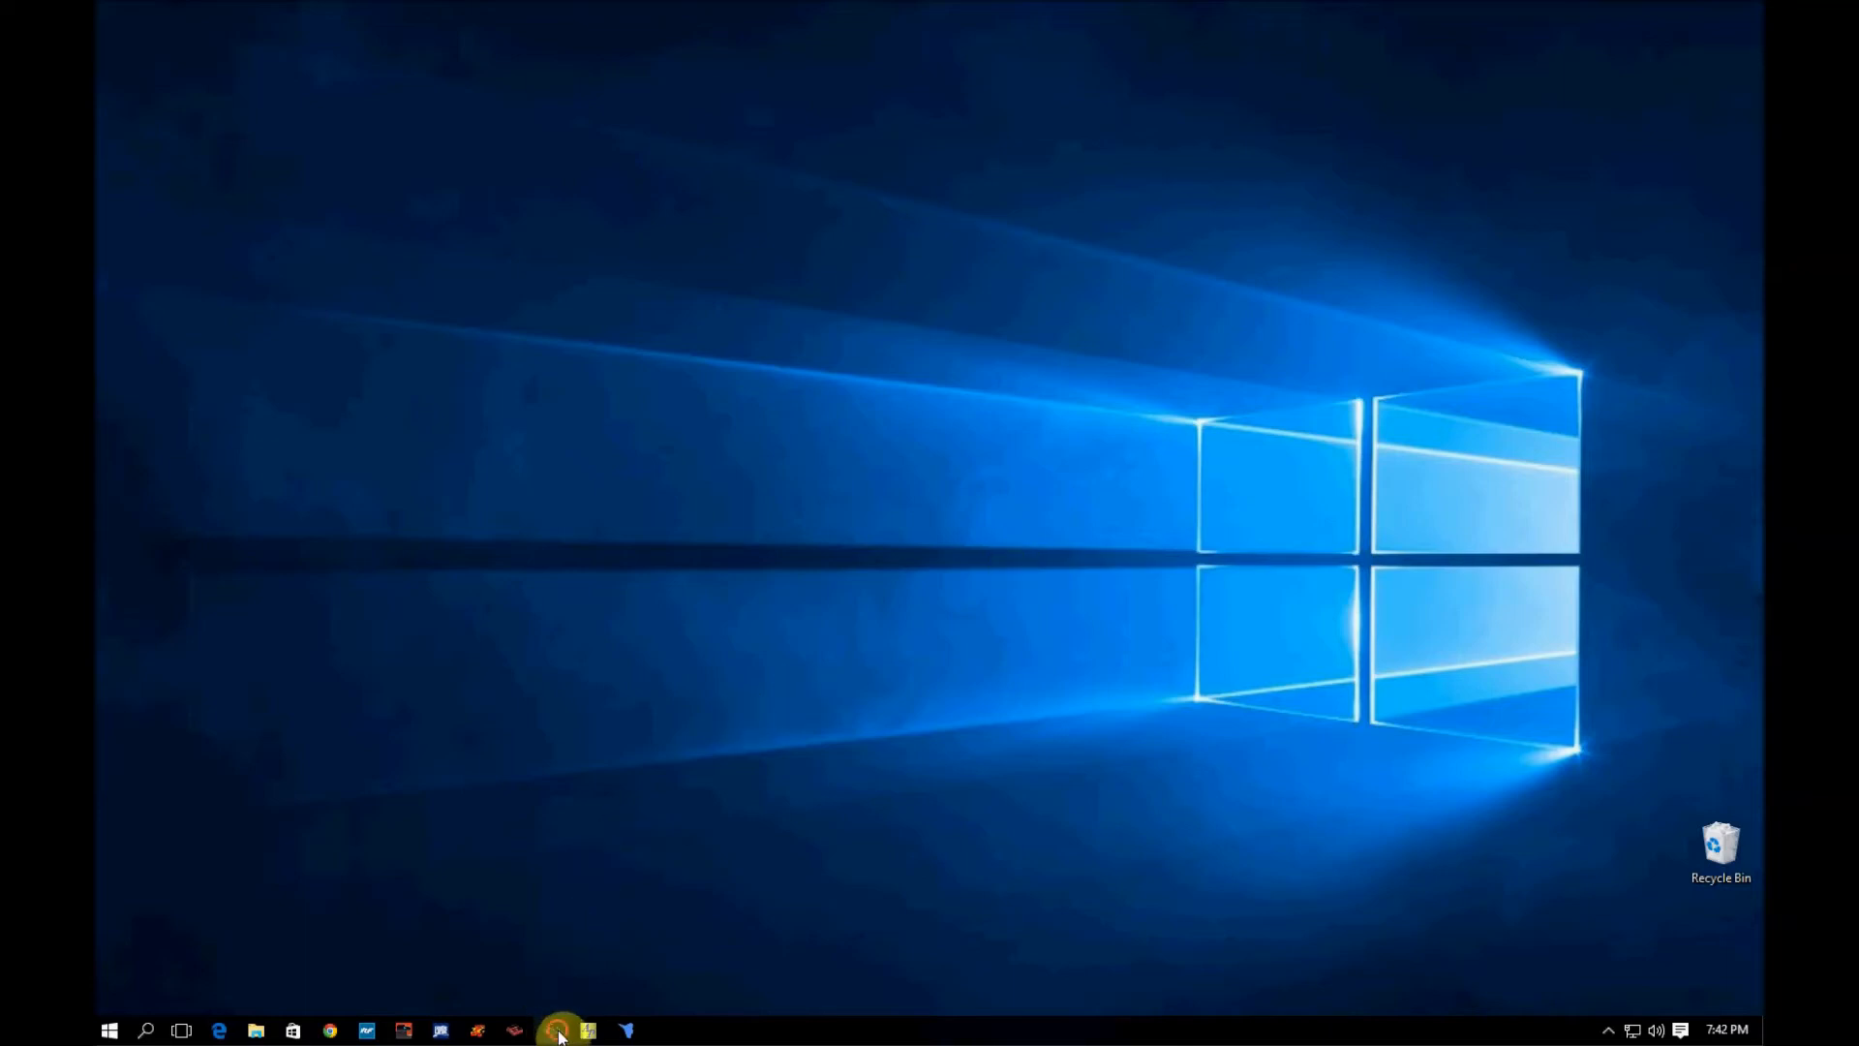
Launch bavarianDEMON CORTEX from the taskbar icon with the Cortex connected via USB
left_click(557, 1029)
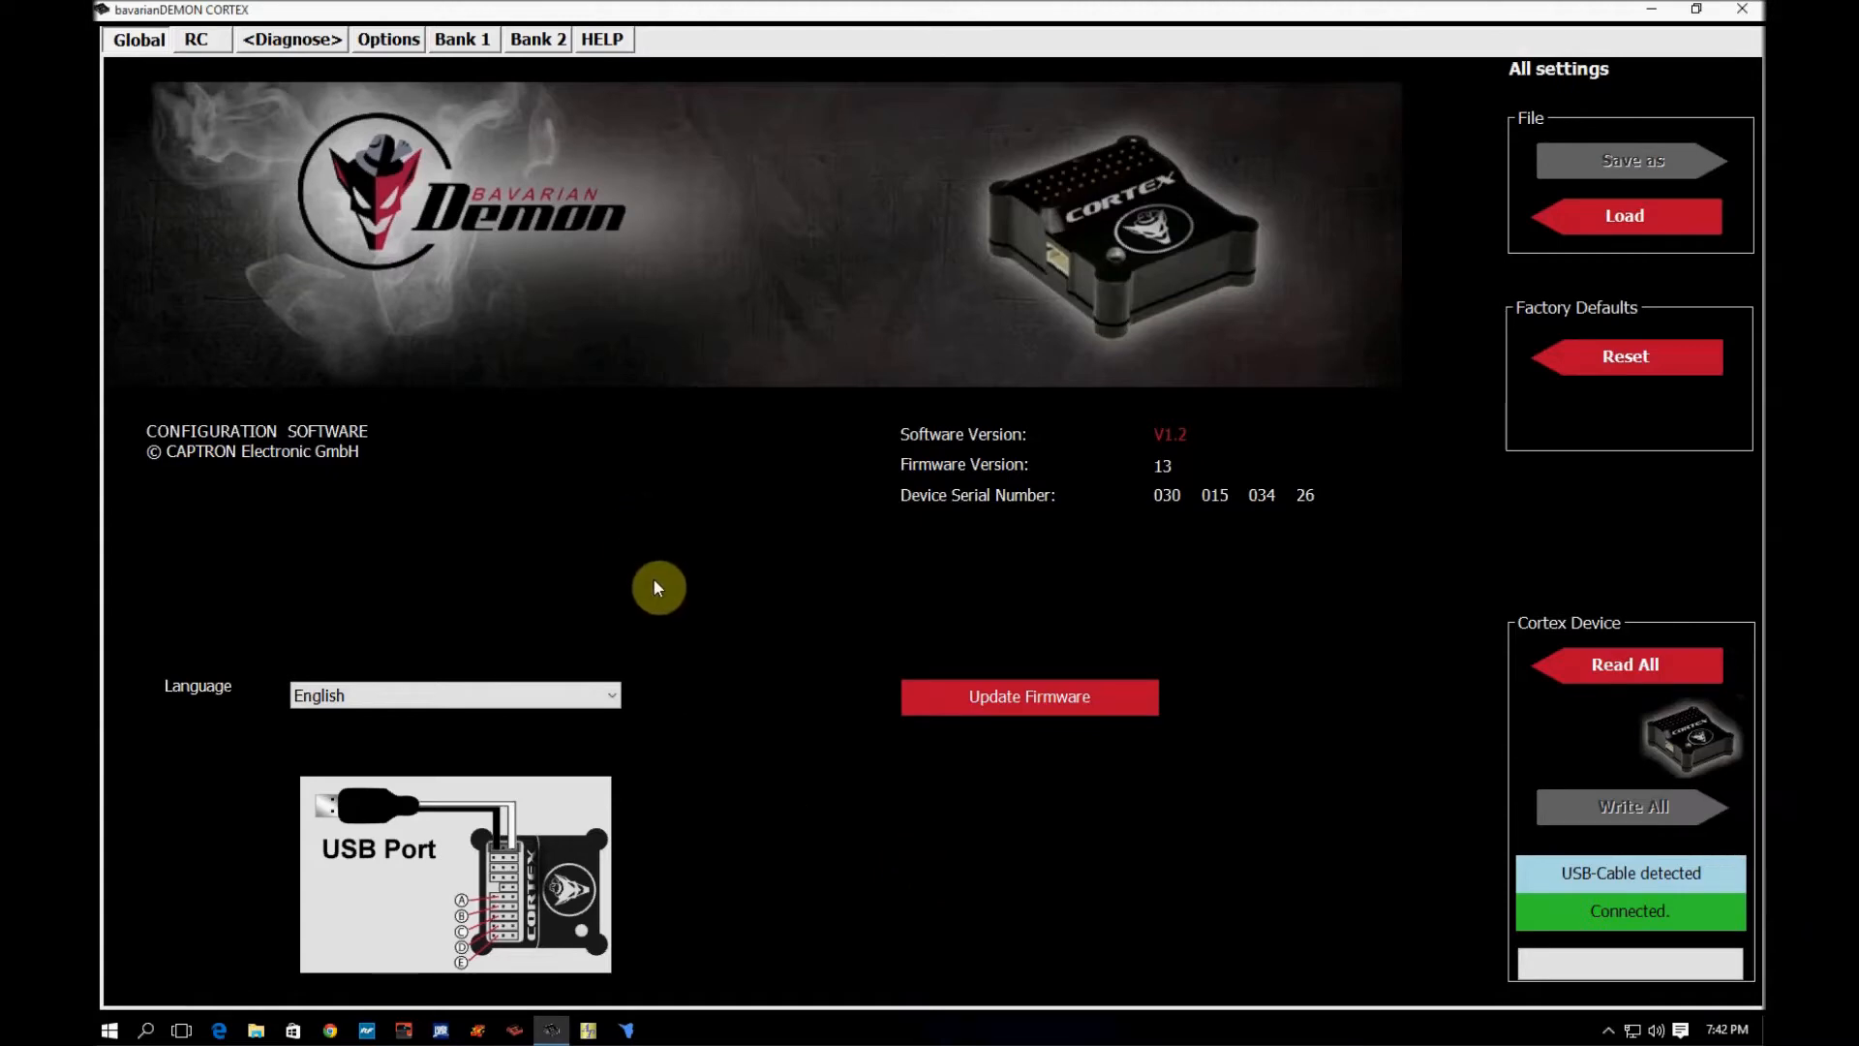
mouse_move(1018, 574)
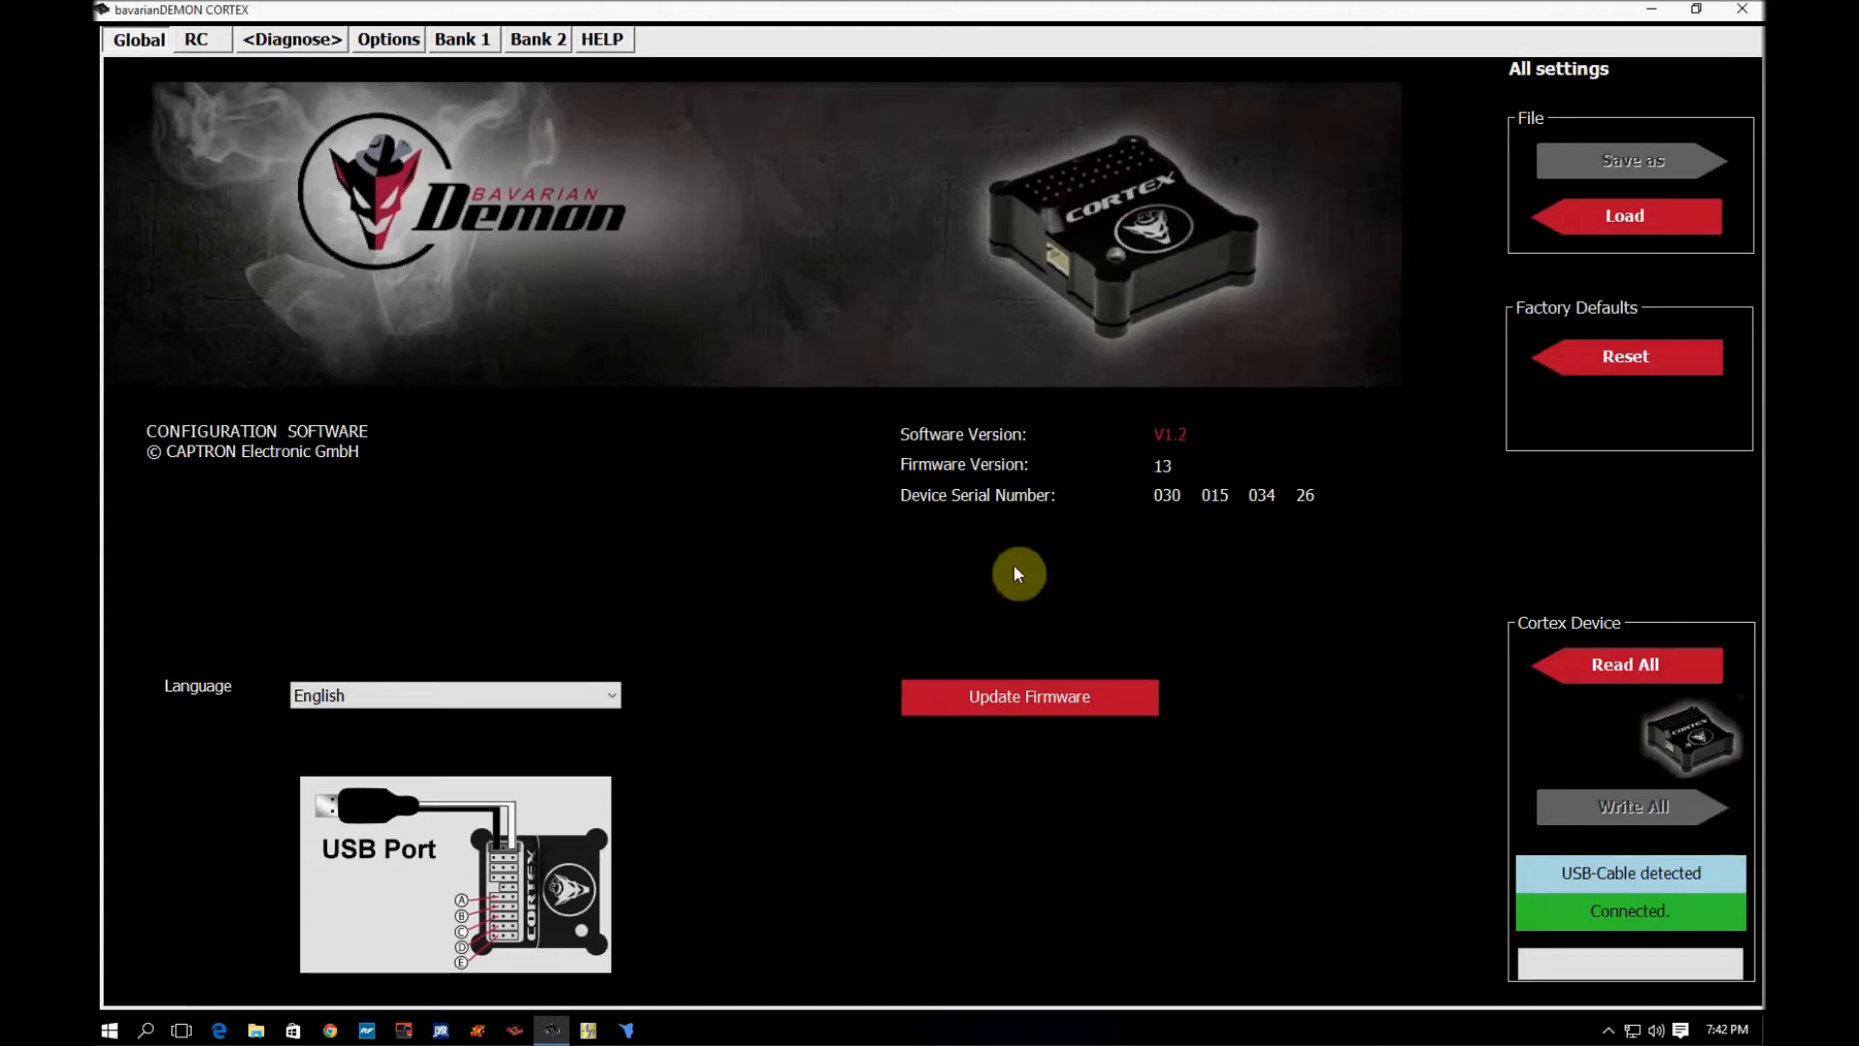
mouse_move(569, 319)
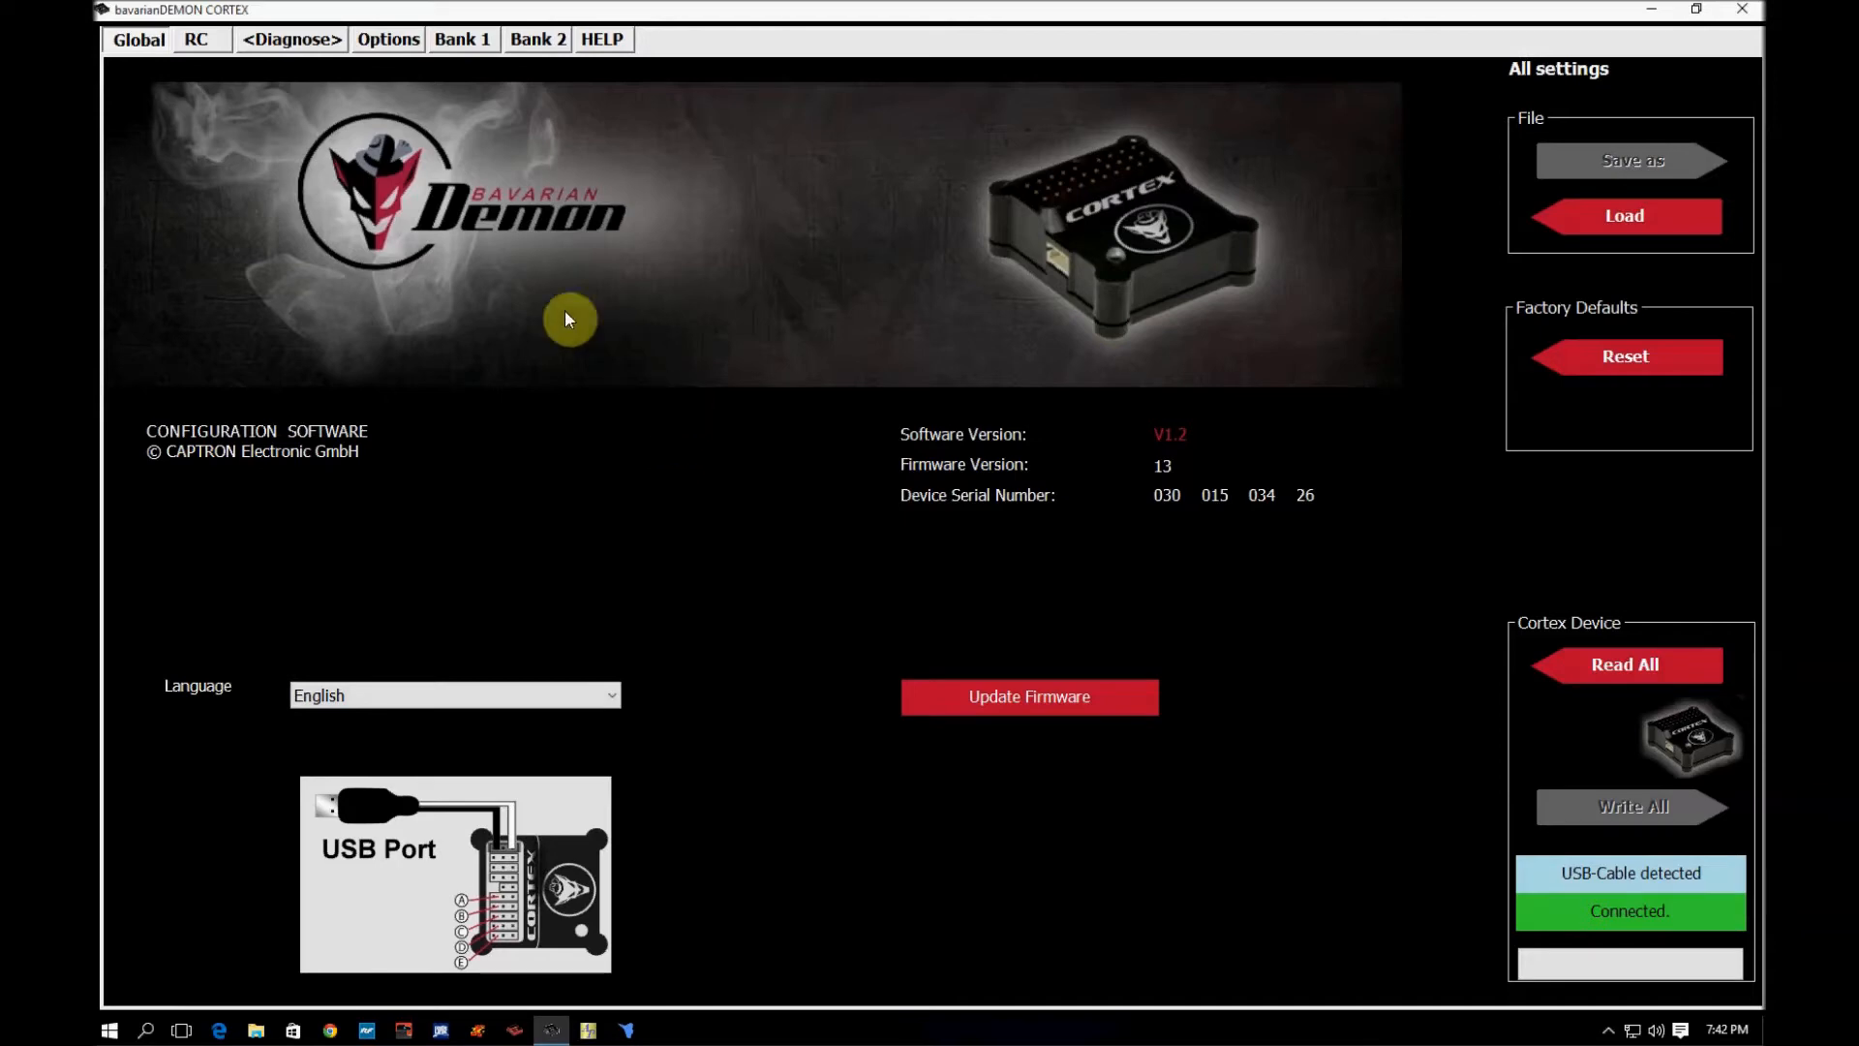
mouse_move(306, 192)
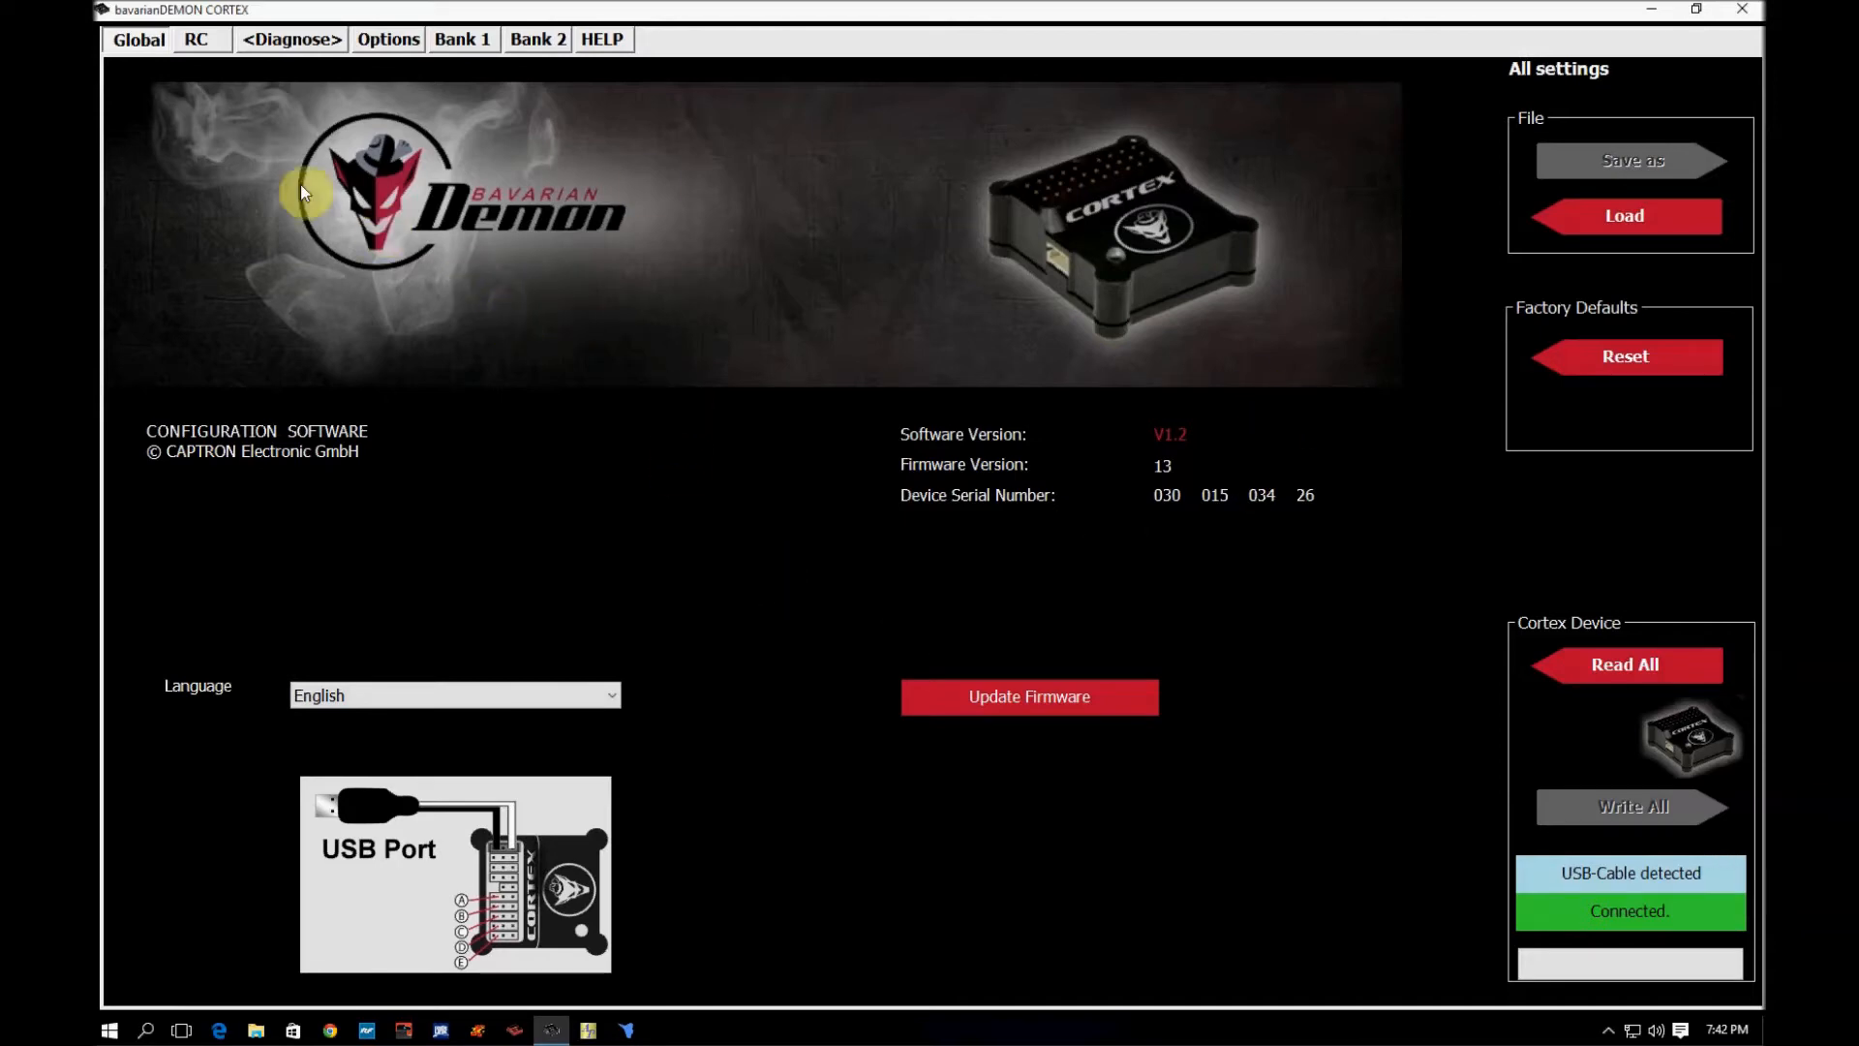
mouse_move(1190, 459)
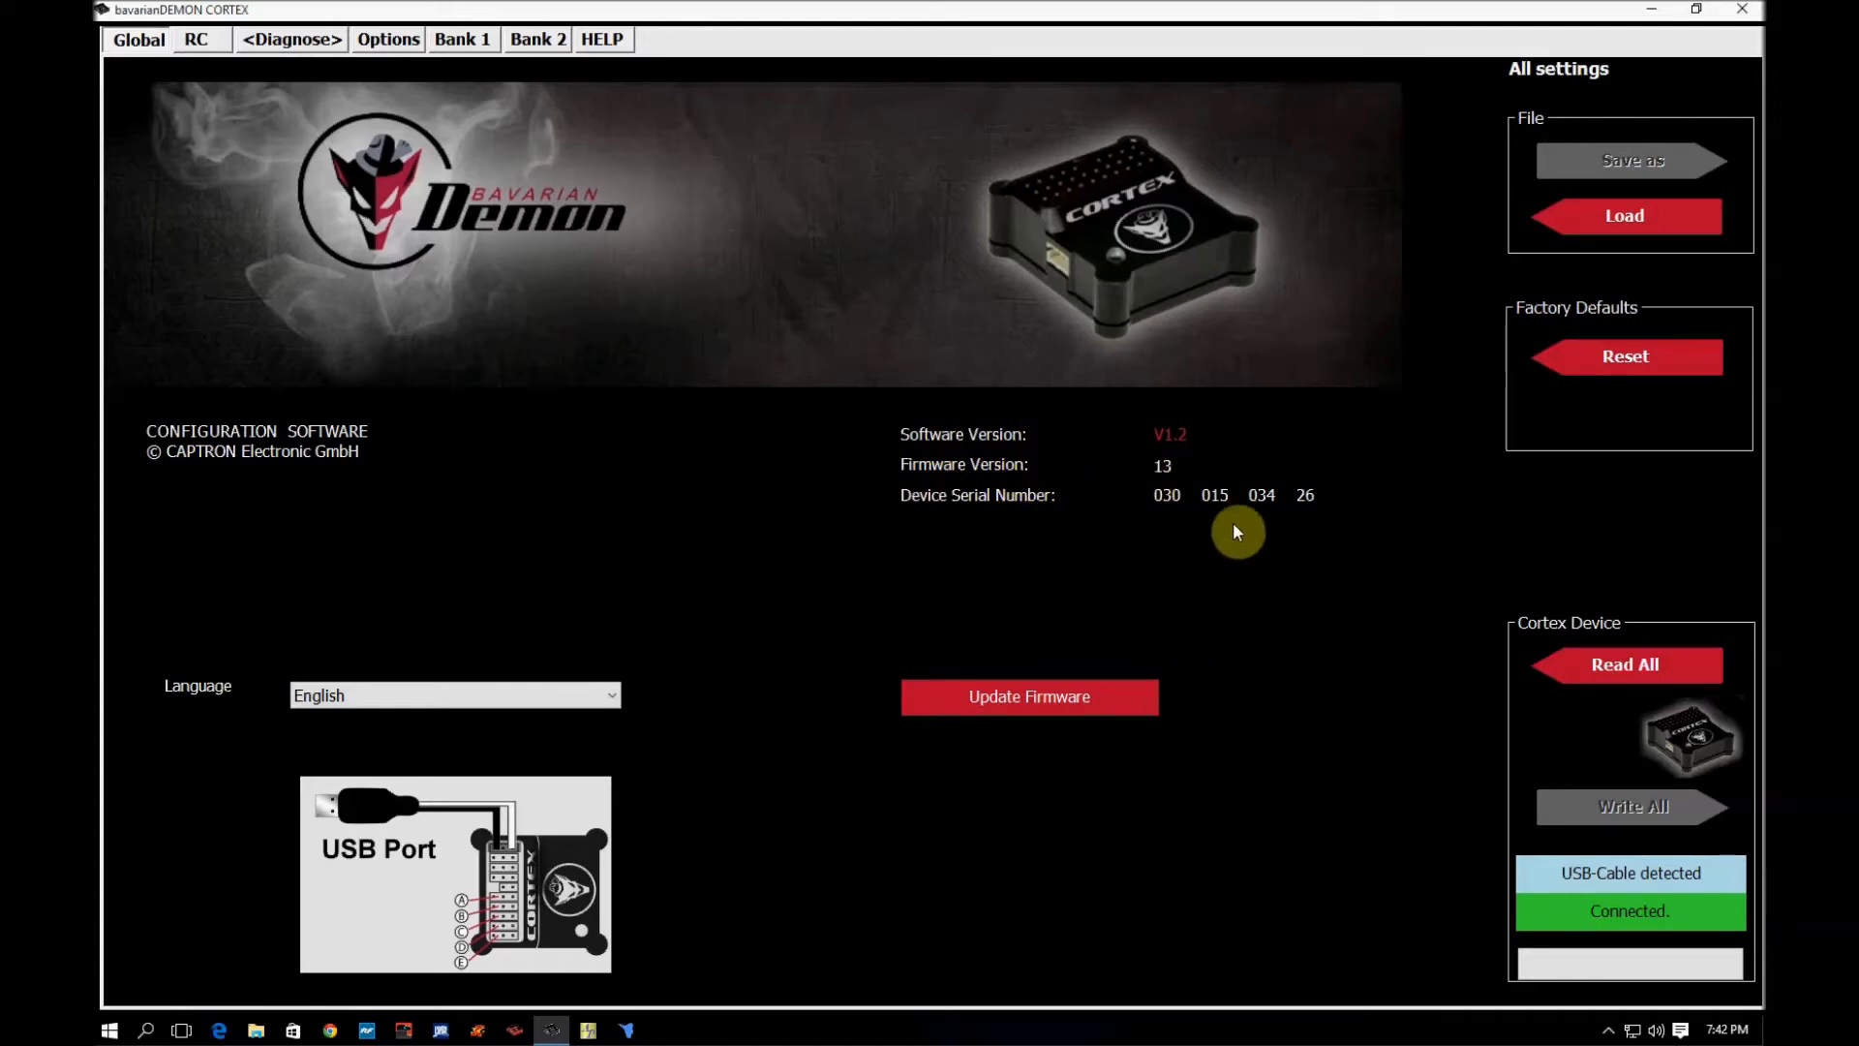
mouse_move(1041, 866)
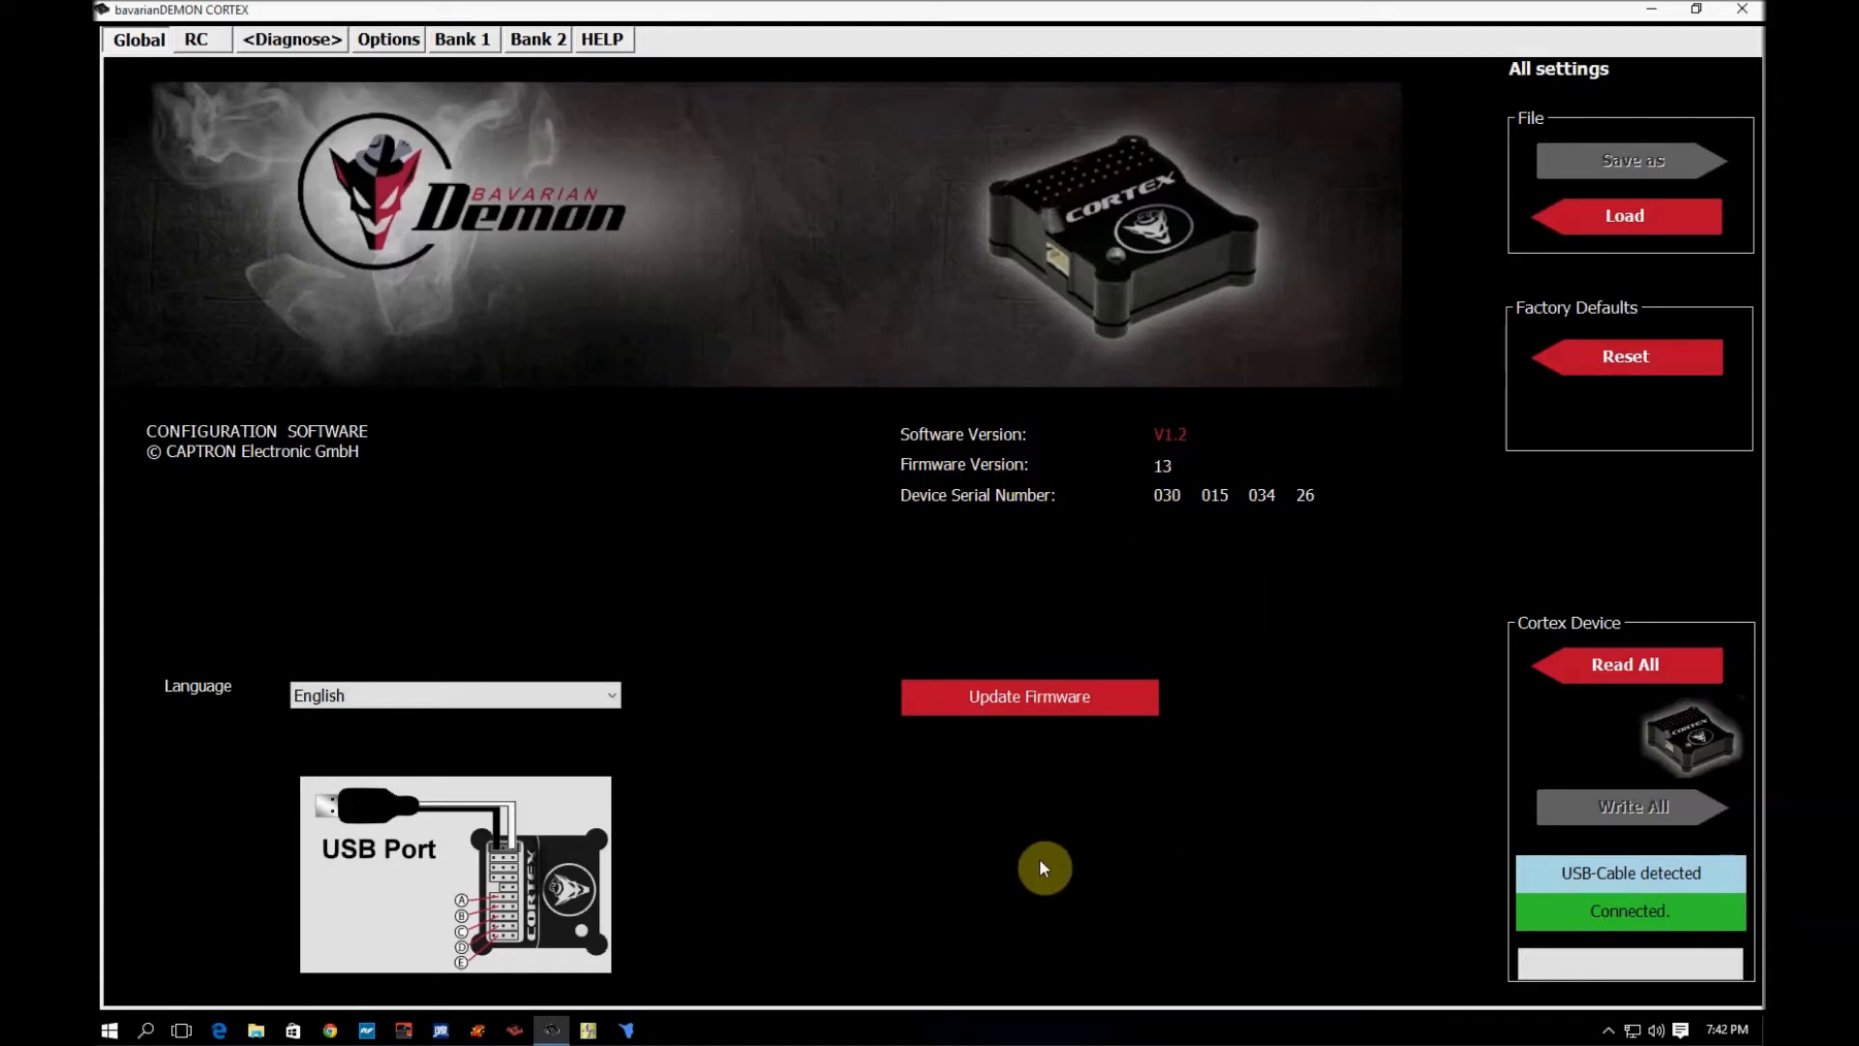
mouse_move(1088, 765)
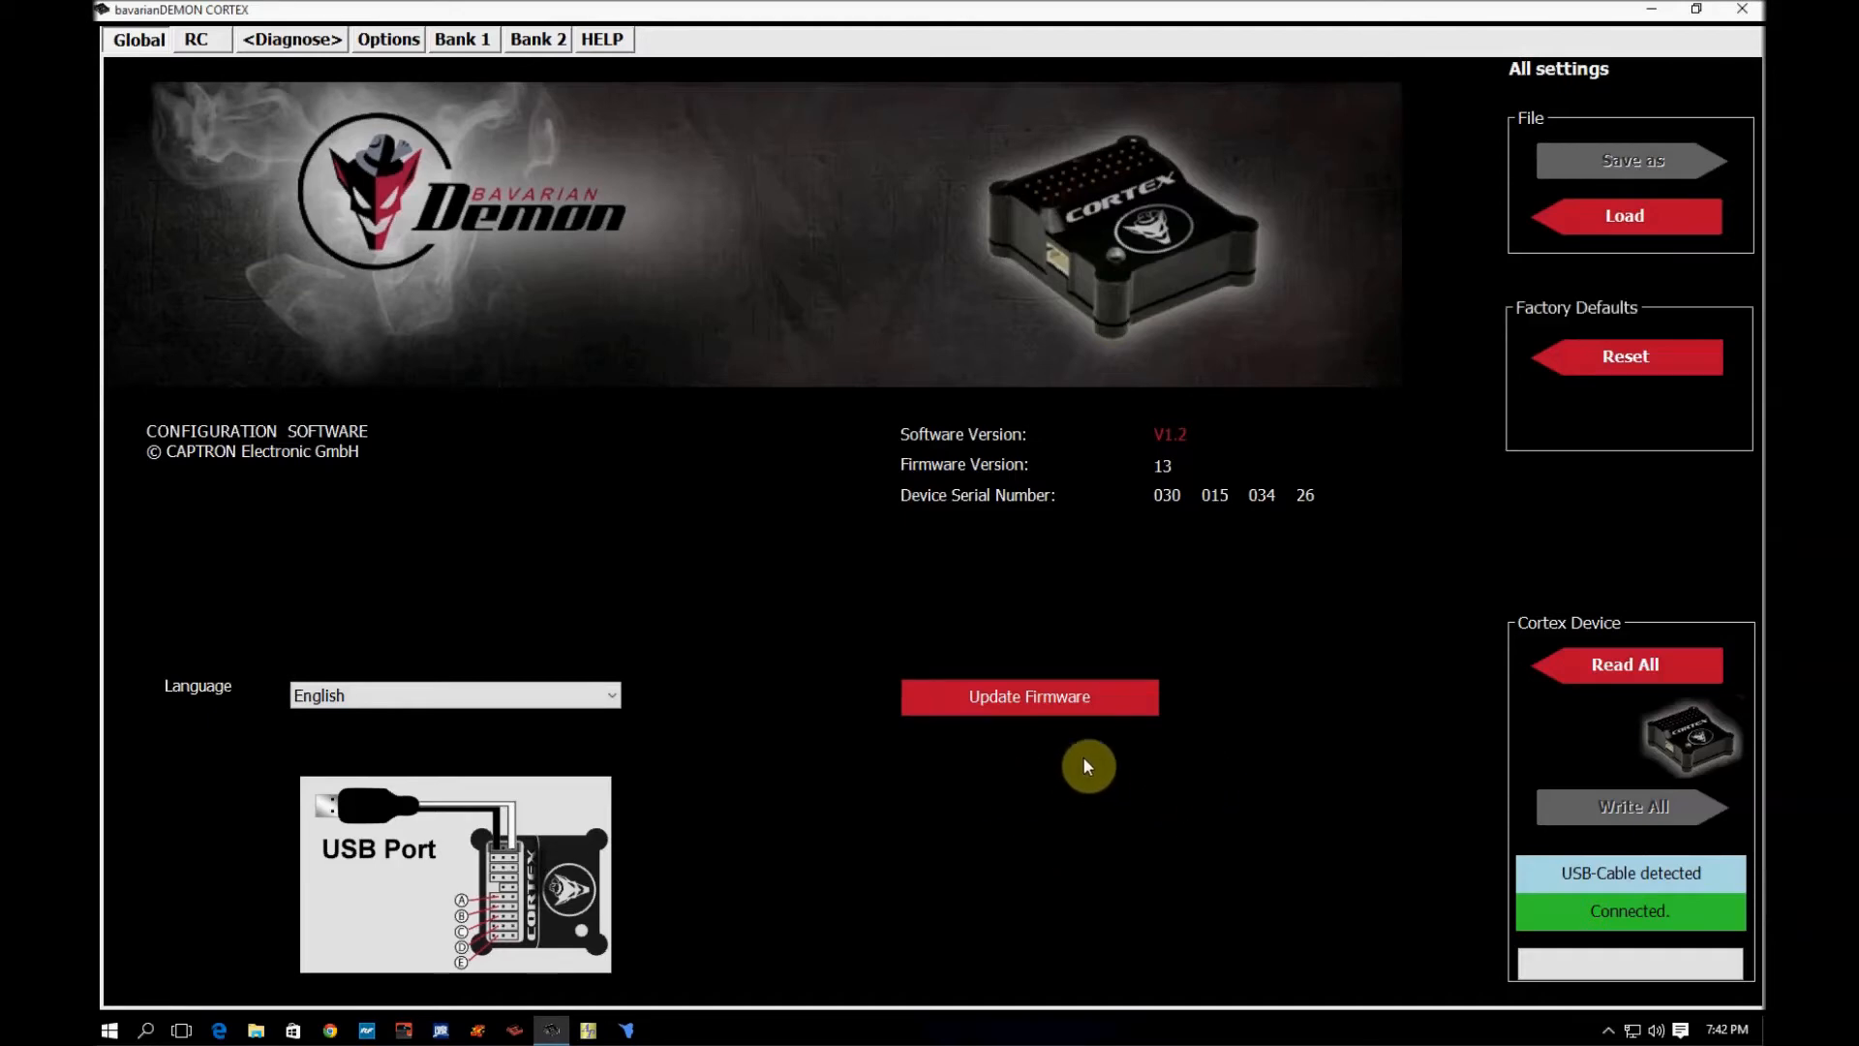
mouse_move(1454, 162)
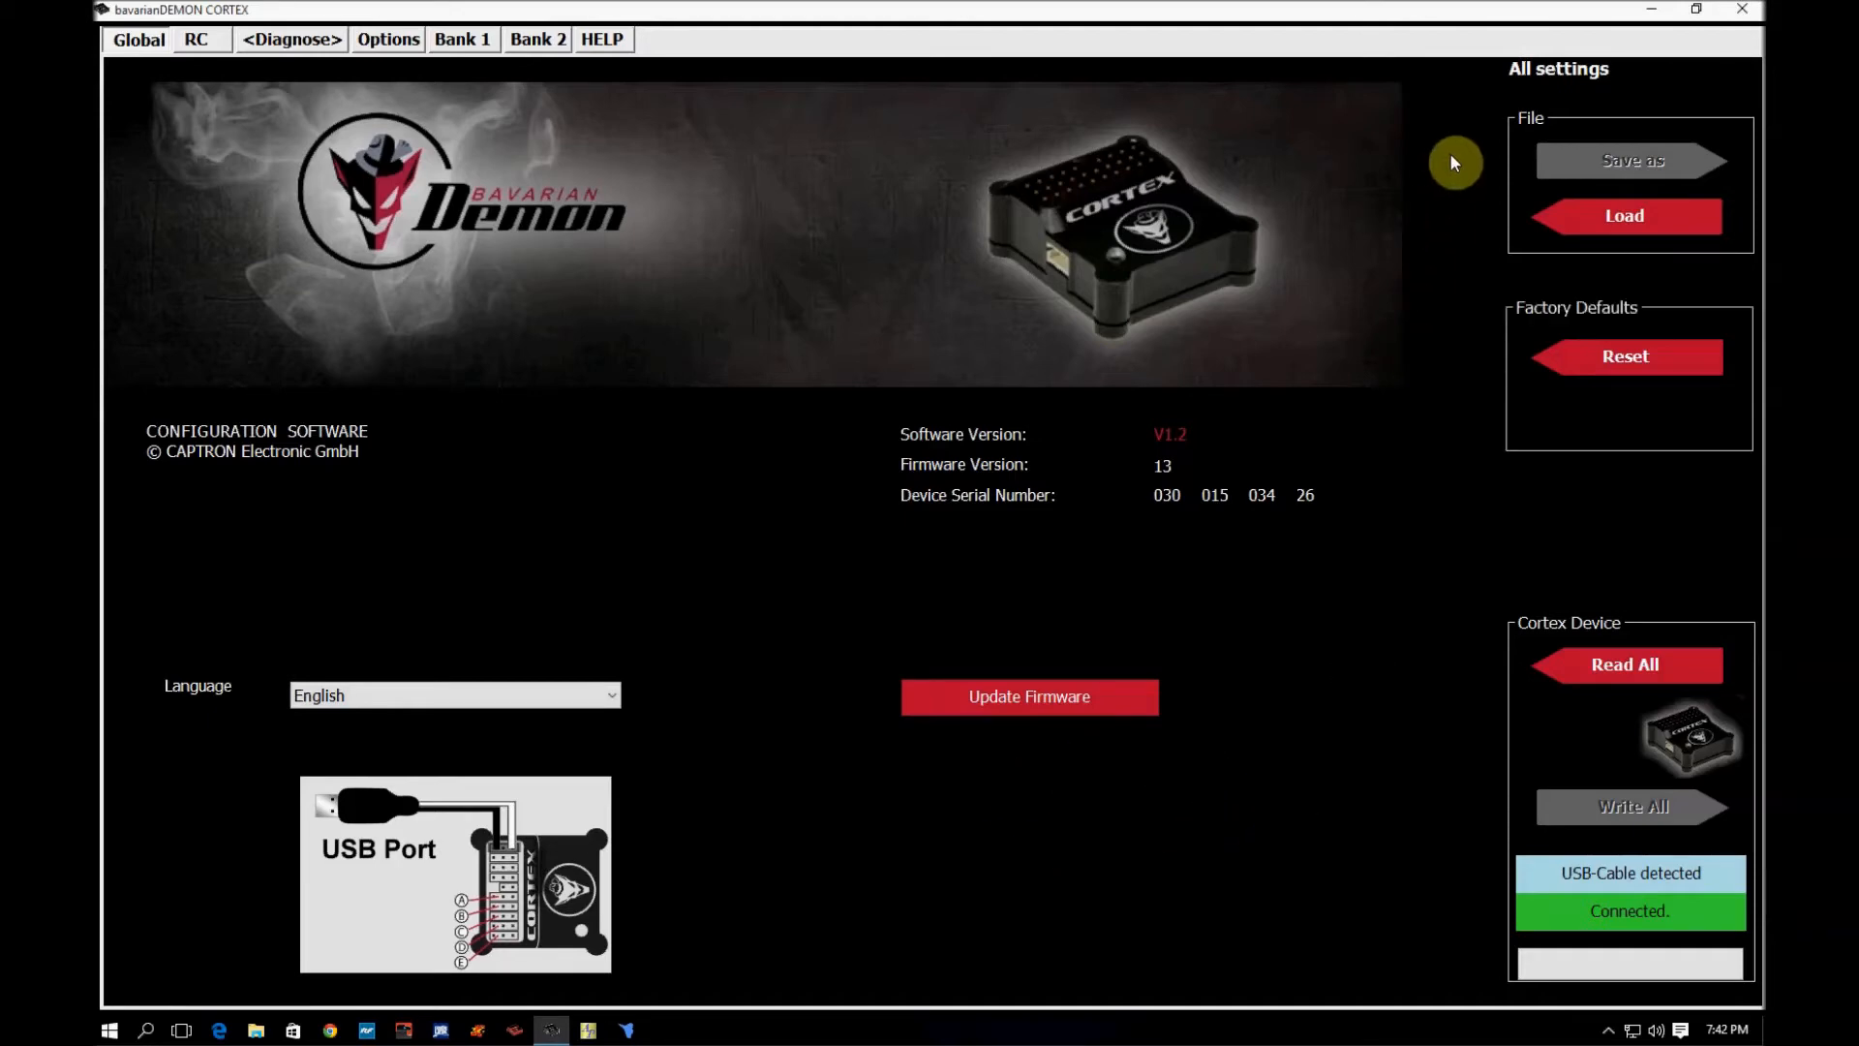
mouse_move(1490, 764)
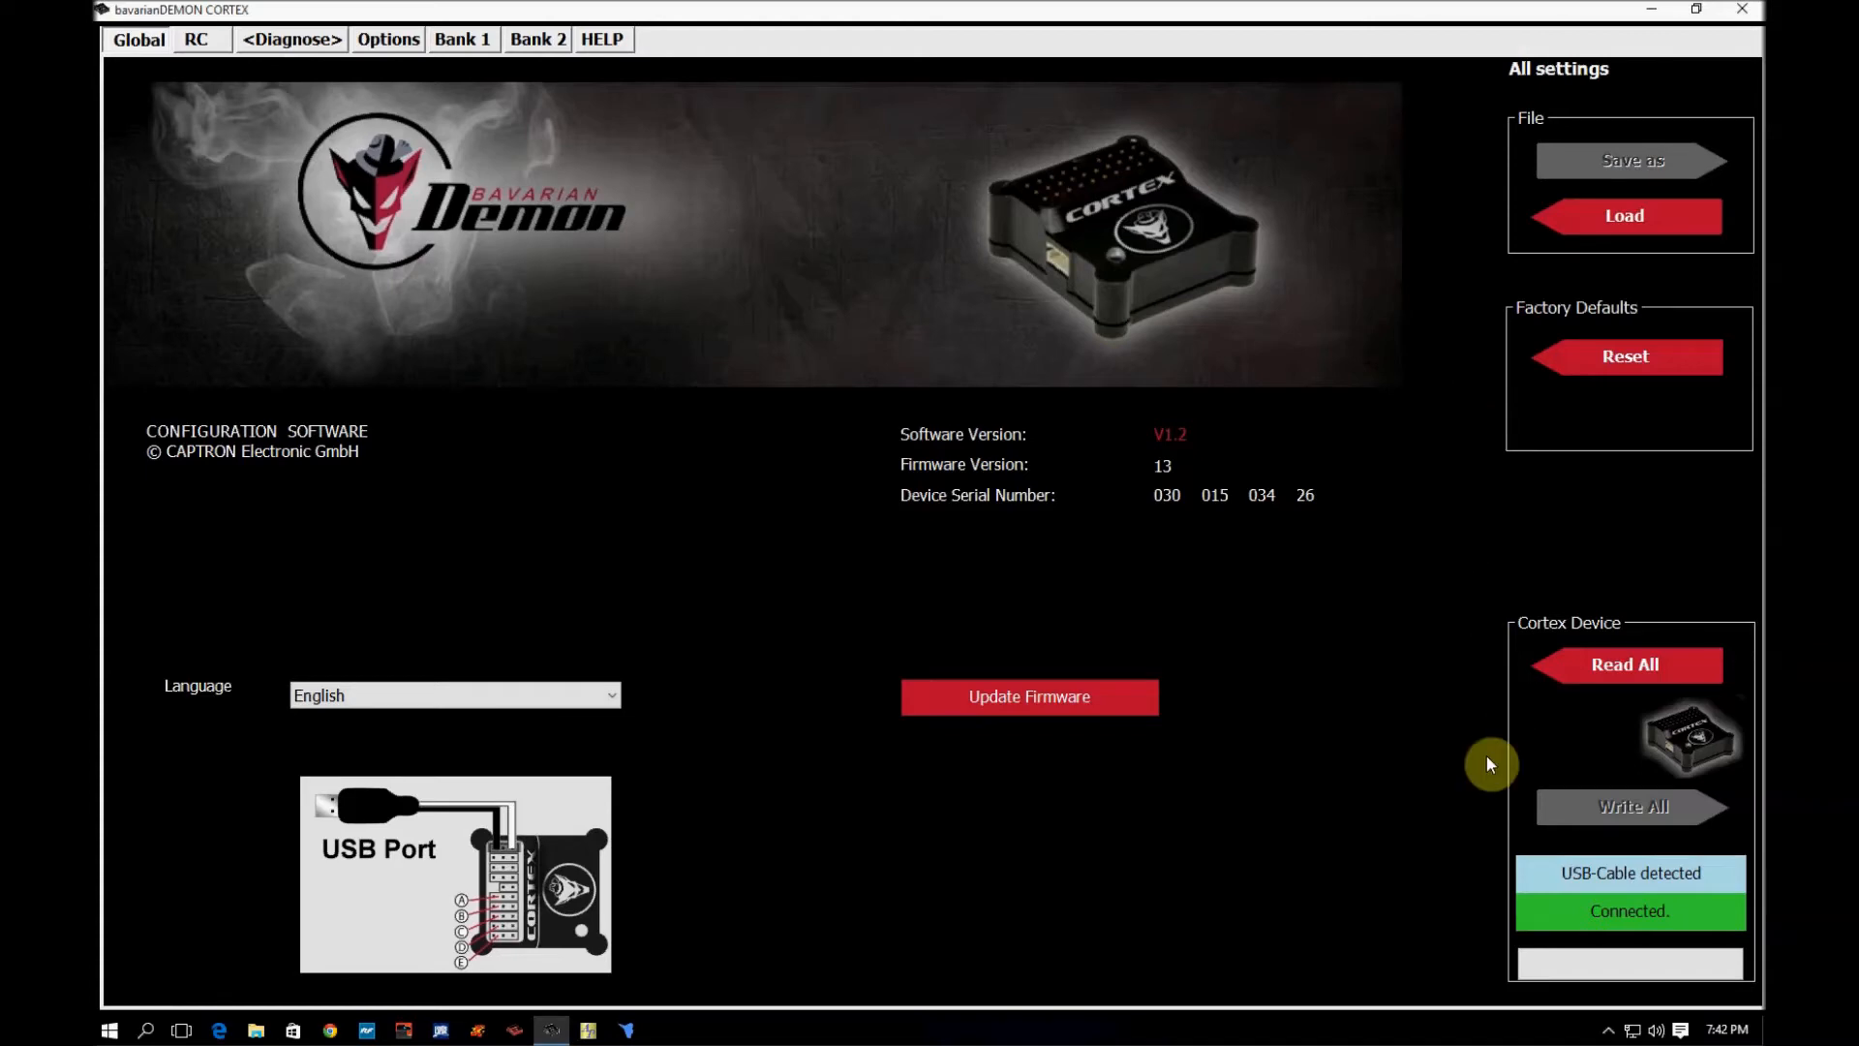
mouse_move(1374, 829)
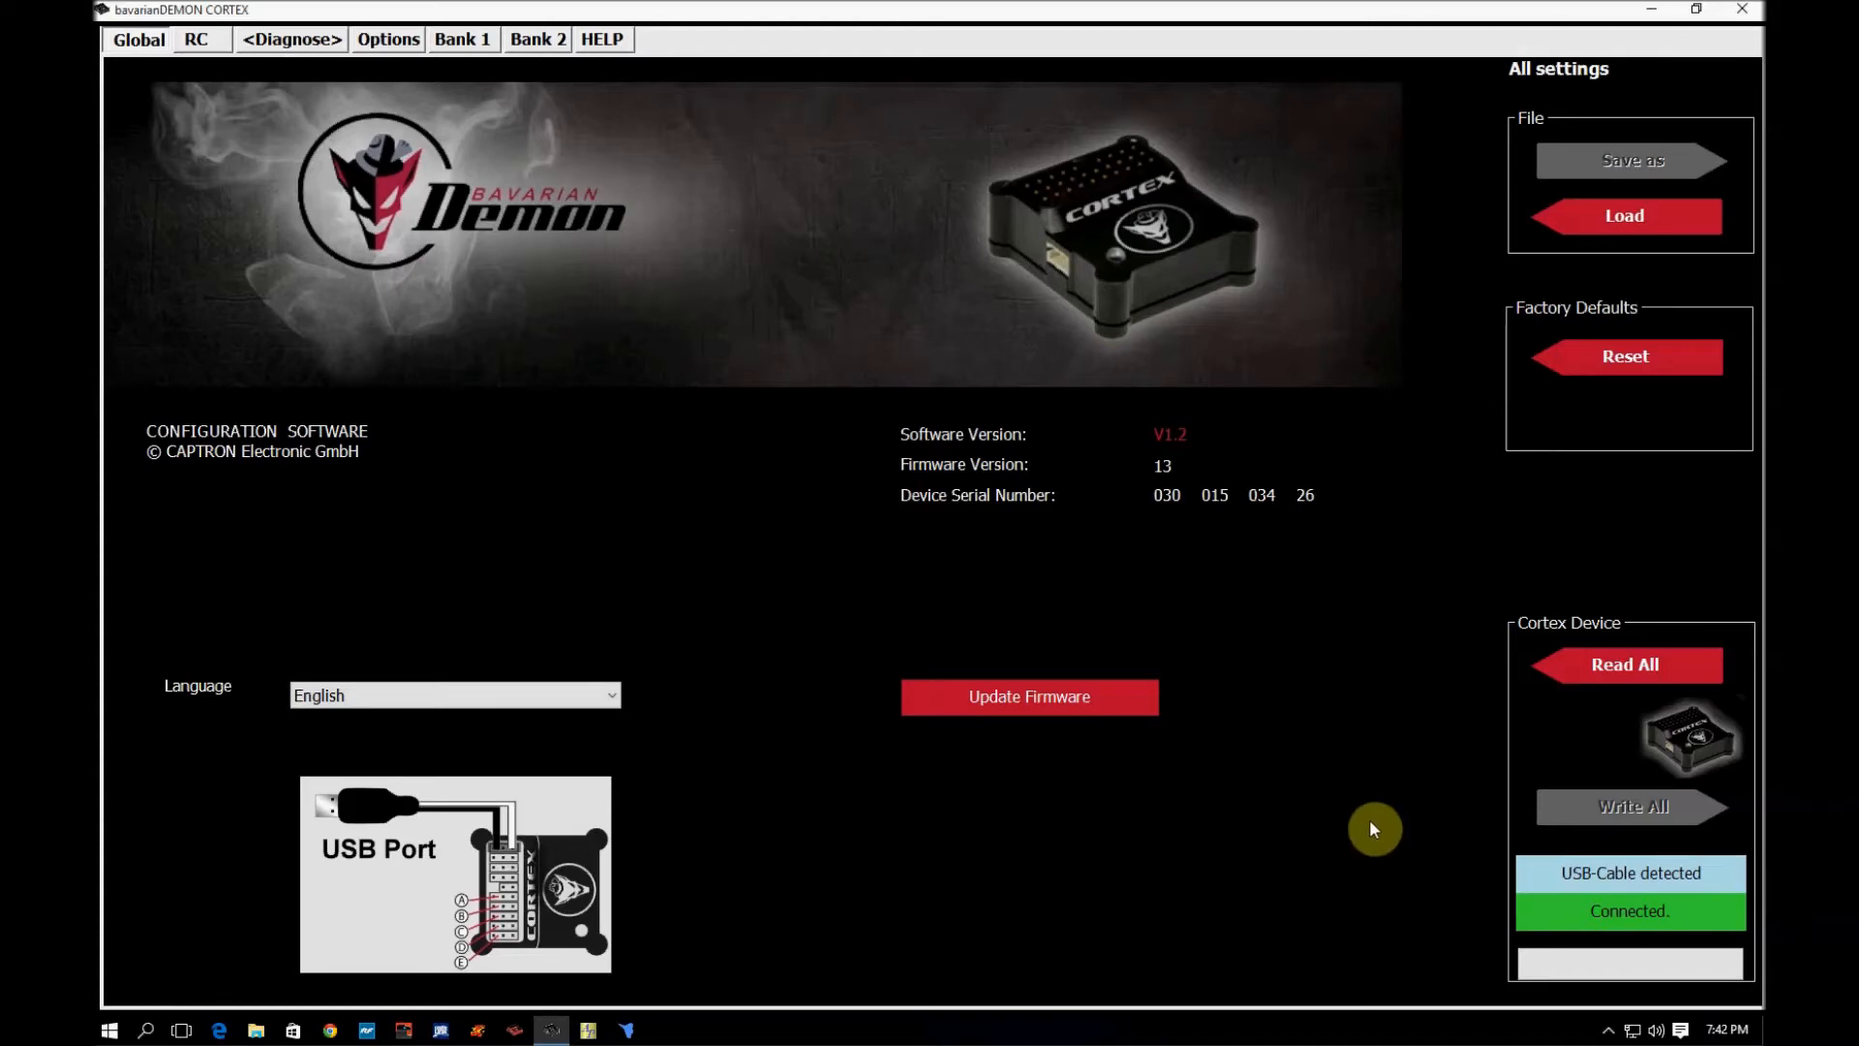
mouse_move(1379, 824)
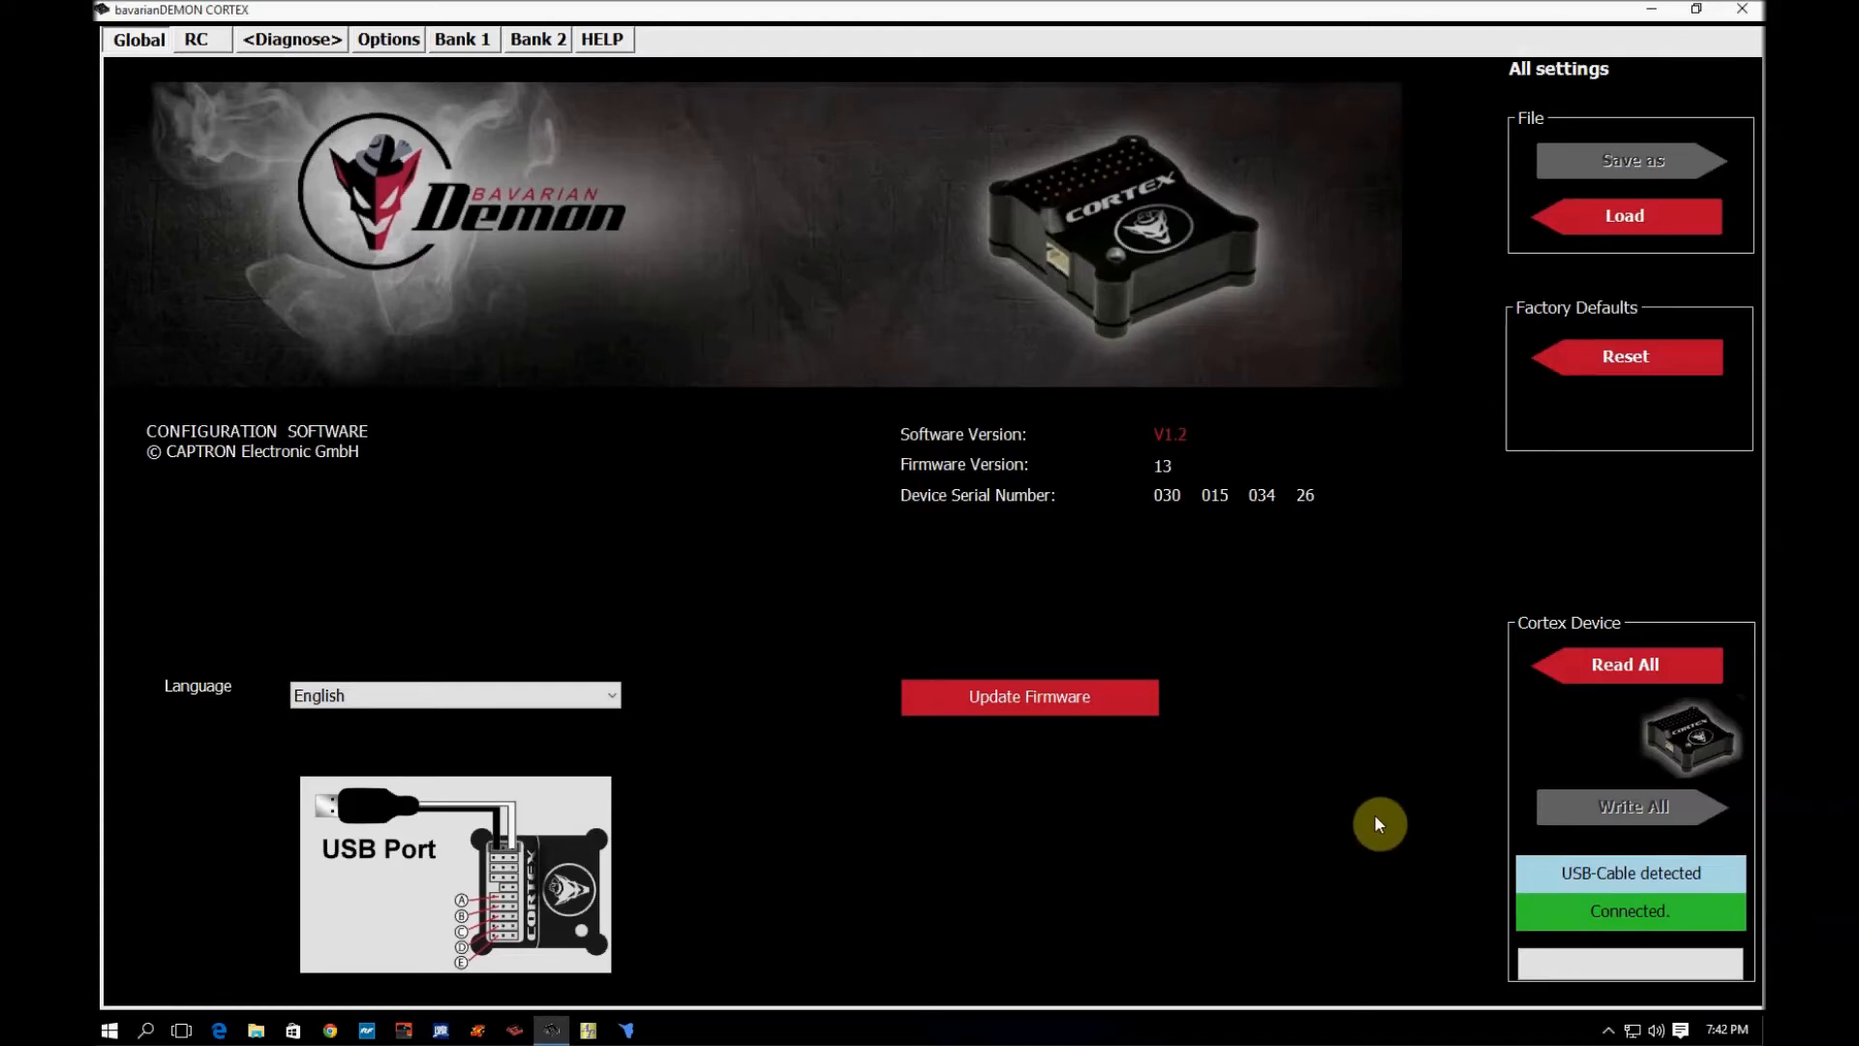
mouse_move(1533, 884)
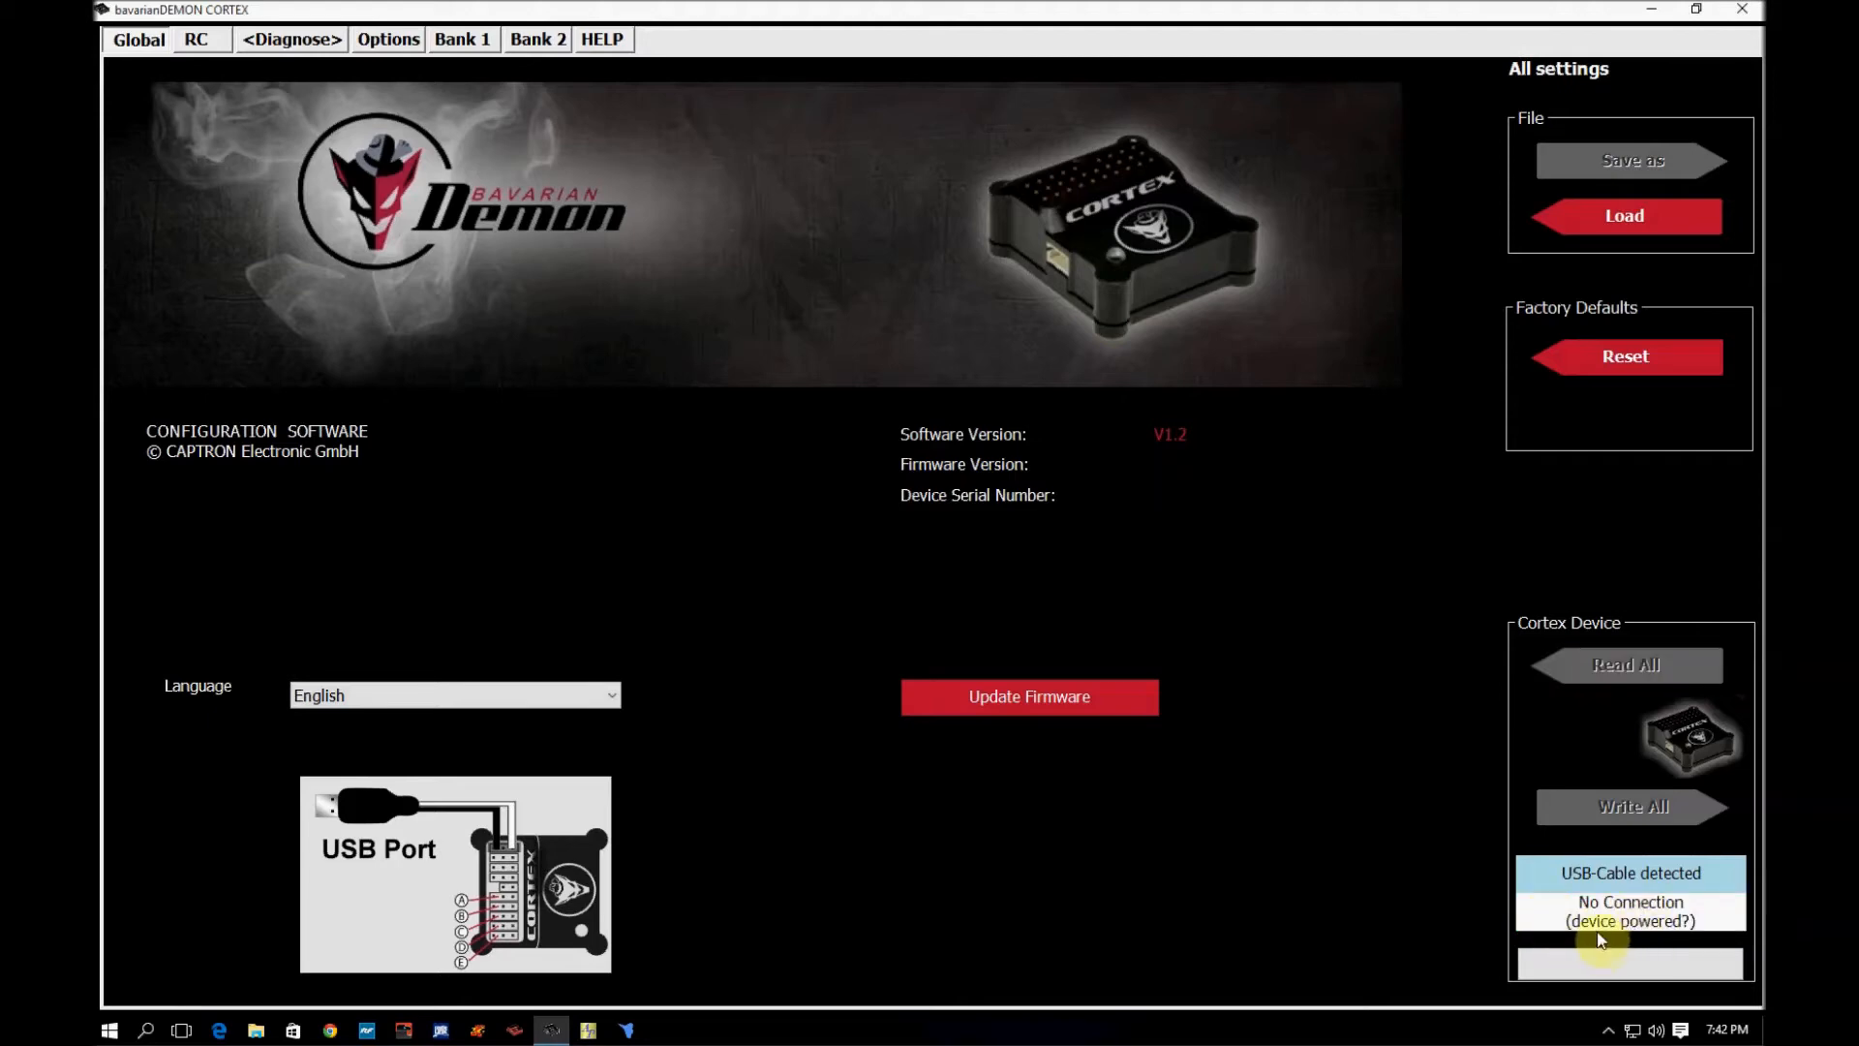
mouse_move(1484, 923)
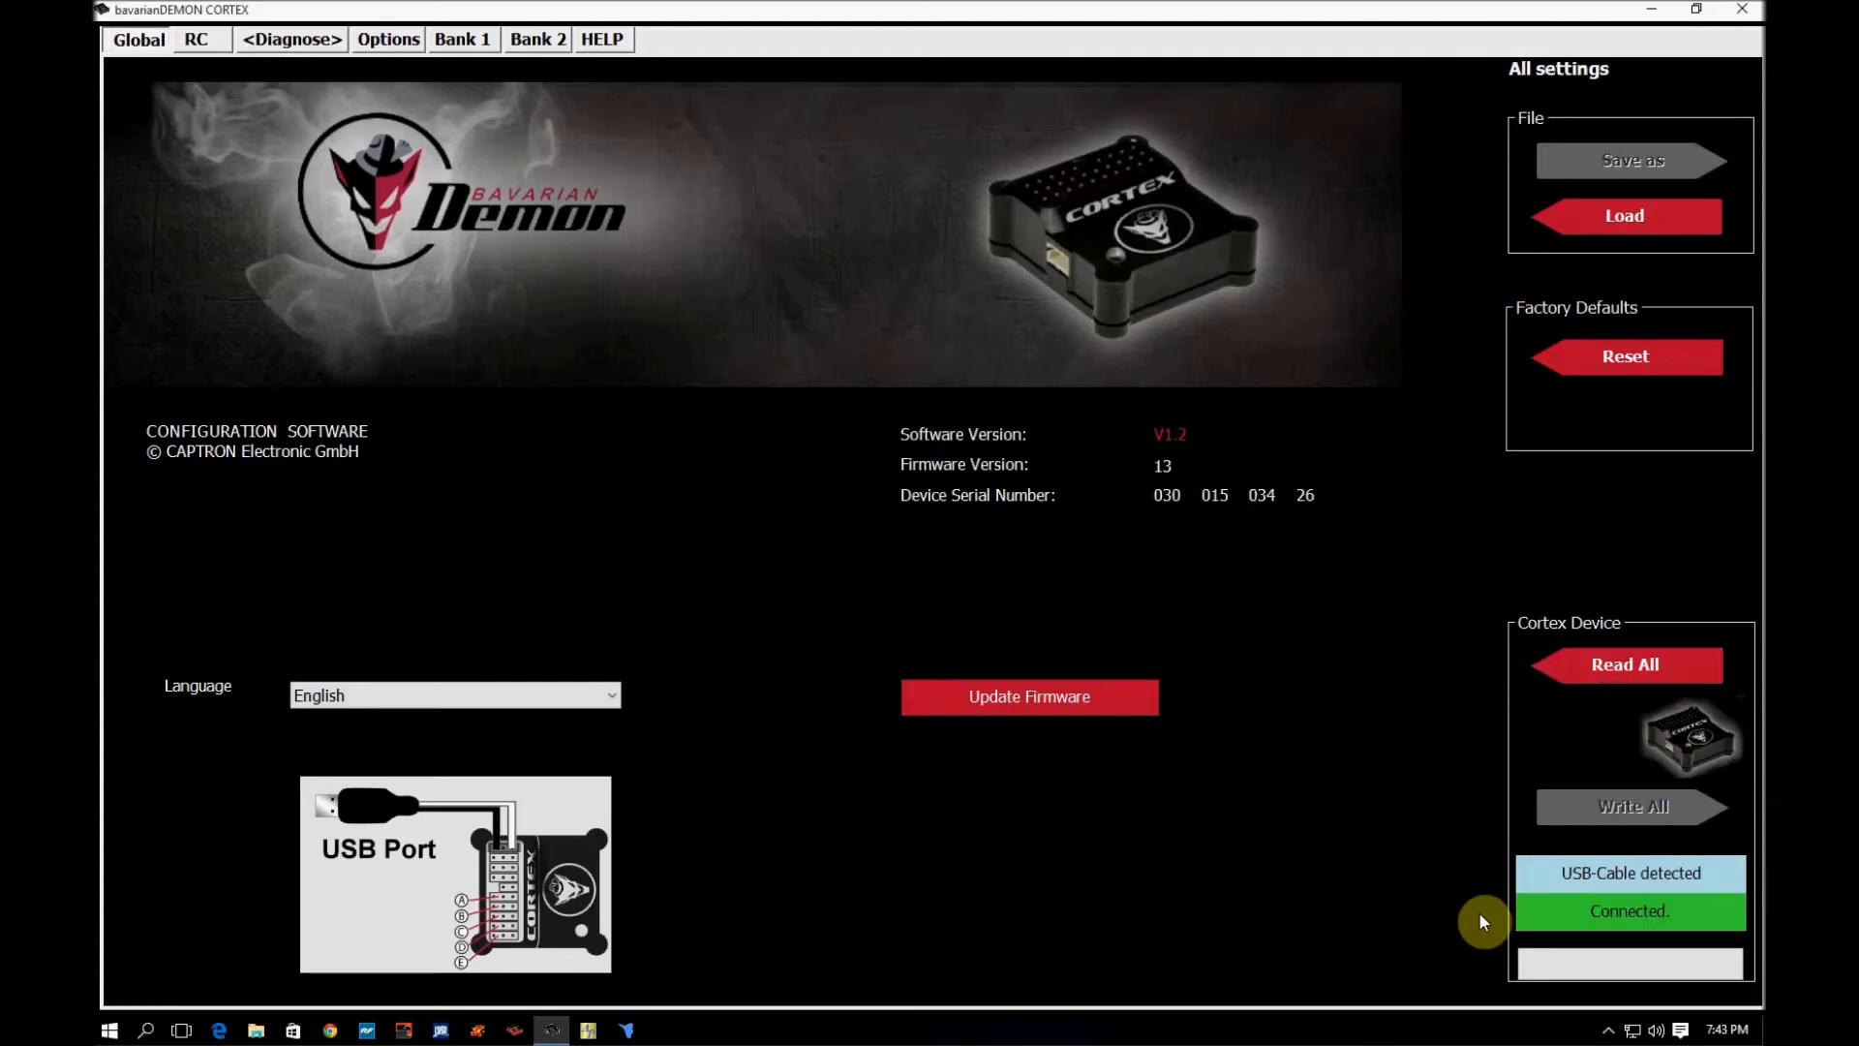
mouse_move(1310, 646)
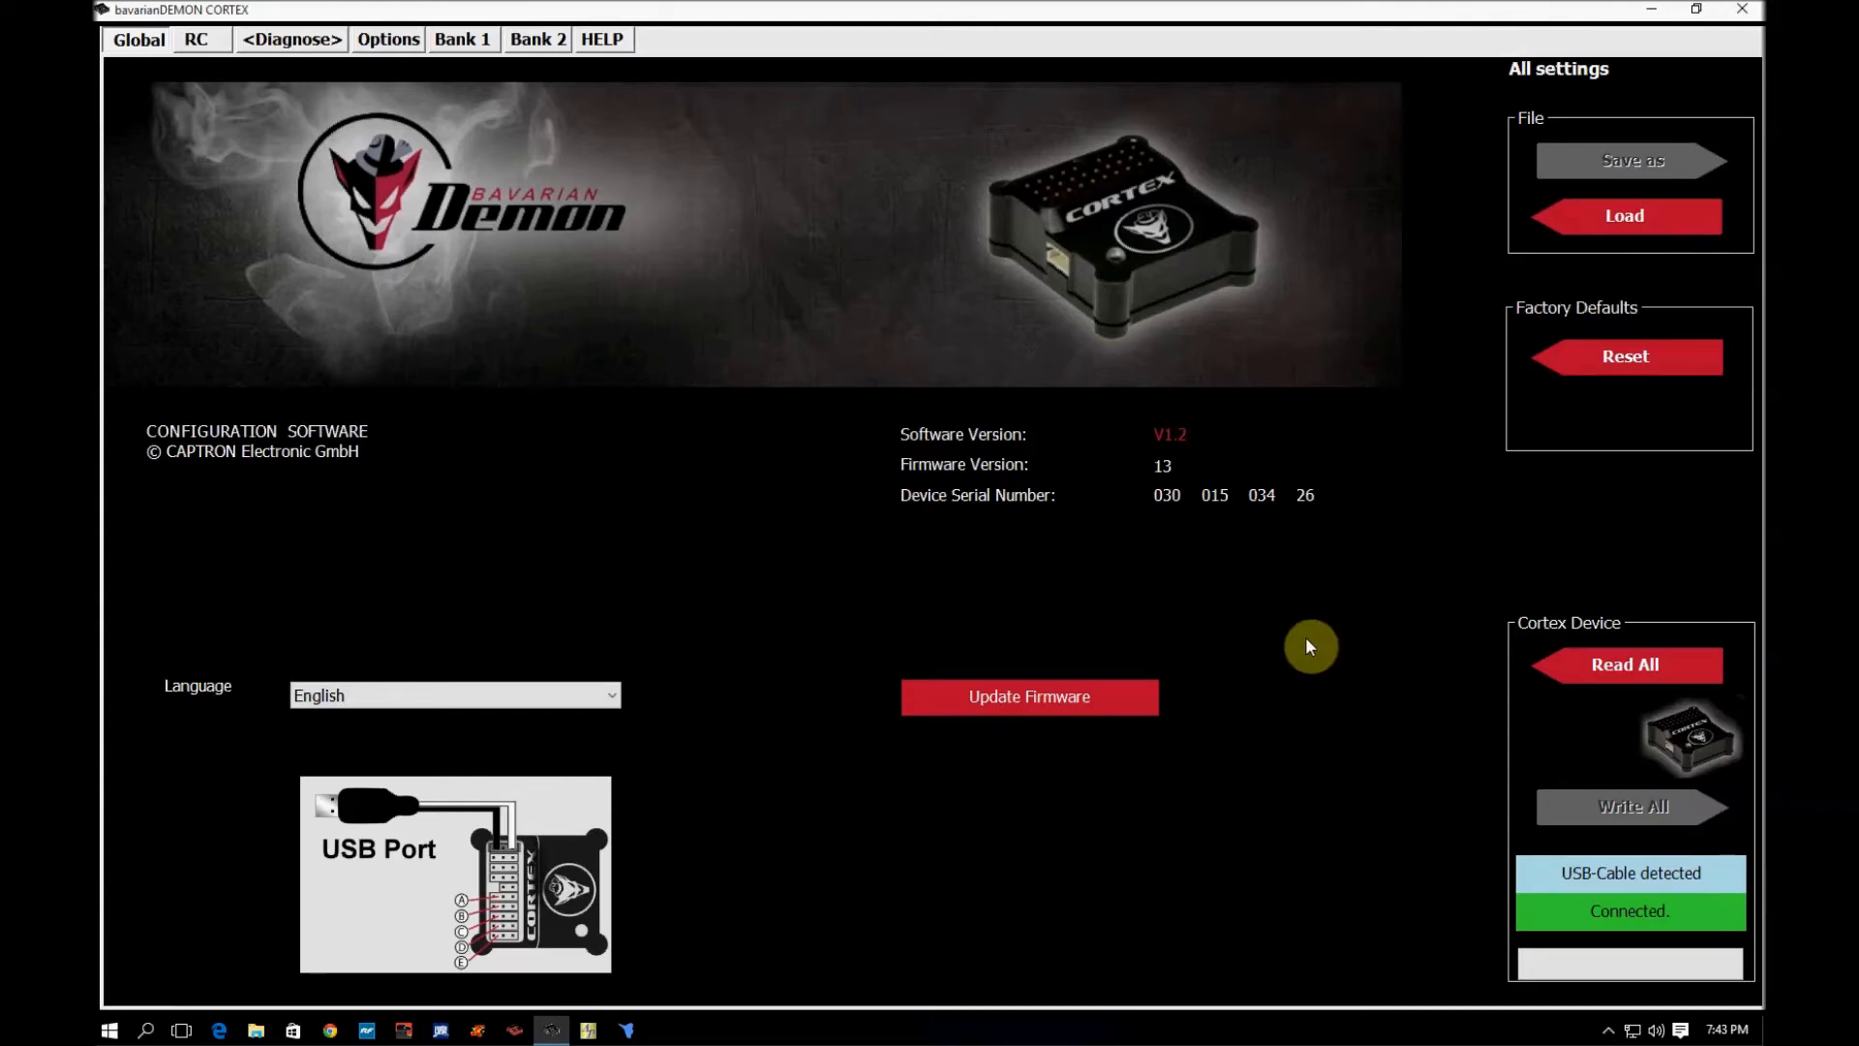
mouse_move(154, 211)
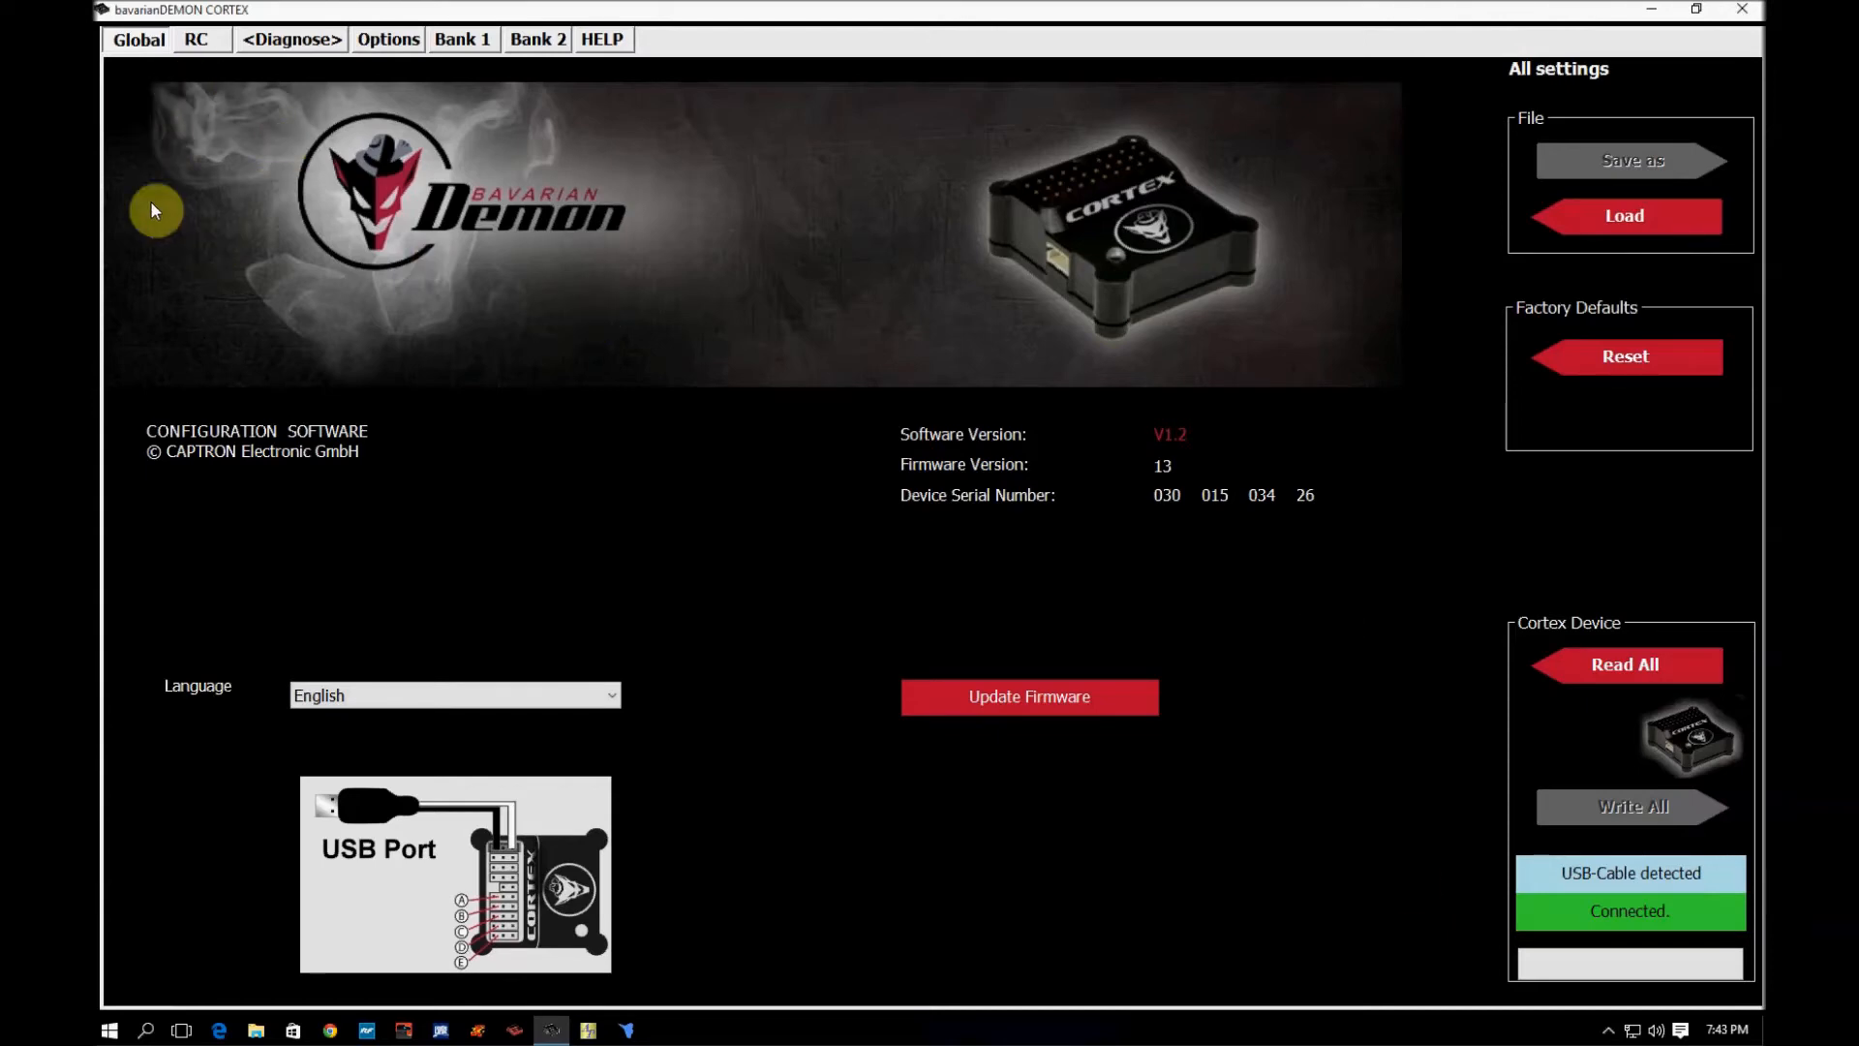
mouse_move(671, 723)
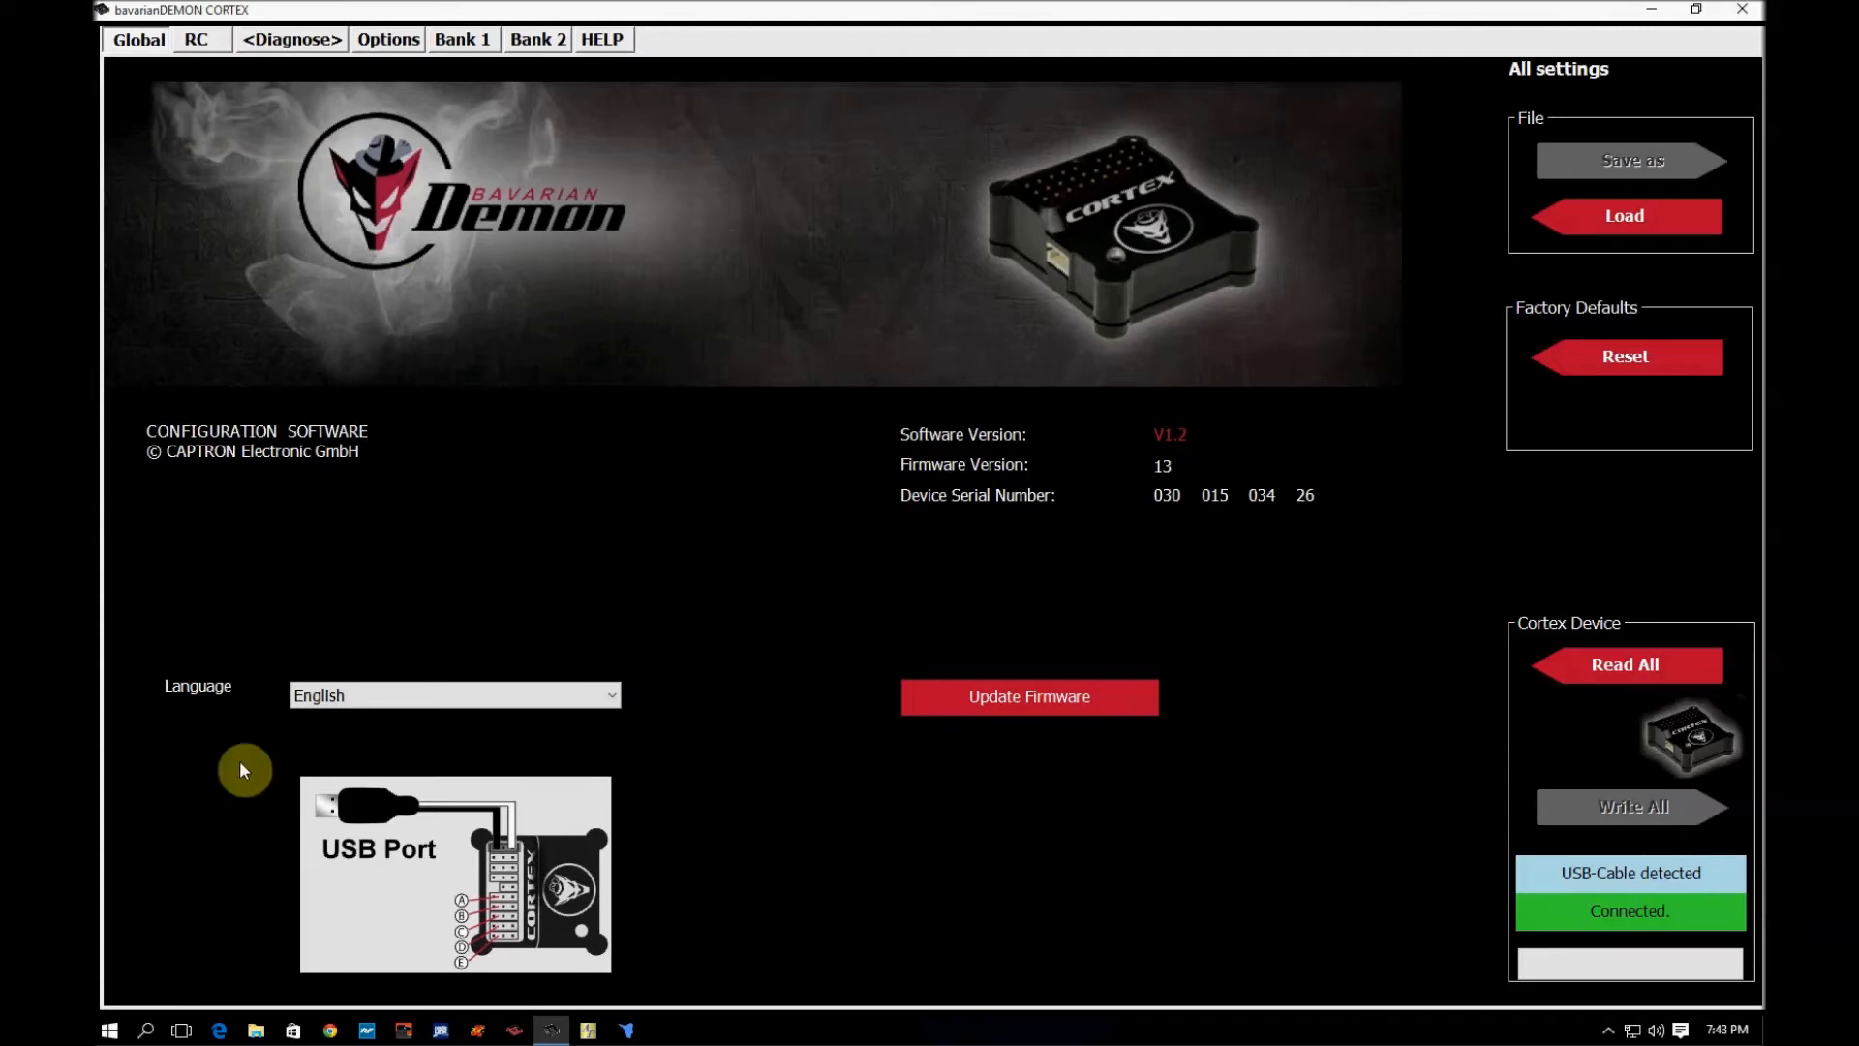
mouse_move(694, 875)
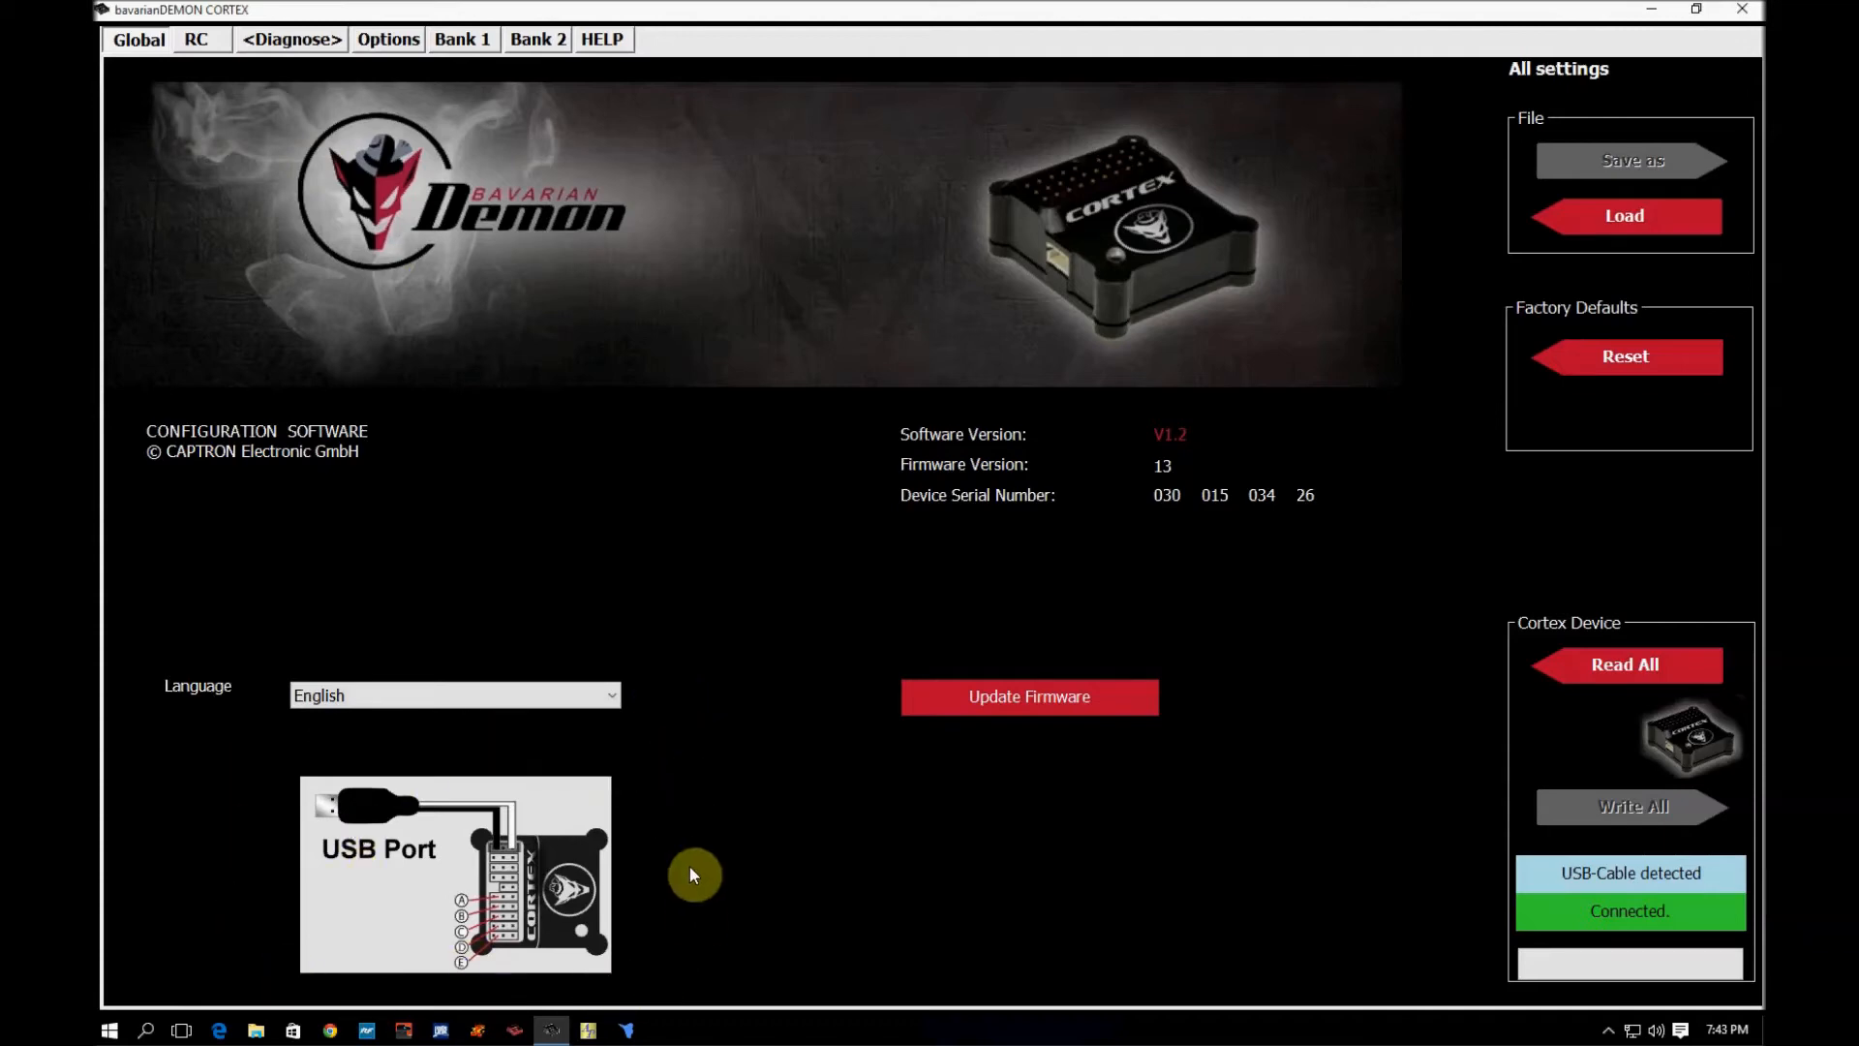
mouse_move(516, 842)
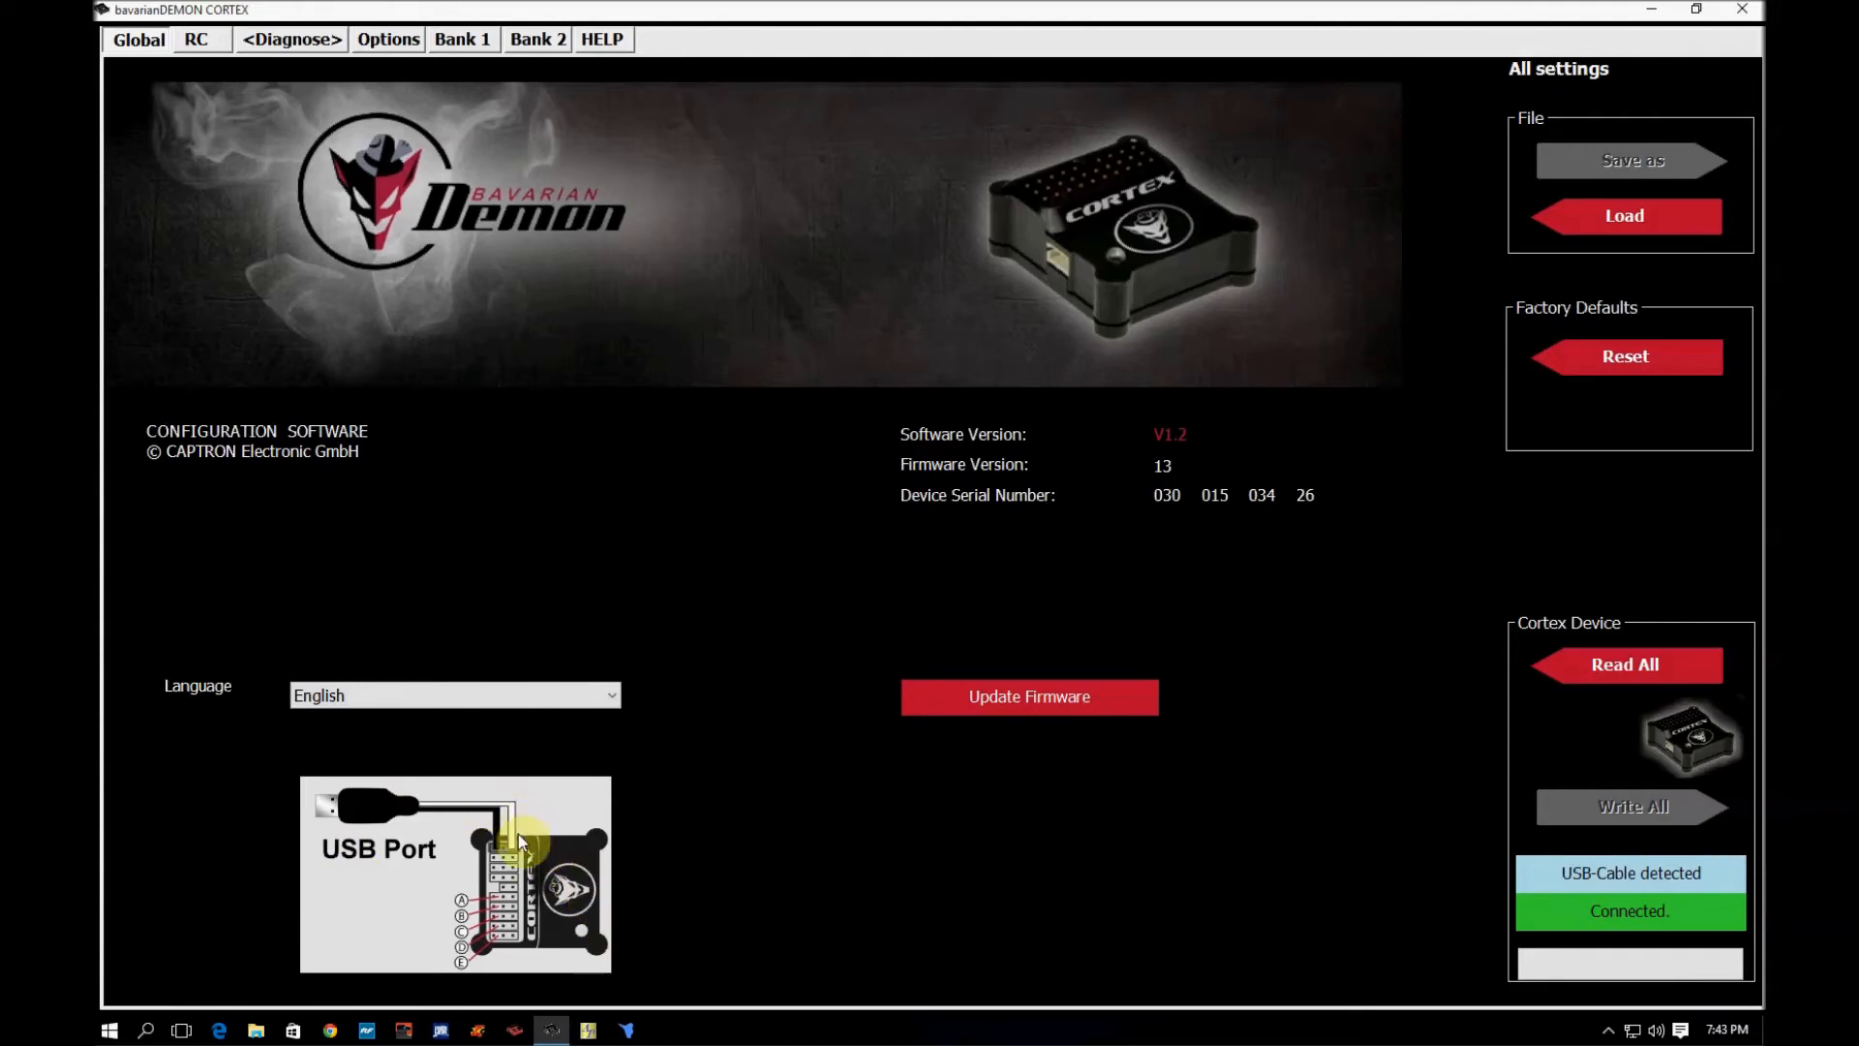
mouse_move(604, 892)
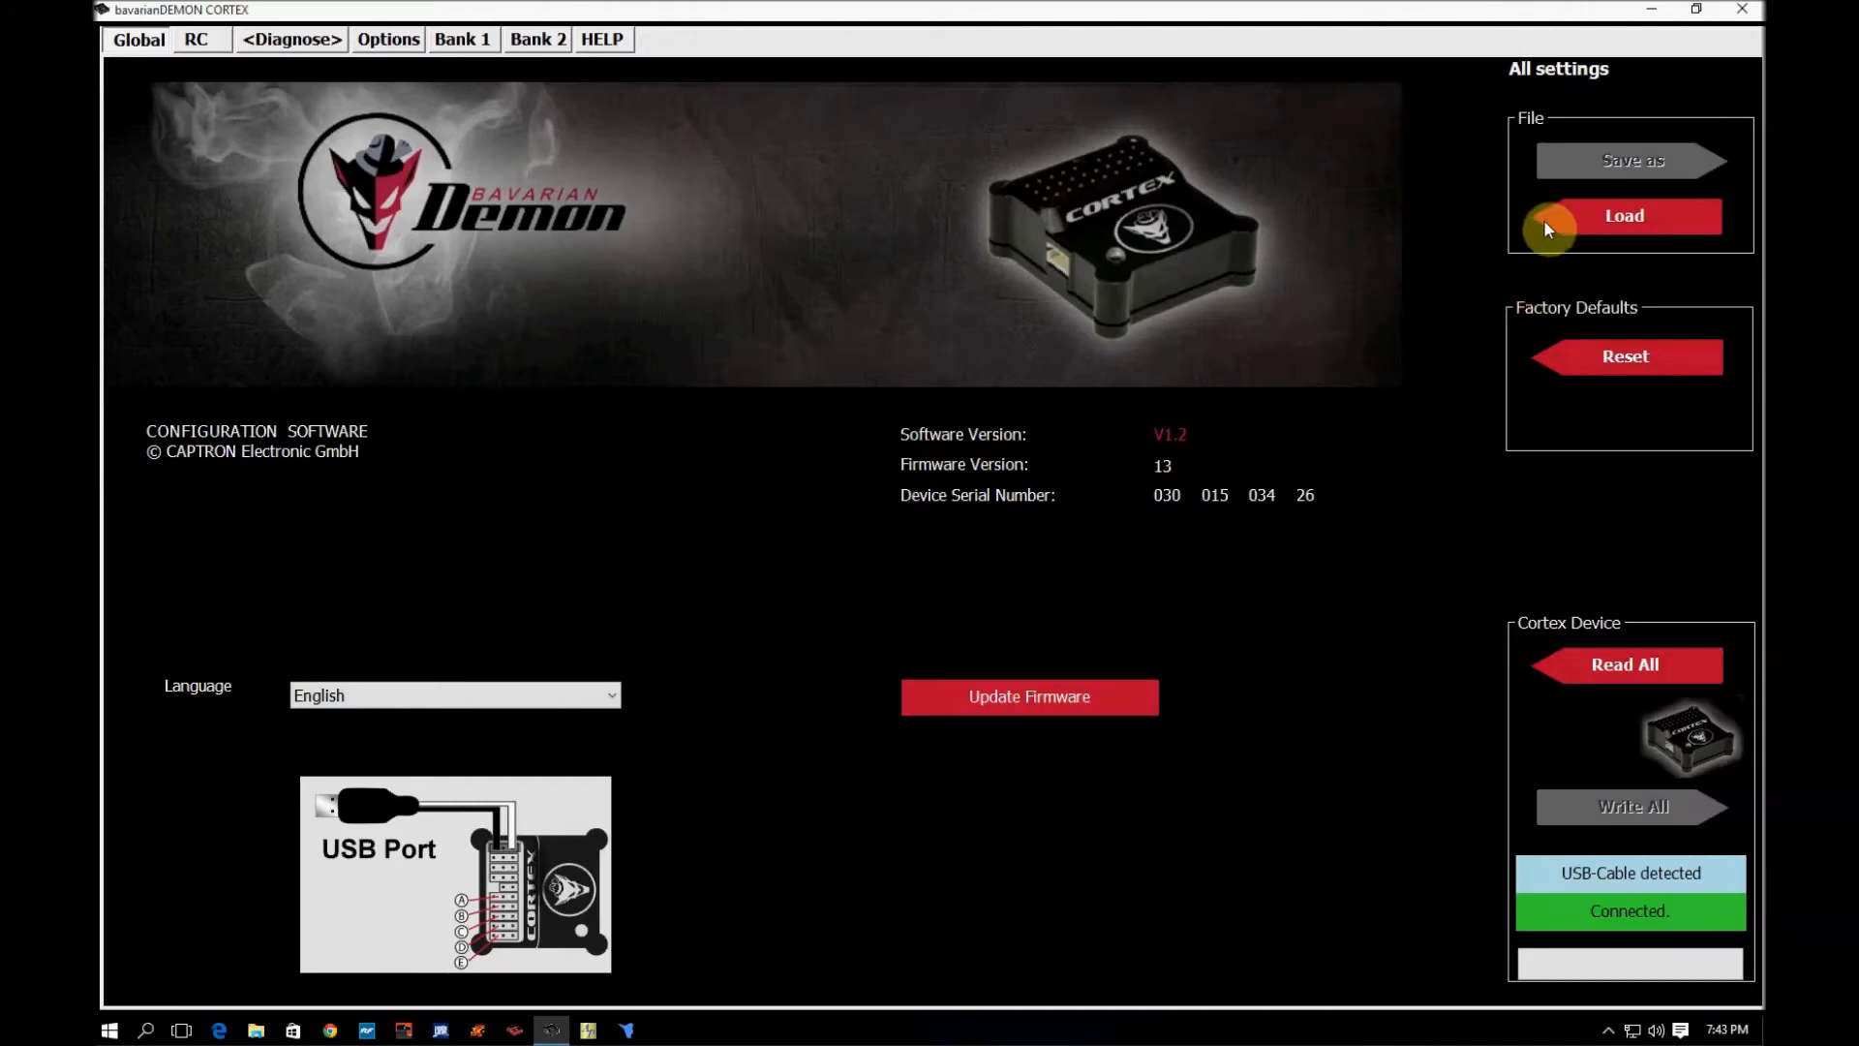
mouse_move(1454, 341)
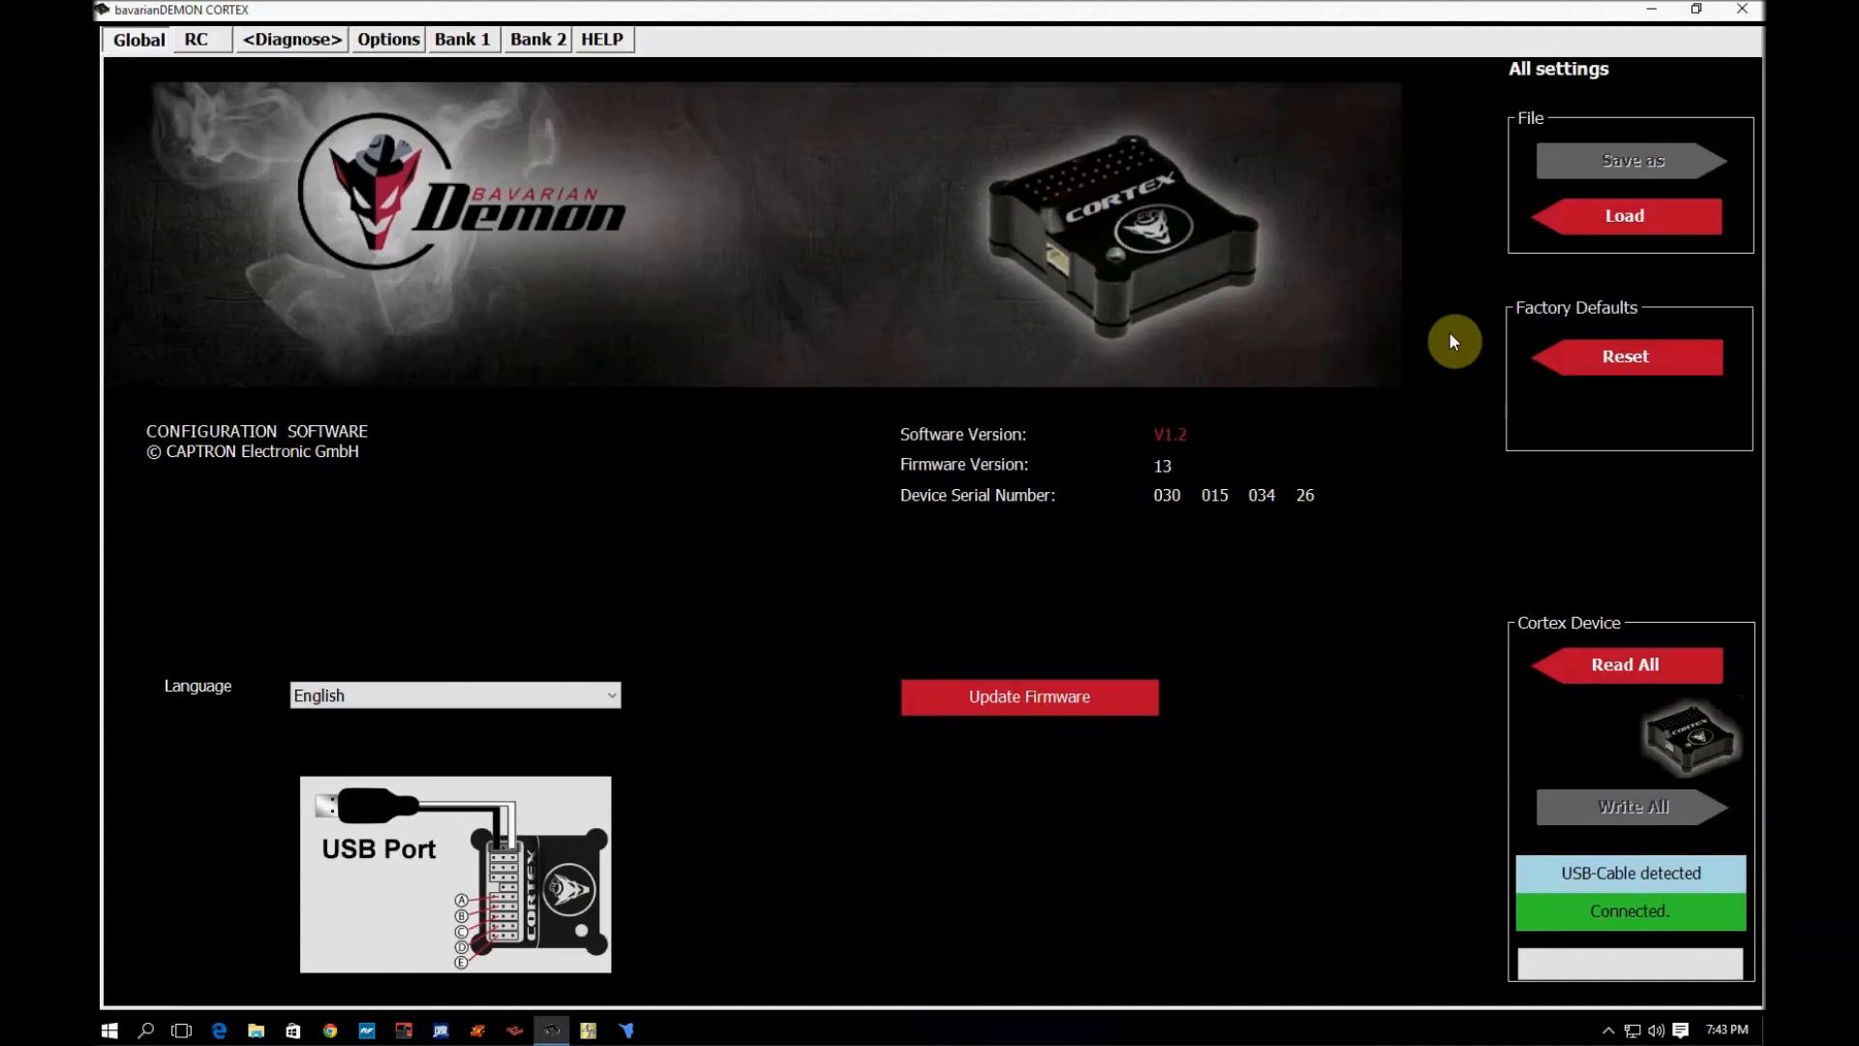
mouse_move(1470, 359)
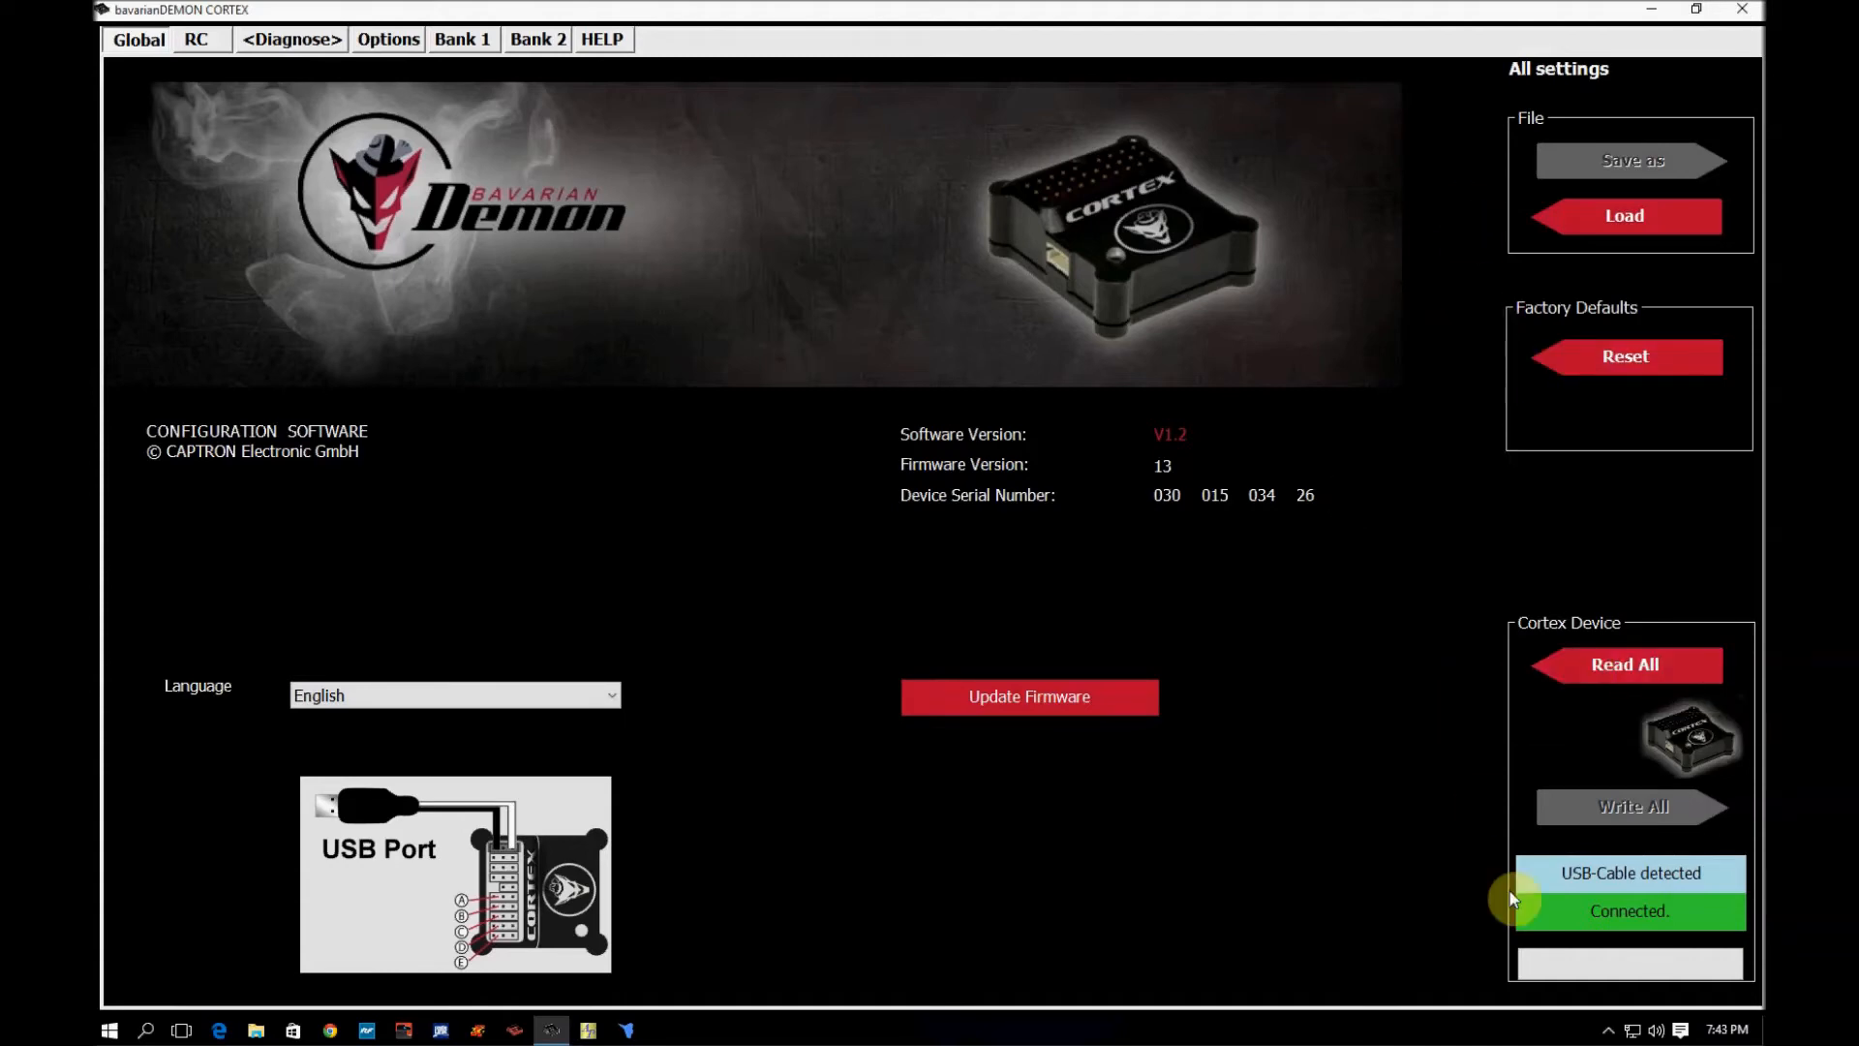
mouse_move(1512, 822)
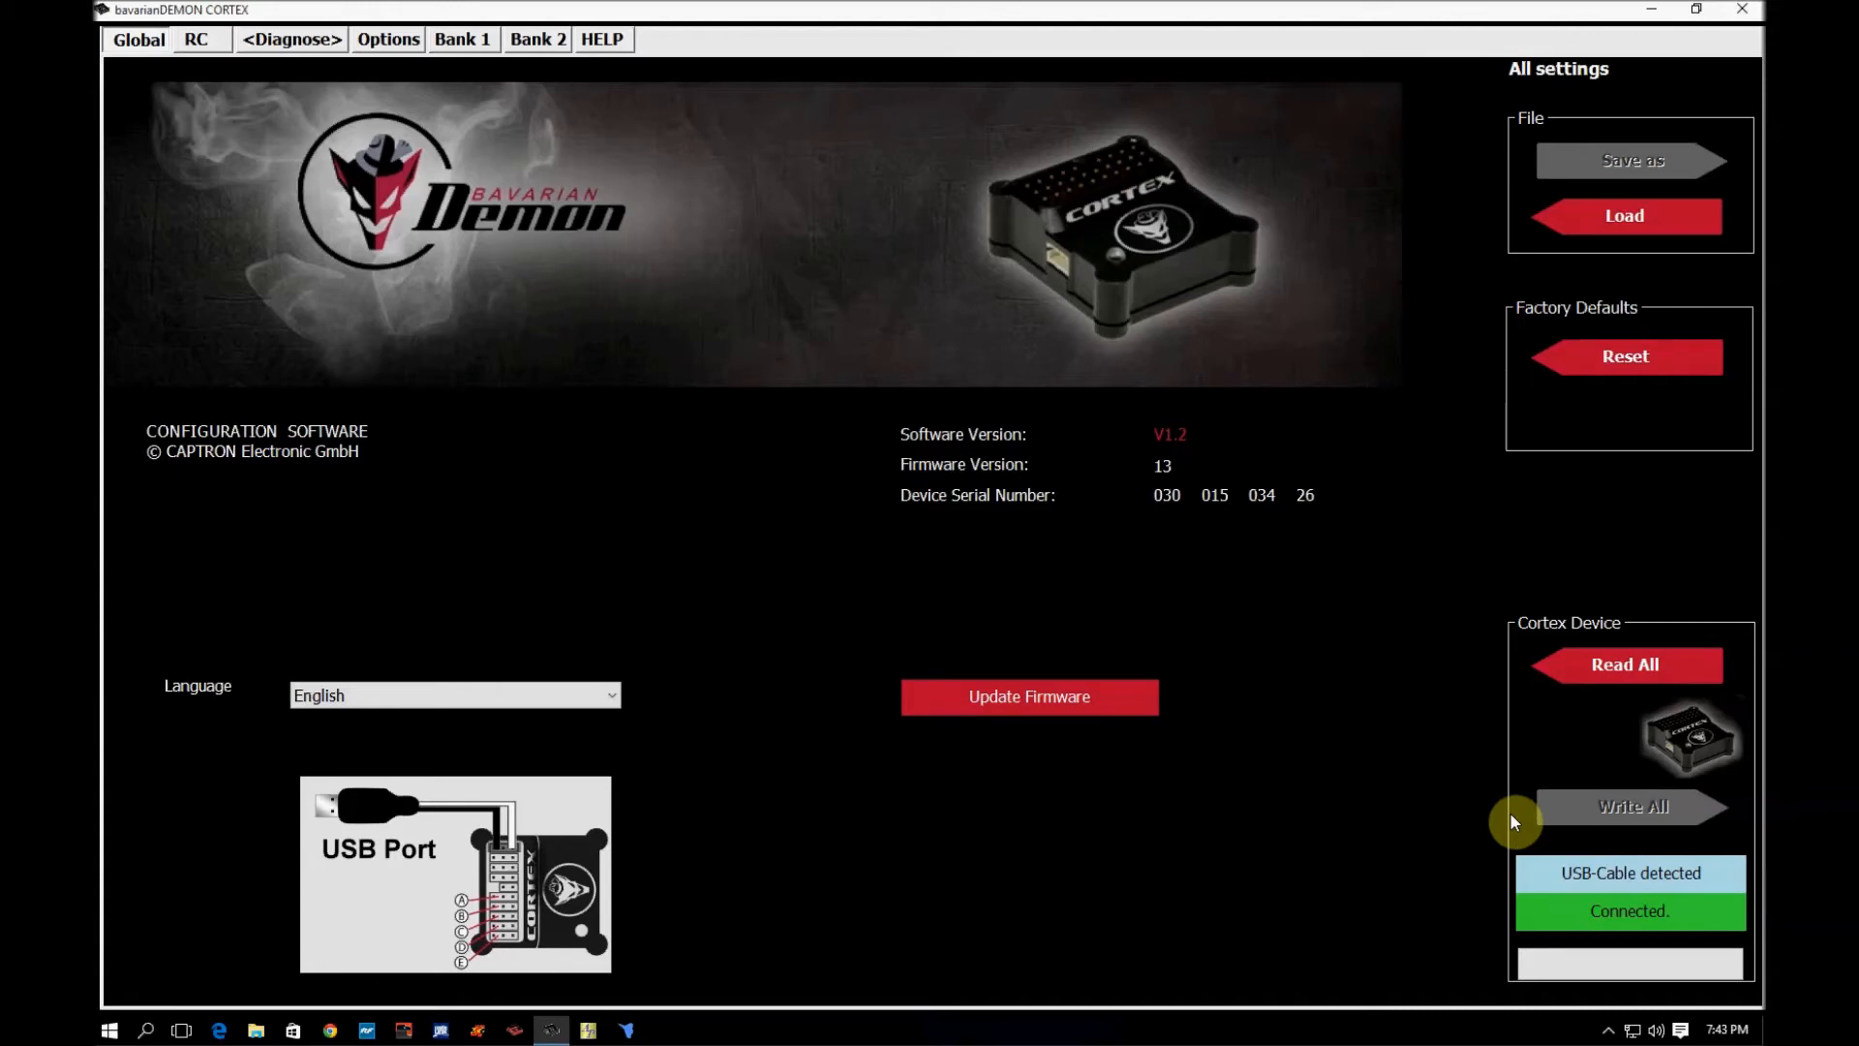
mouse_move(1361, 646)
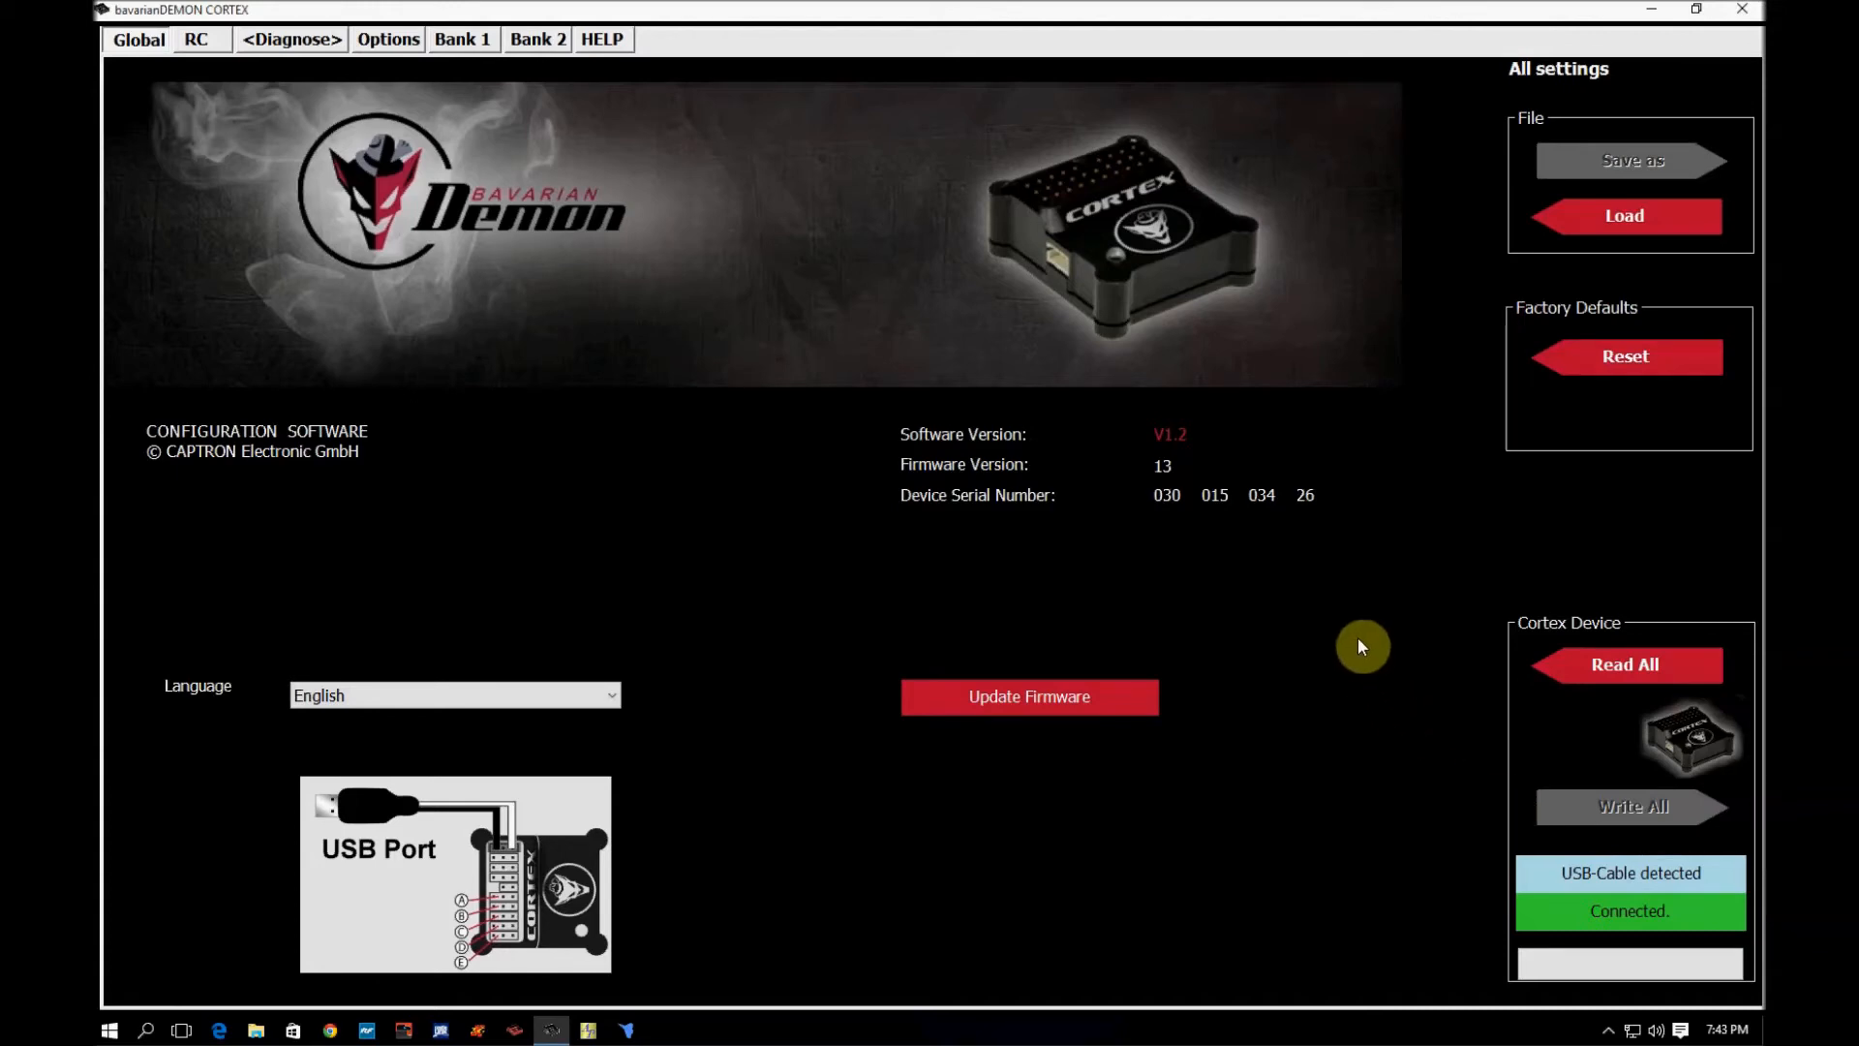
mouse_move(596, 518)
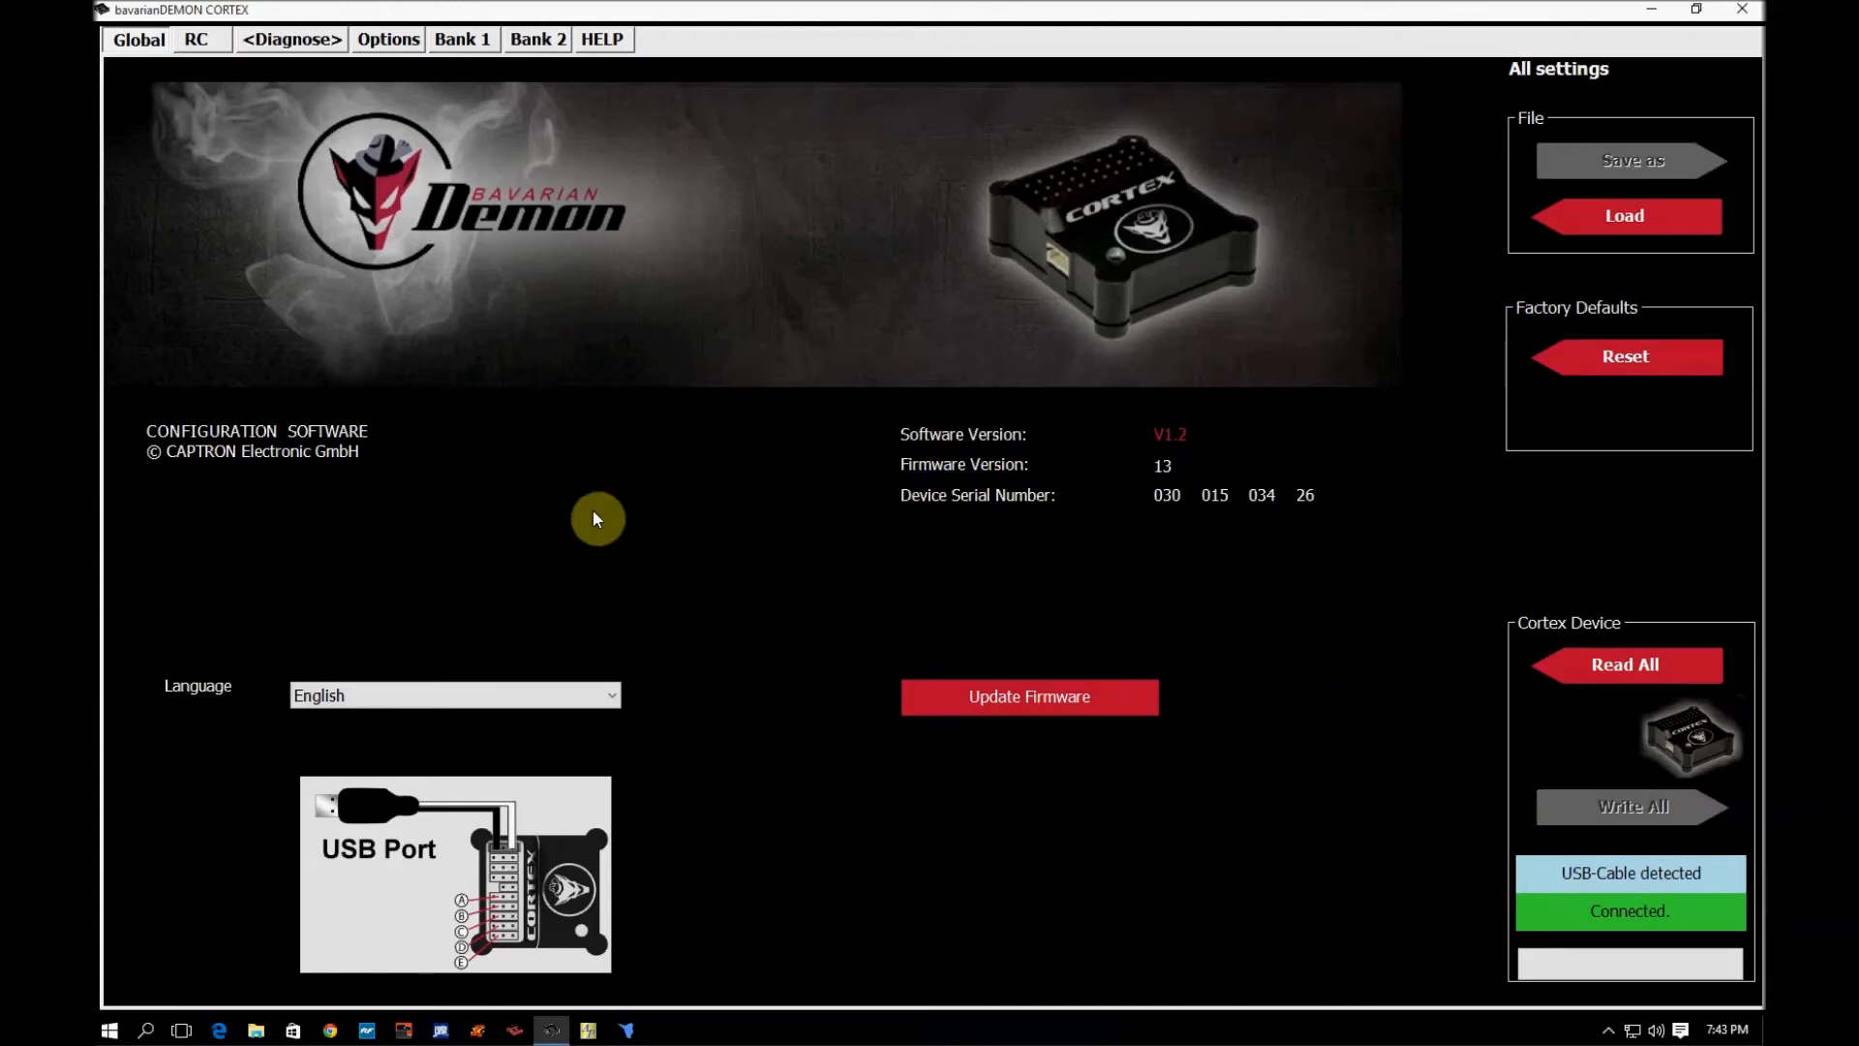
mouse_move(196, 39)
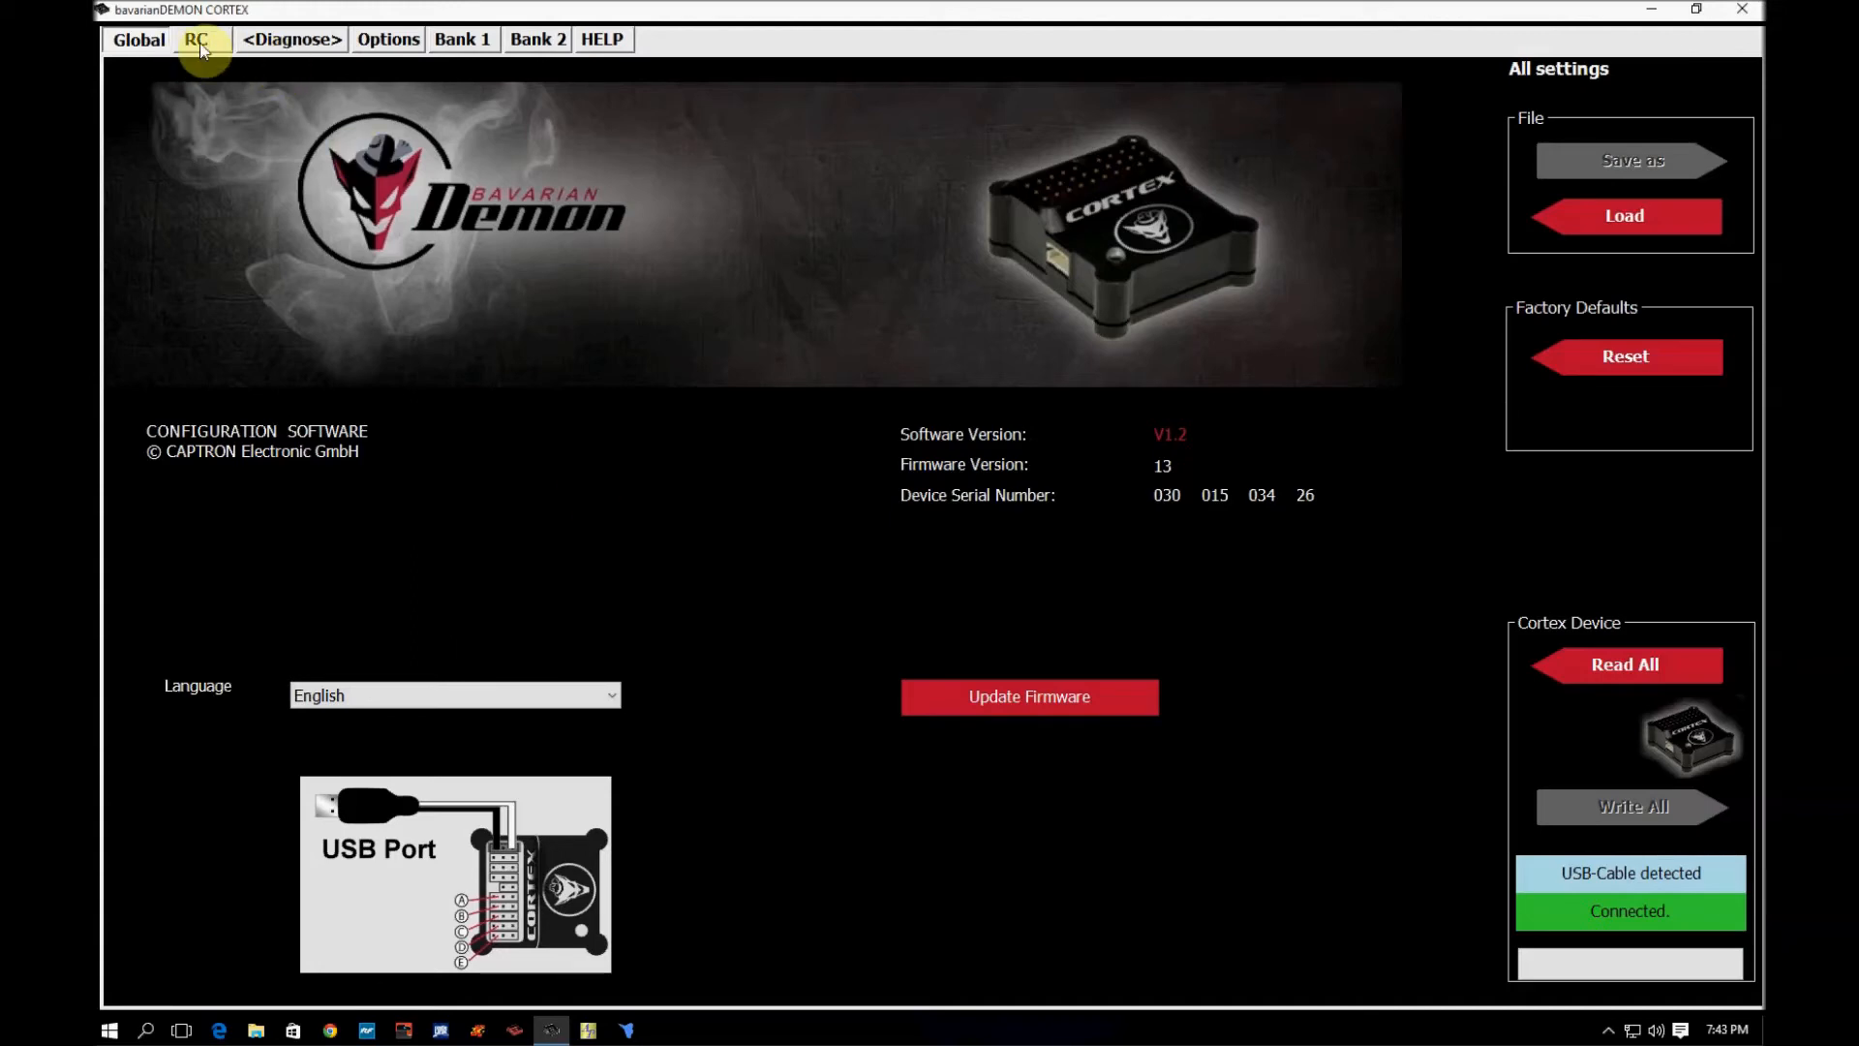
Visit the RC settings page, then switch to the Global settings page
left_click(197, 39)
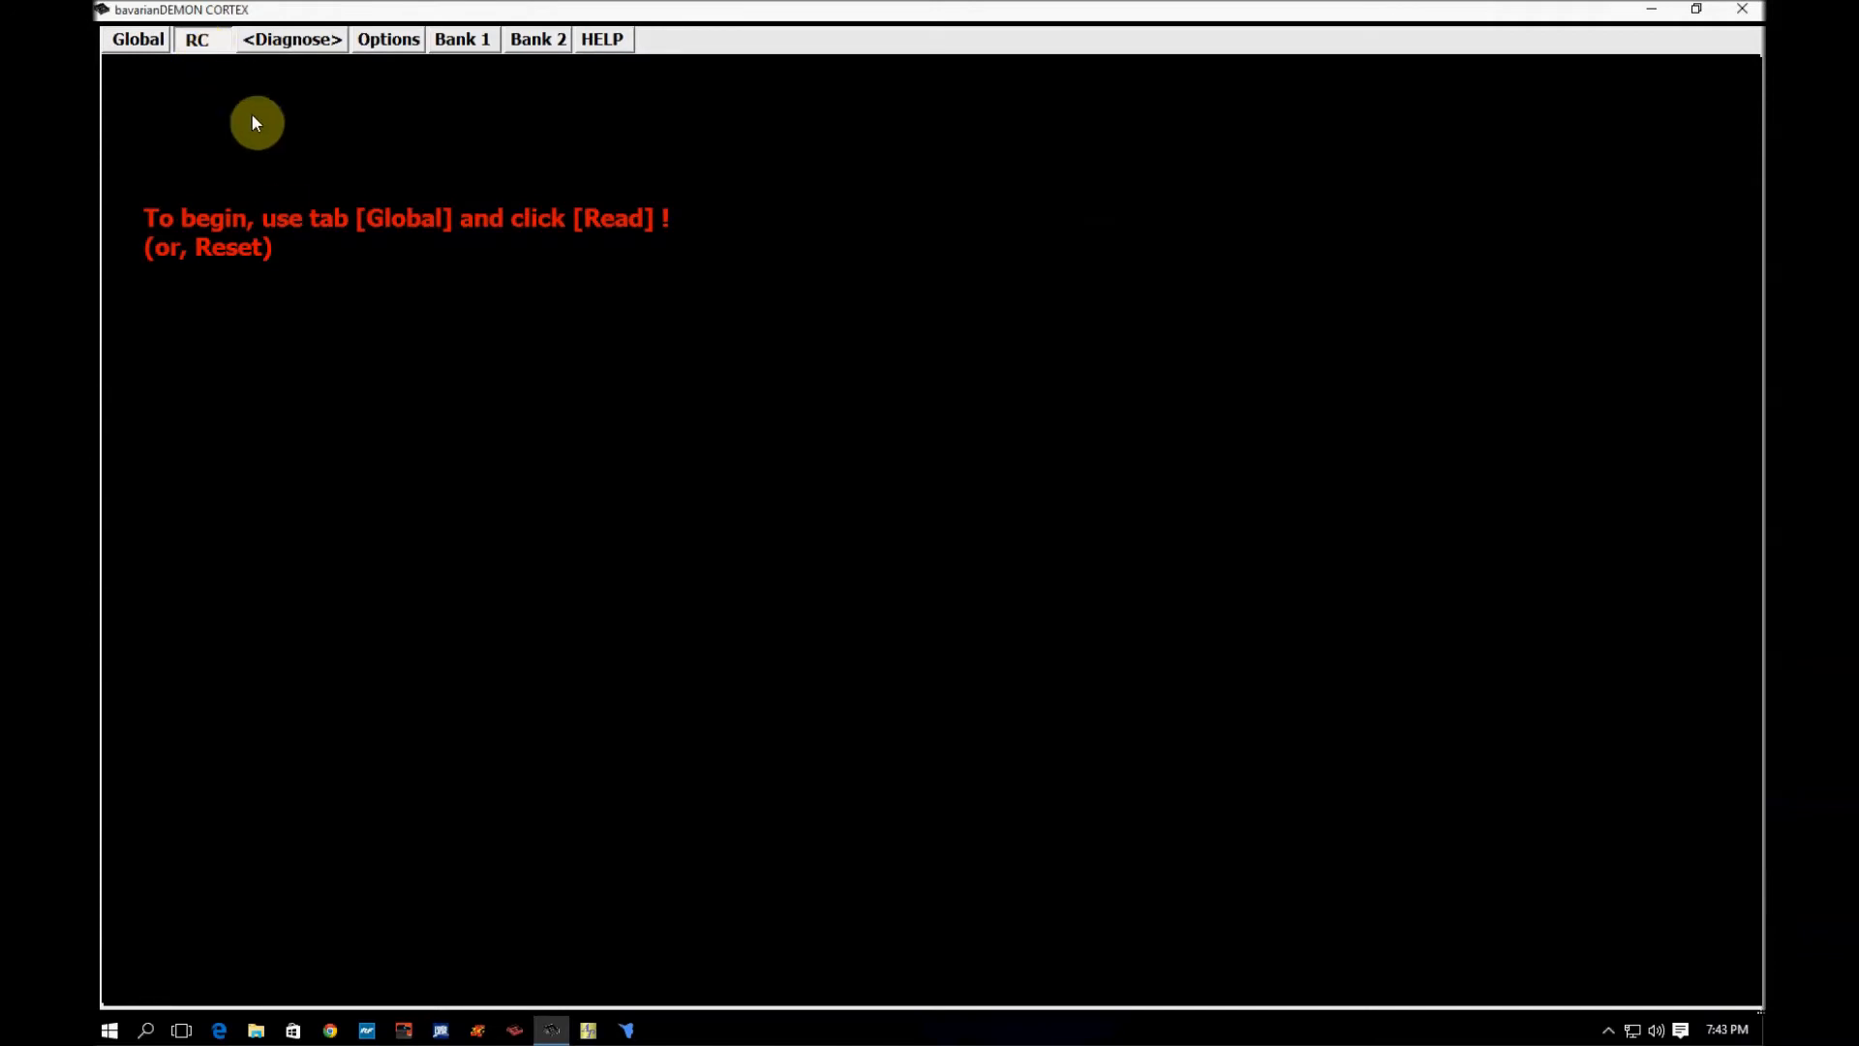
mouse_move(290, 239)
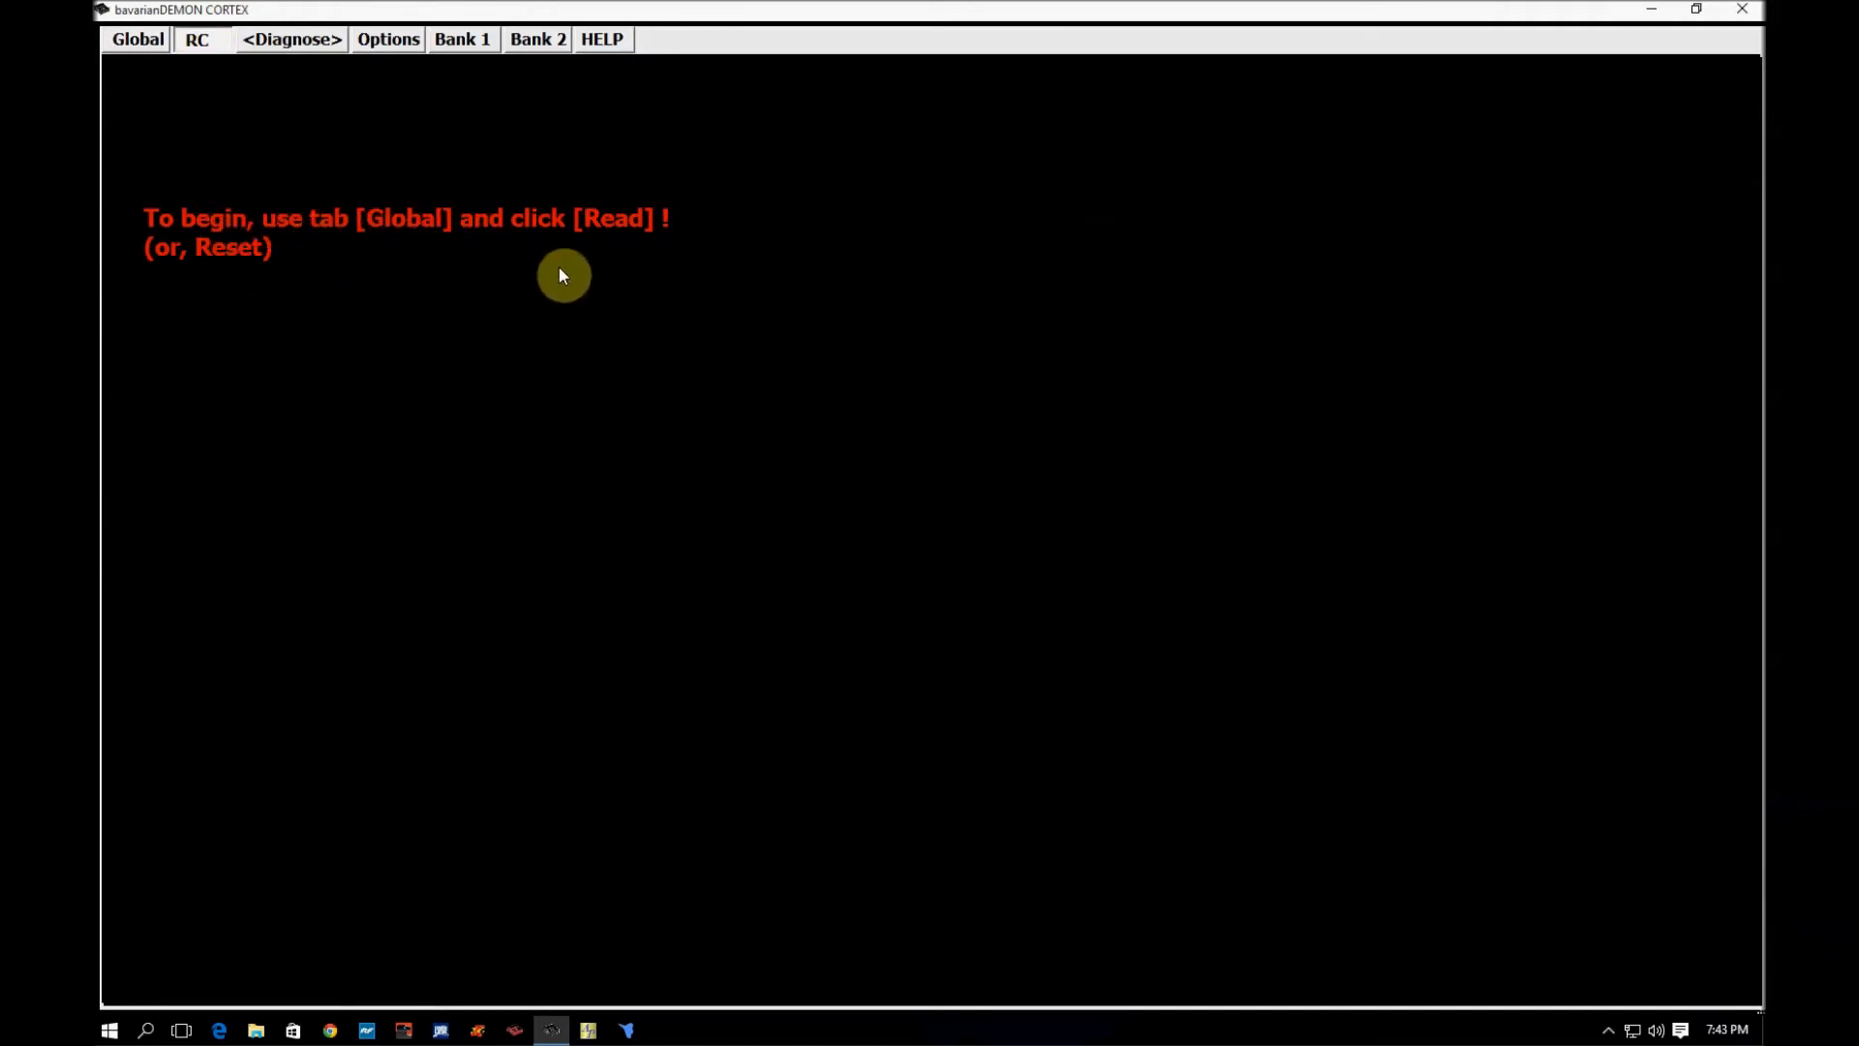
left_click(138, 39)
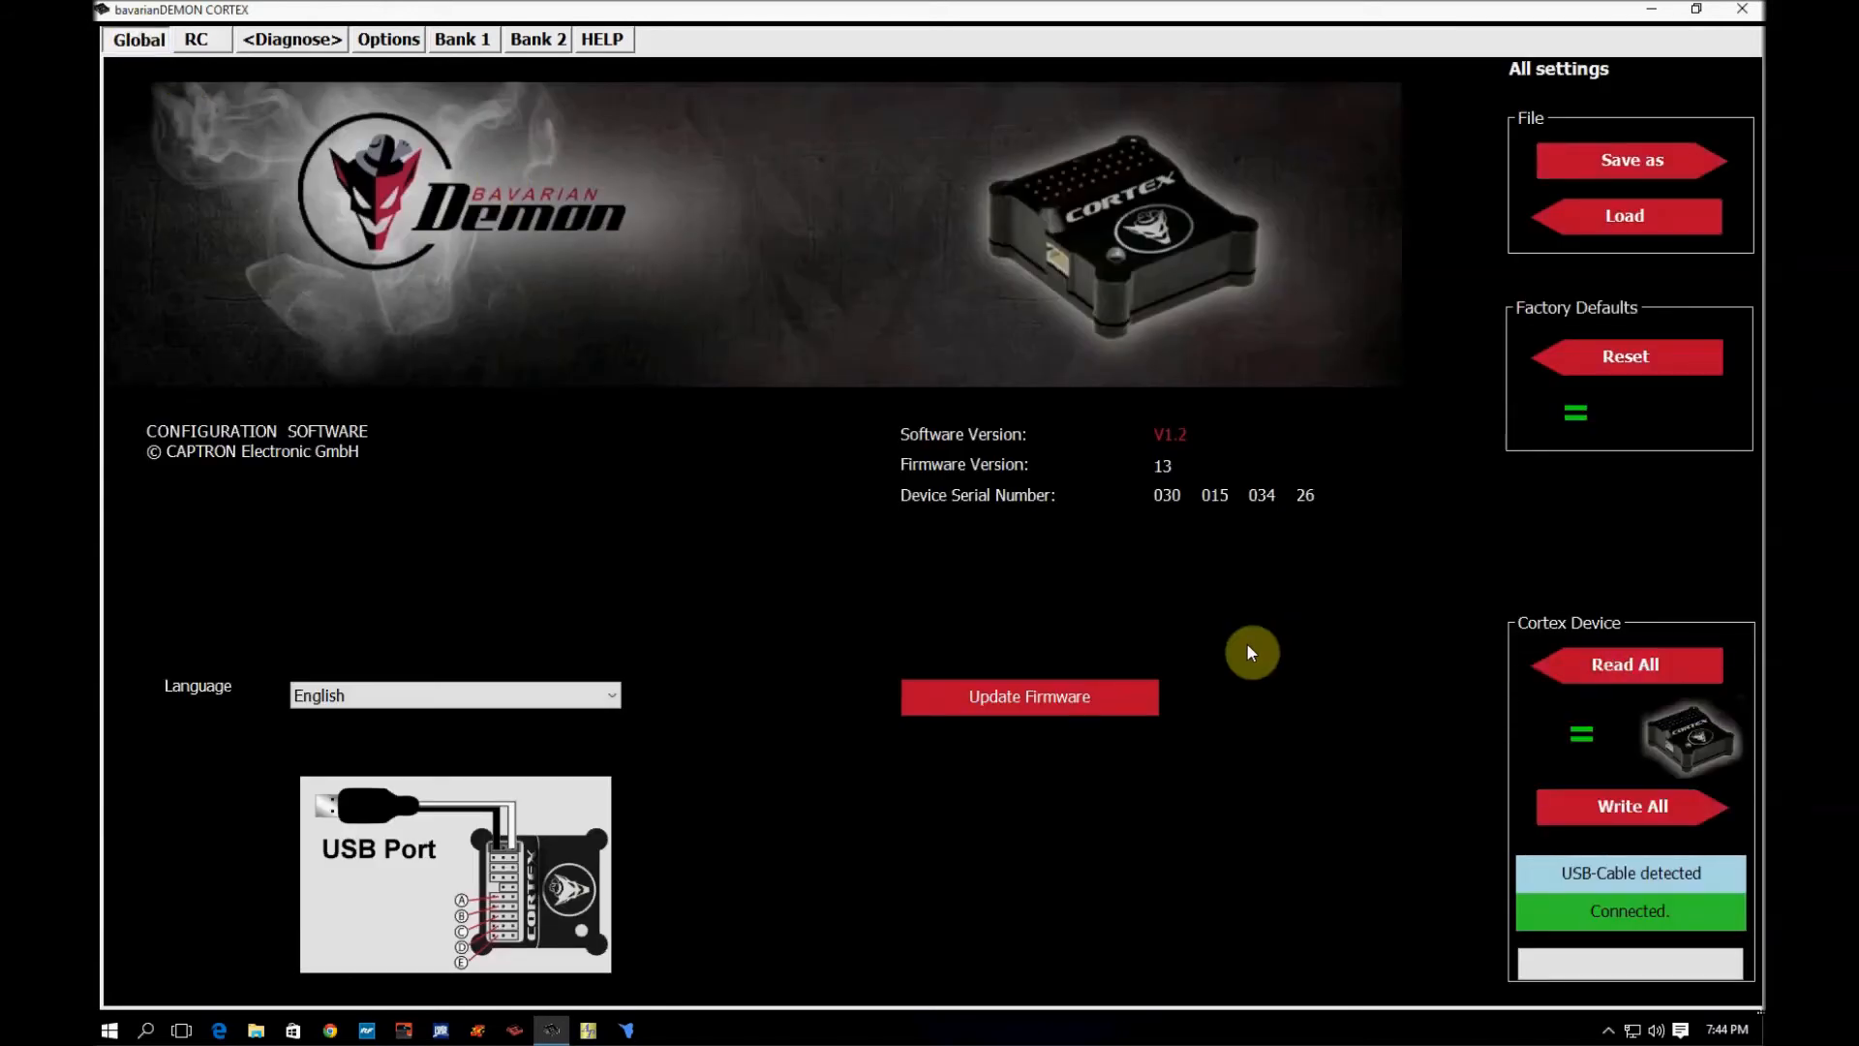
mouse_move(1515, 178)
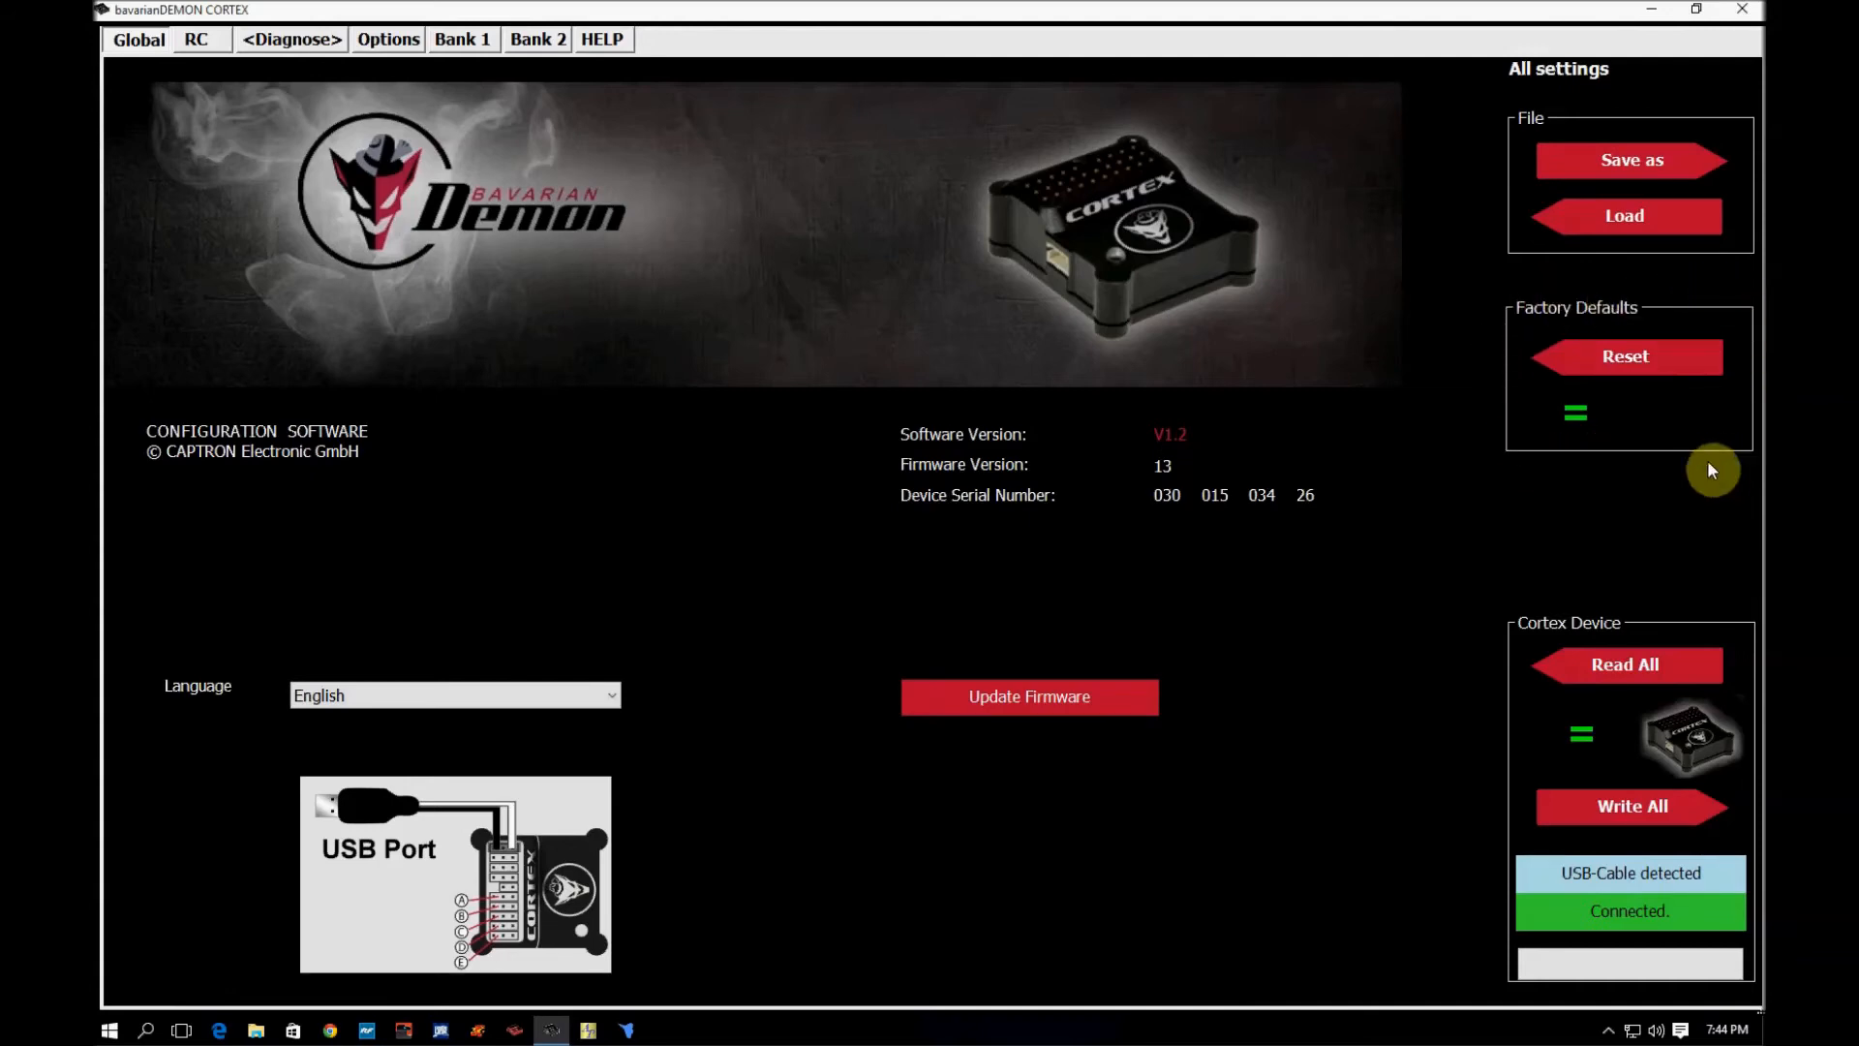
mouse_move(1597, 450)
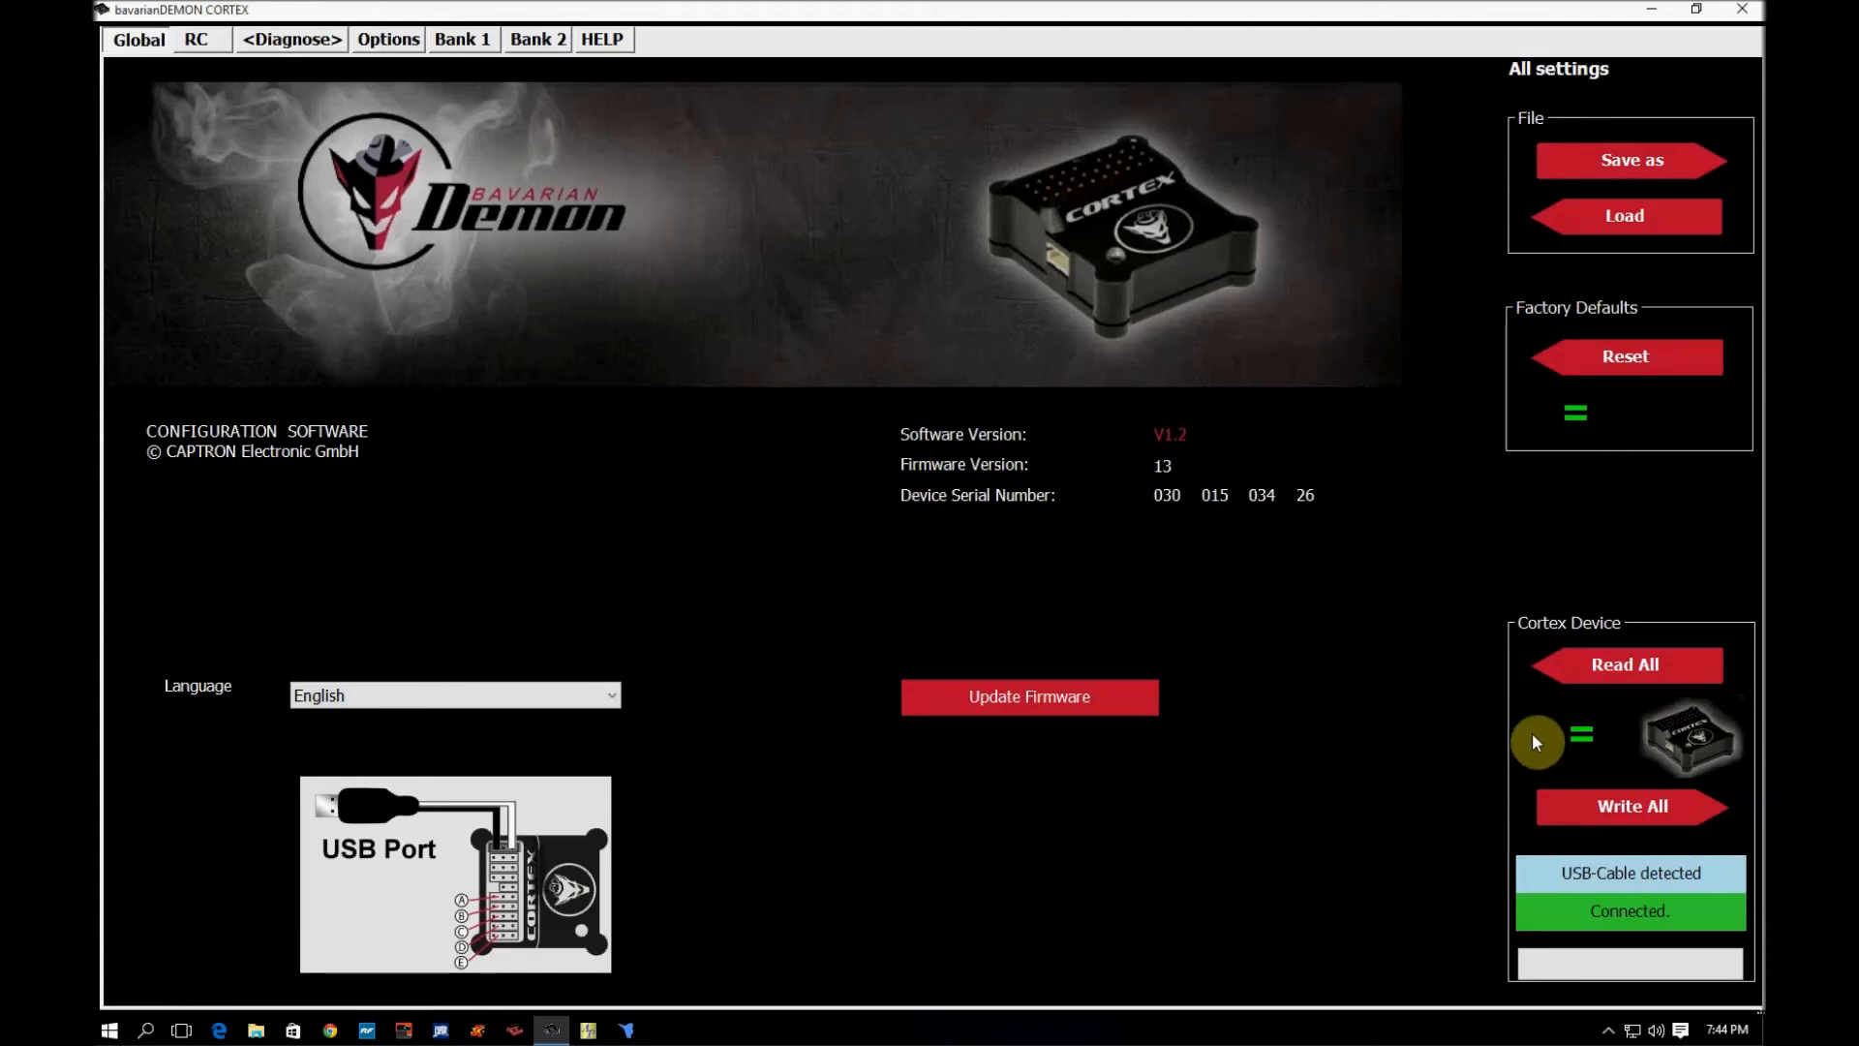
mouse_move(1536, 724)
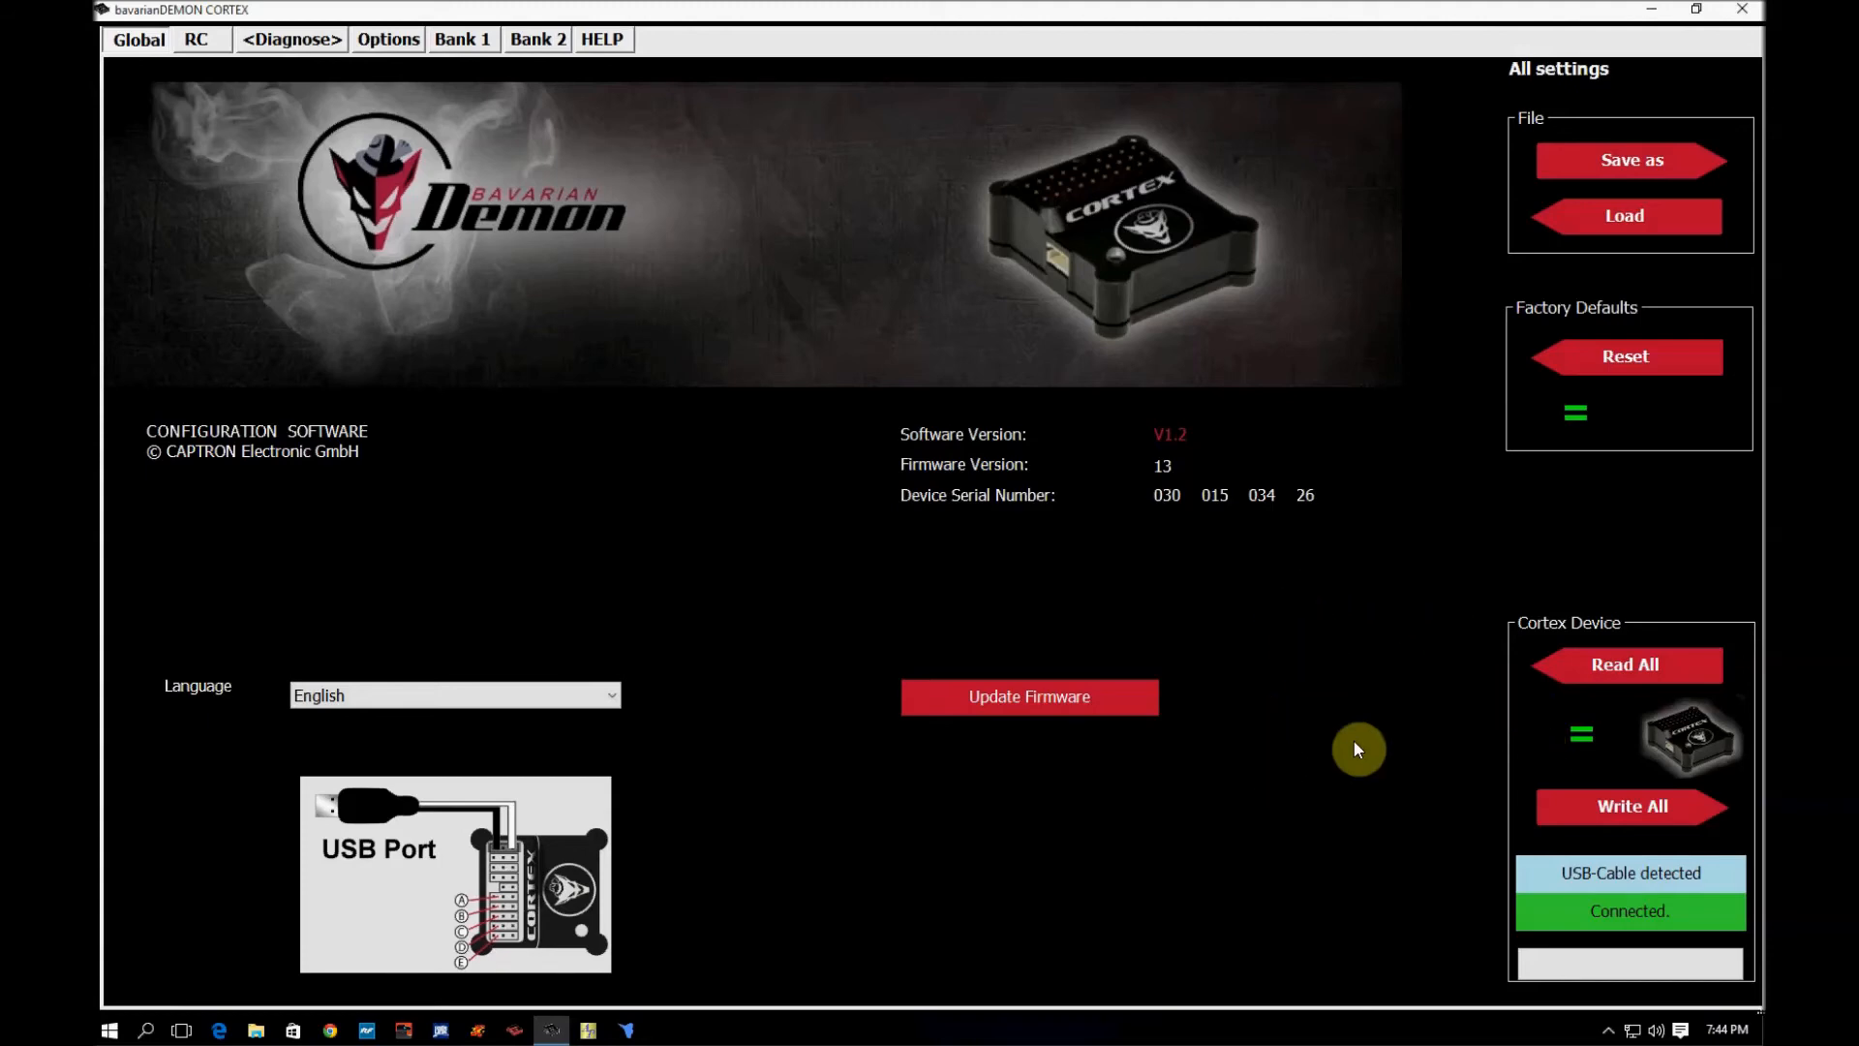
mouse_move(1343, 767)
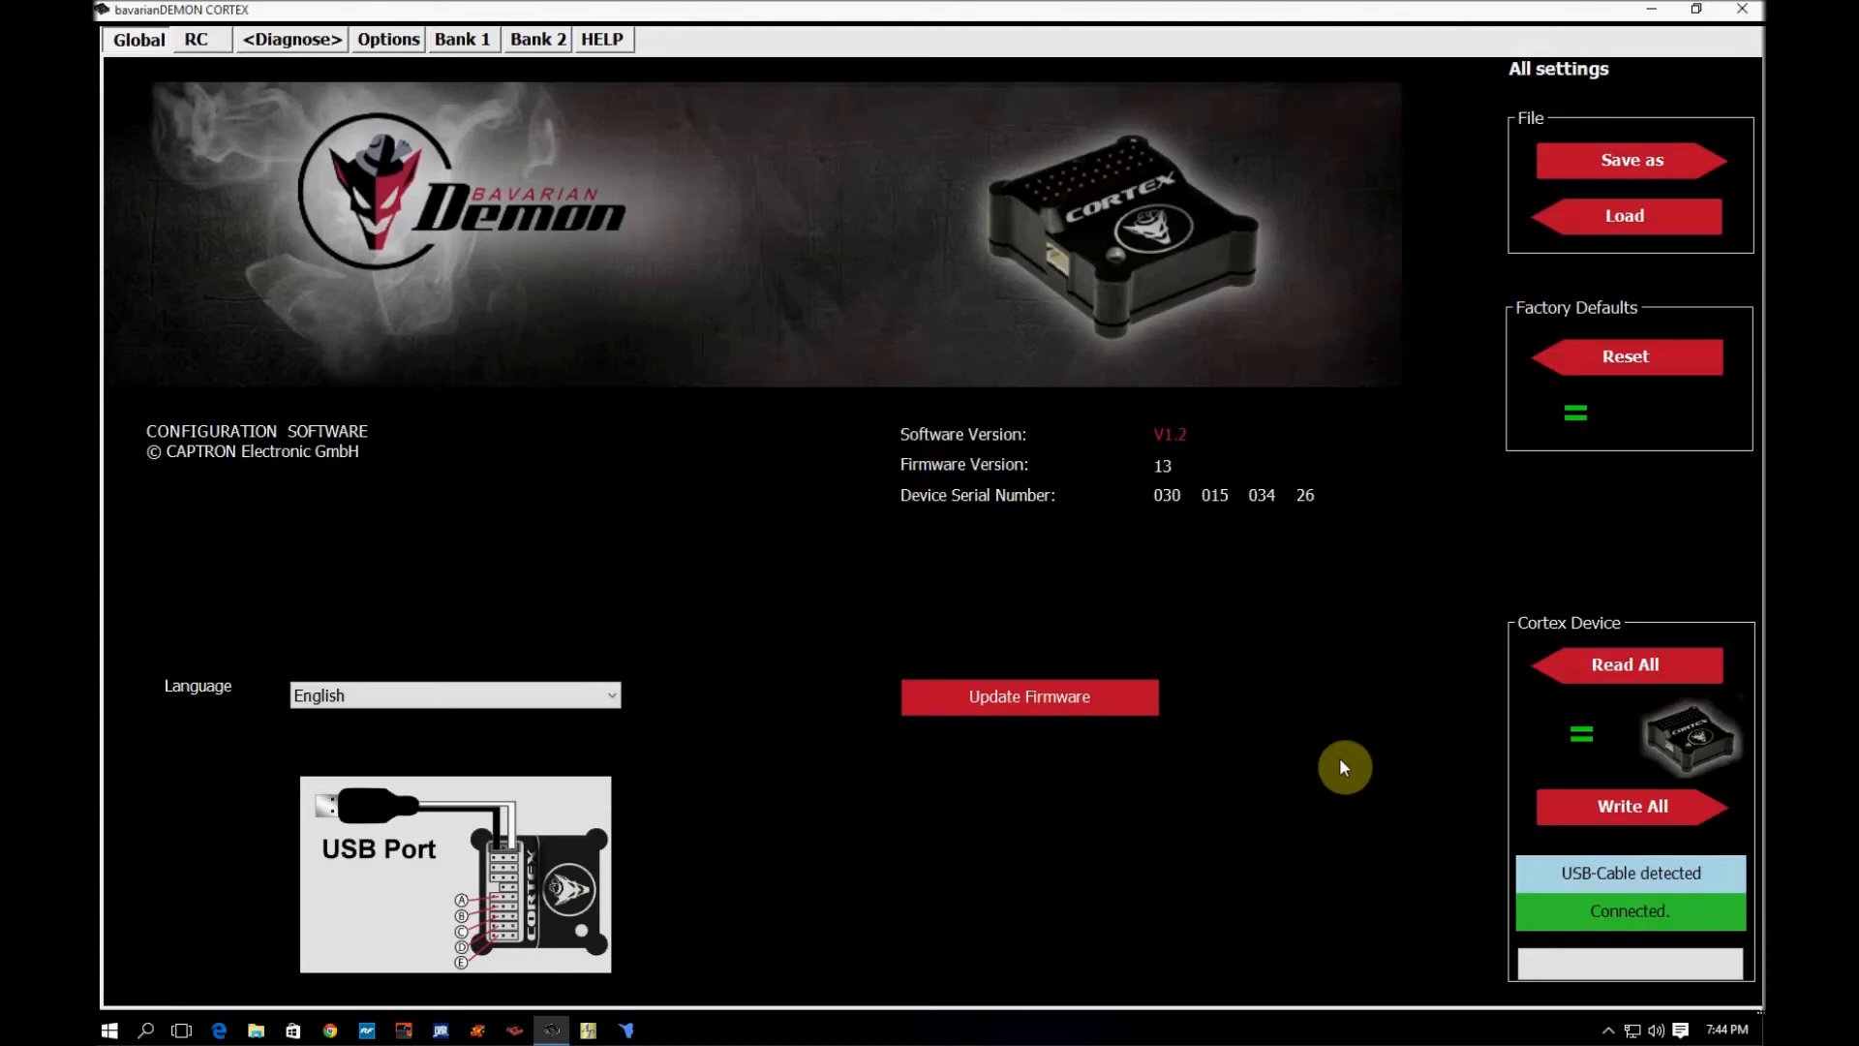
mouse_move(1354, 744)
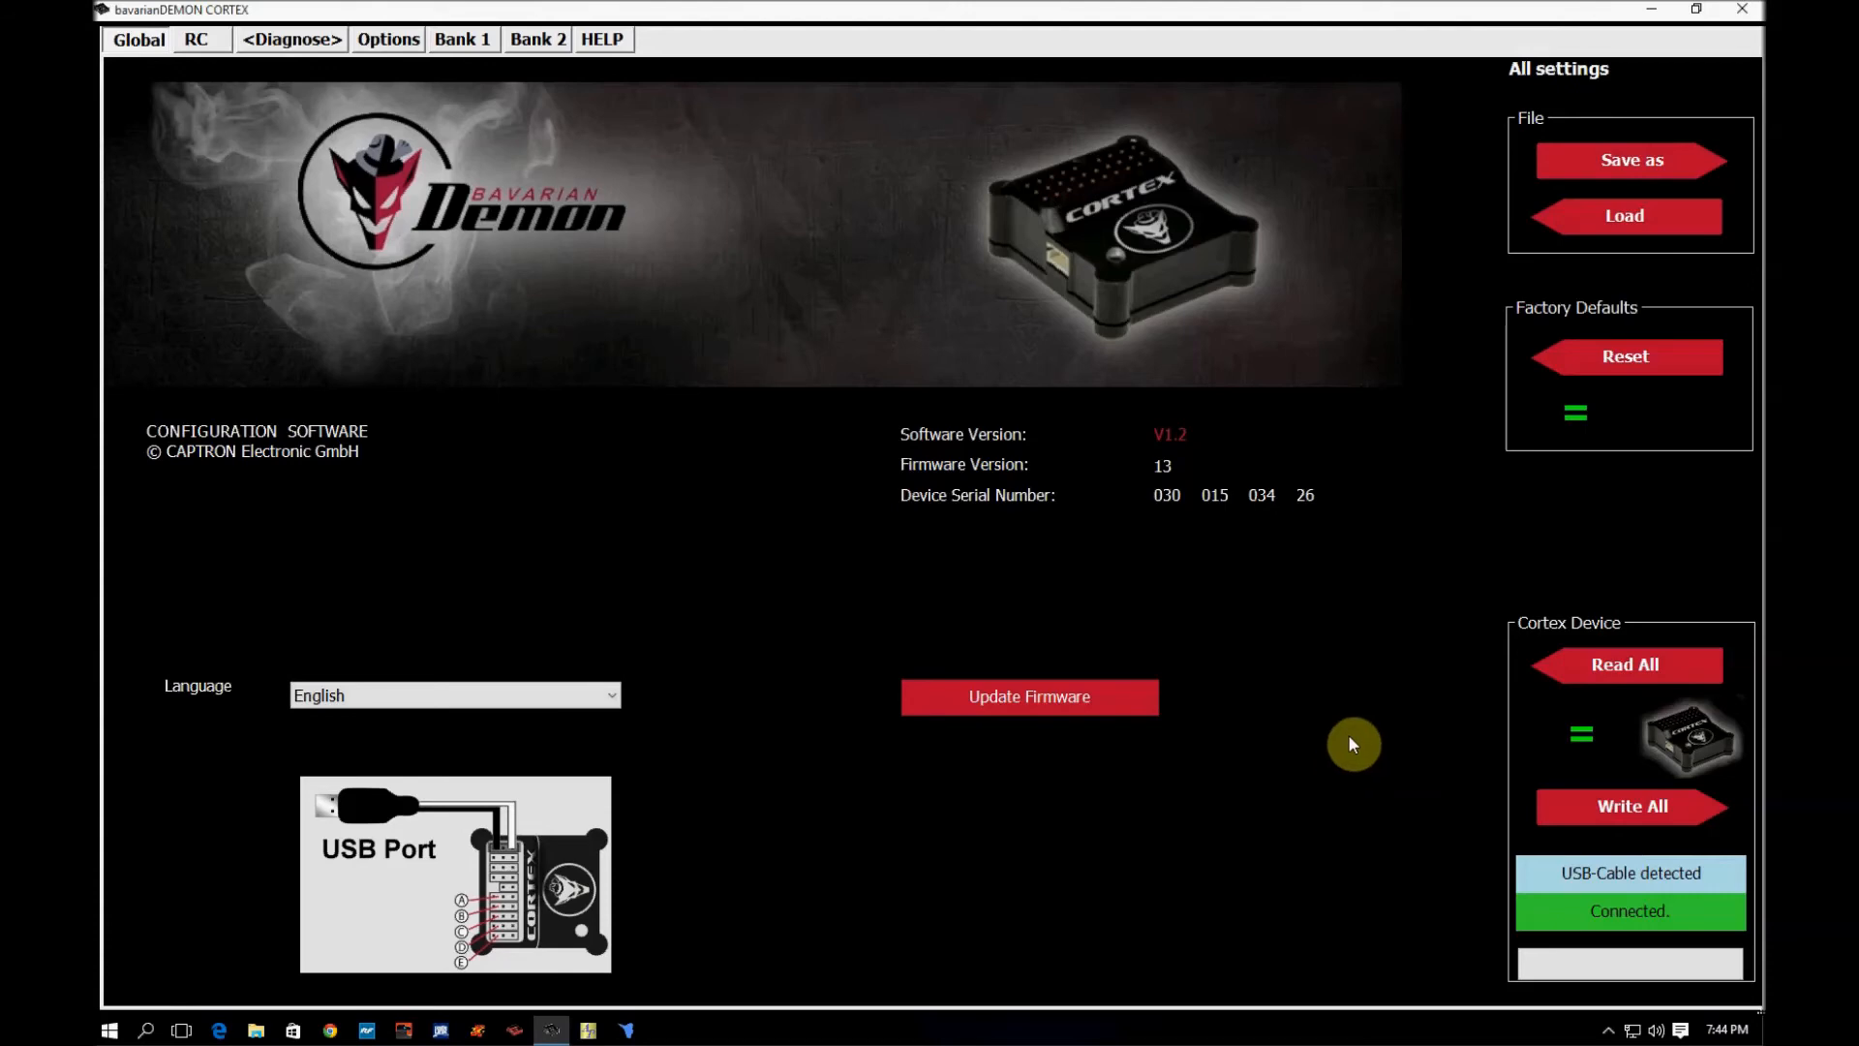
mouse_move(1508, 752)
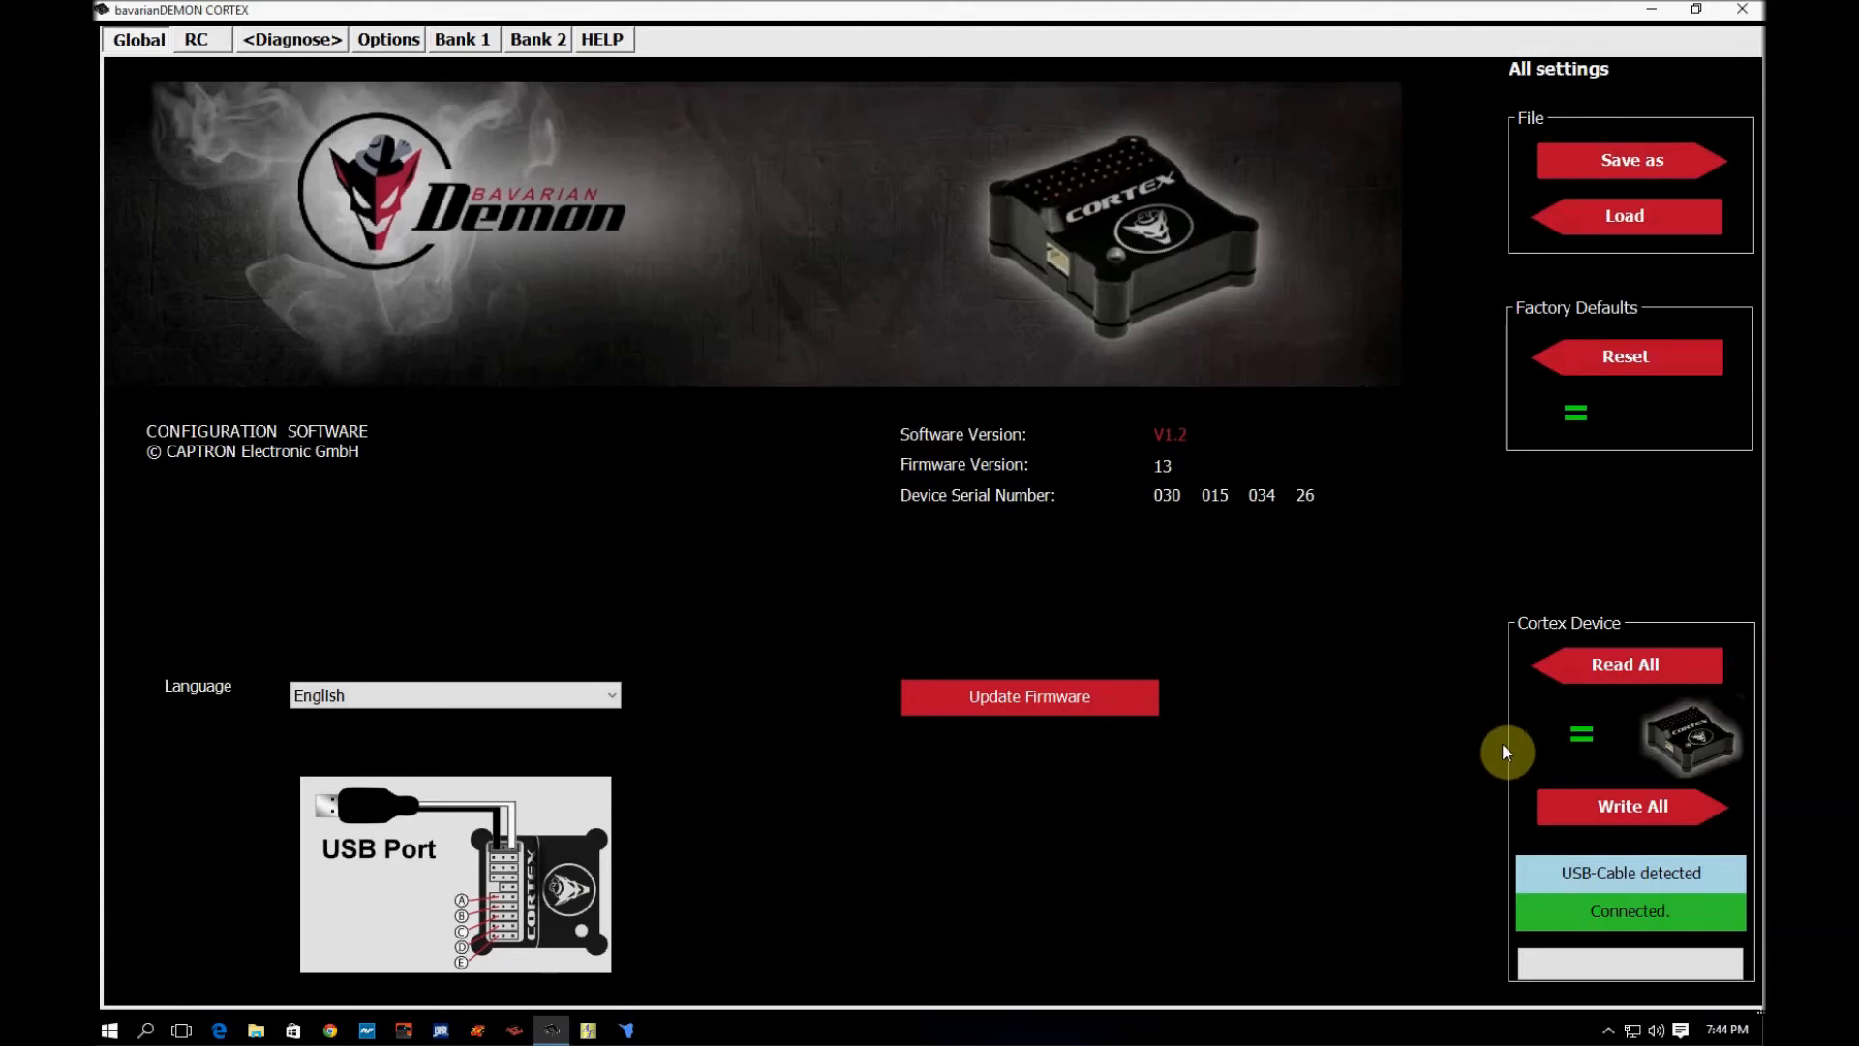
mouse_move(1468, 380)
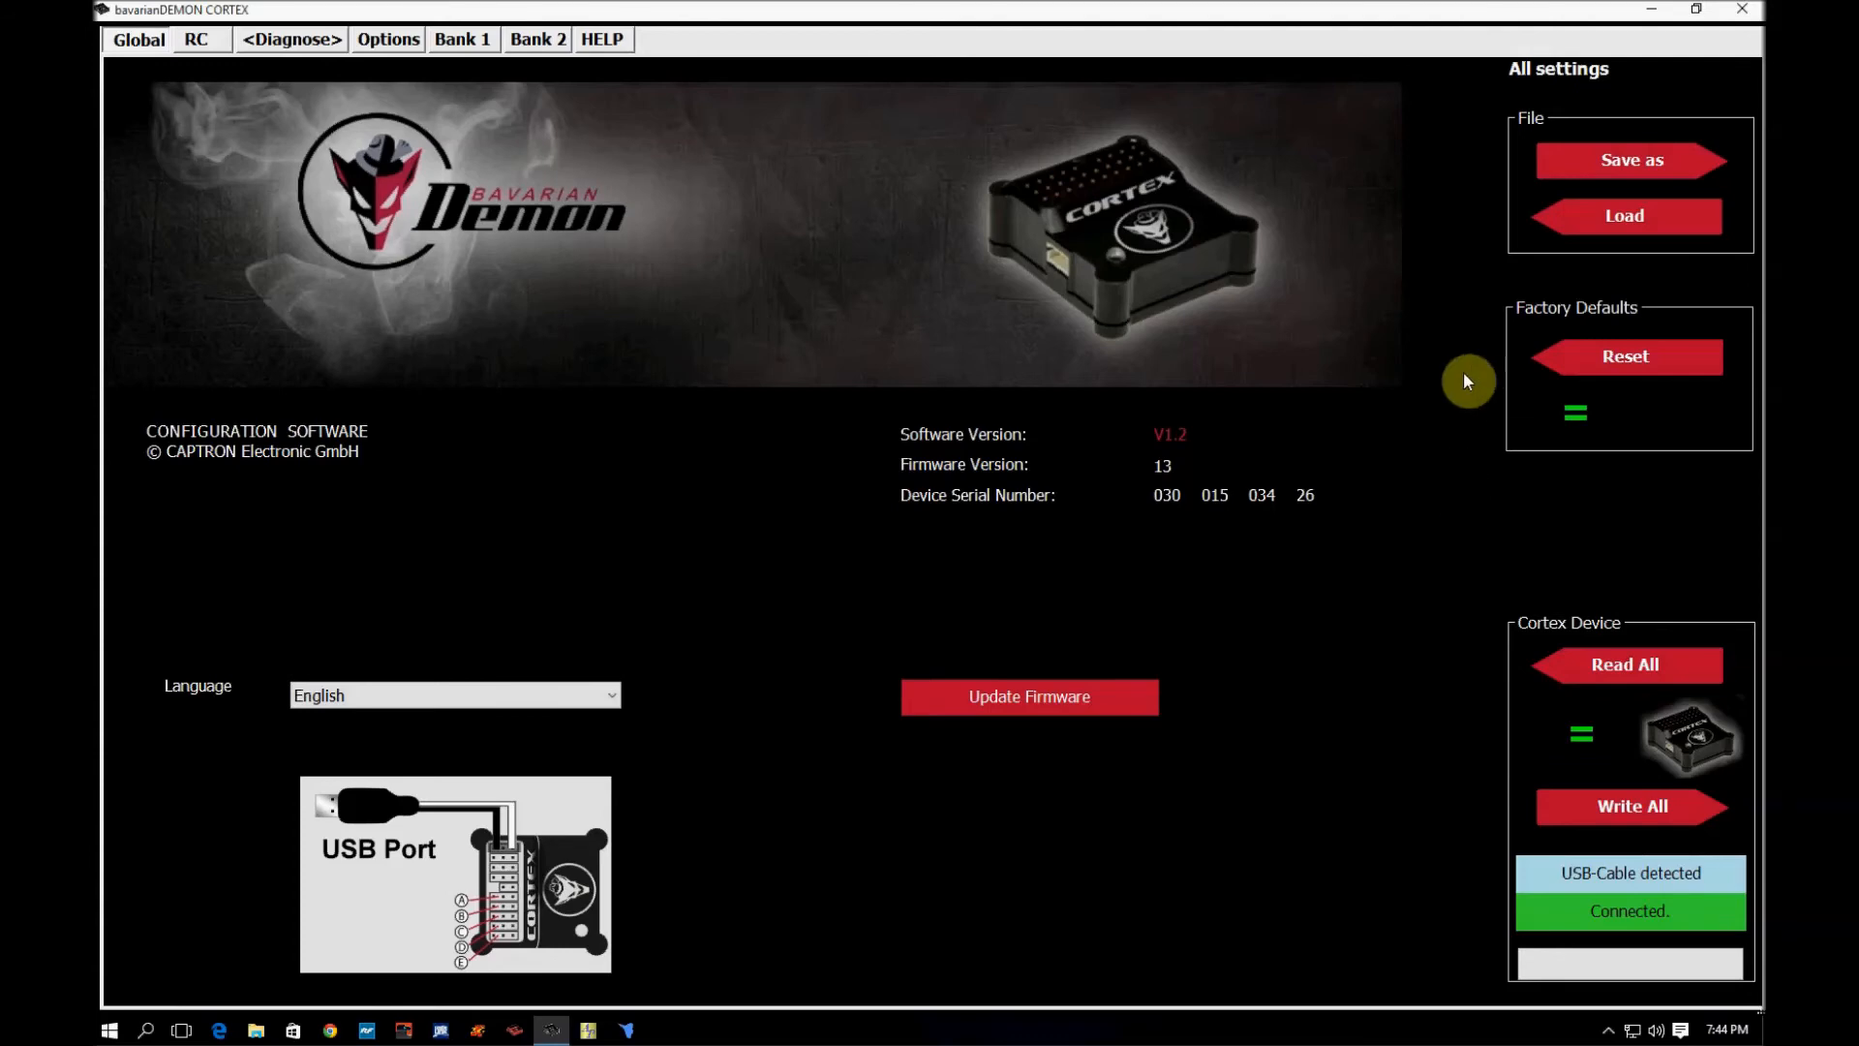
mouse_move(1530, 162)
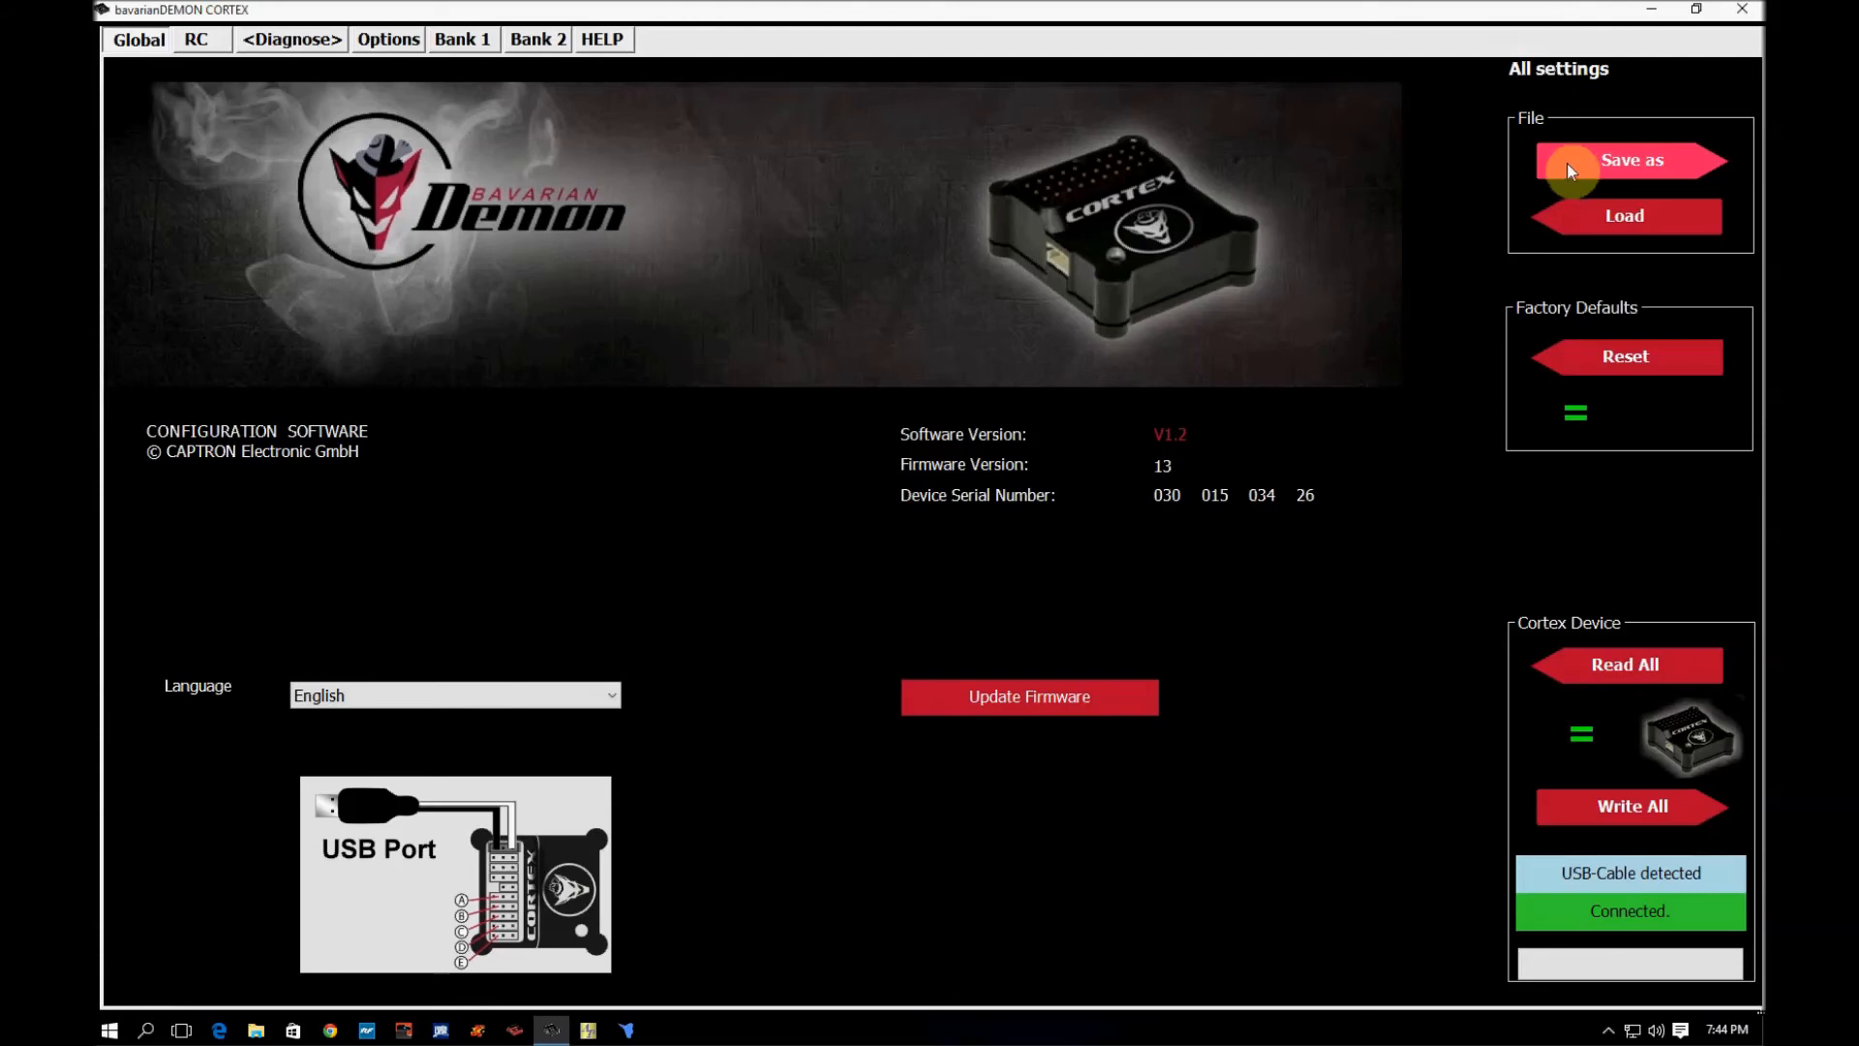
mouse_move(1371, 729)
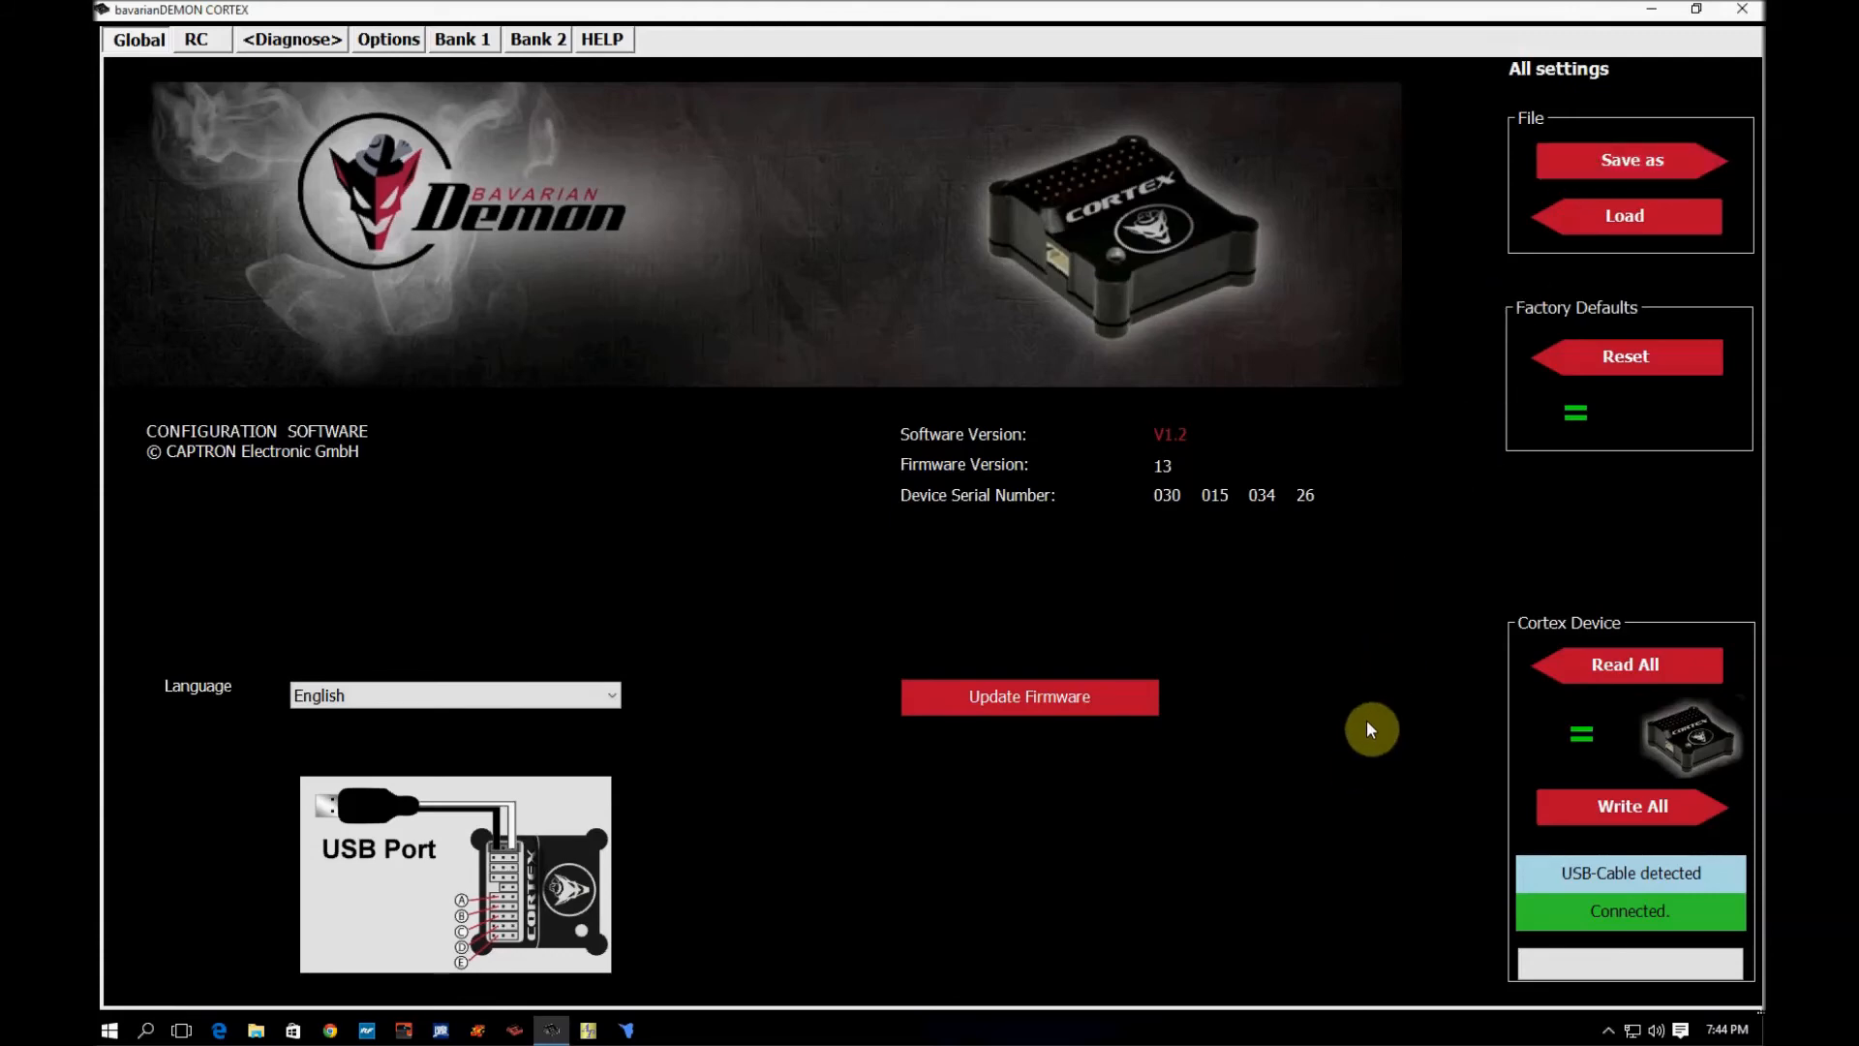
mouse_move(1348, 569)
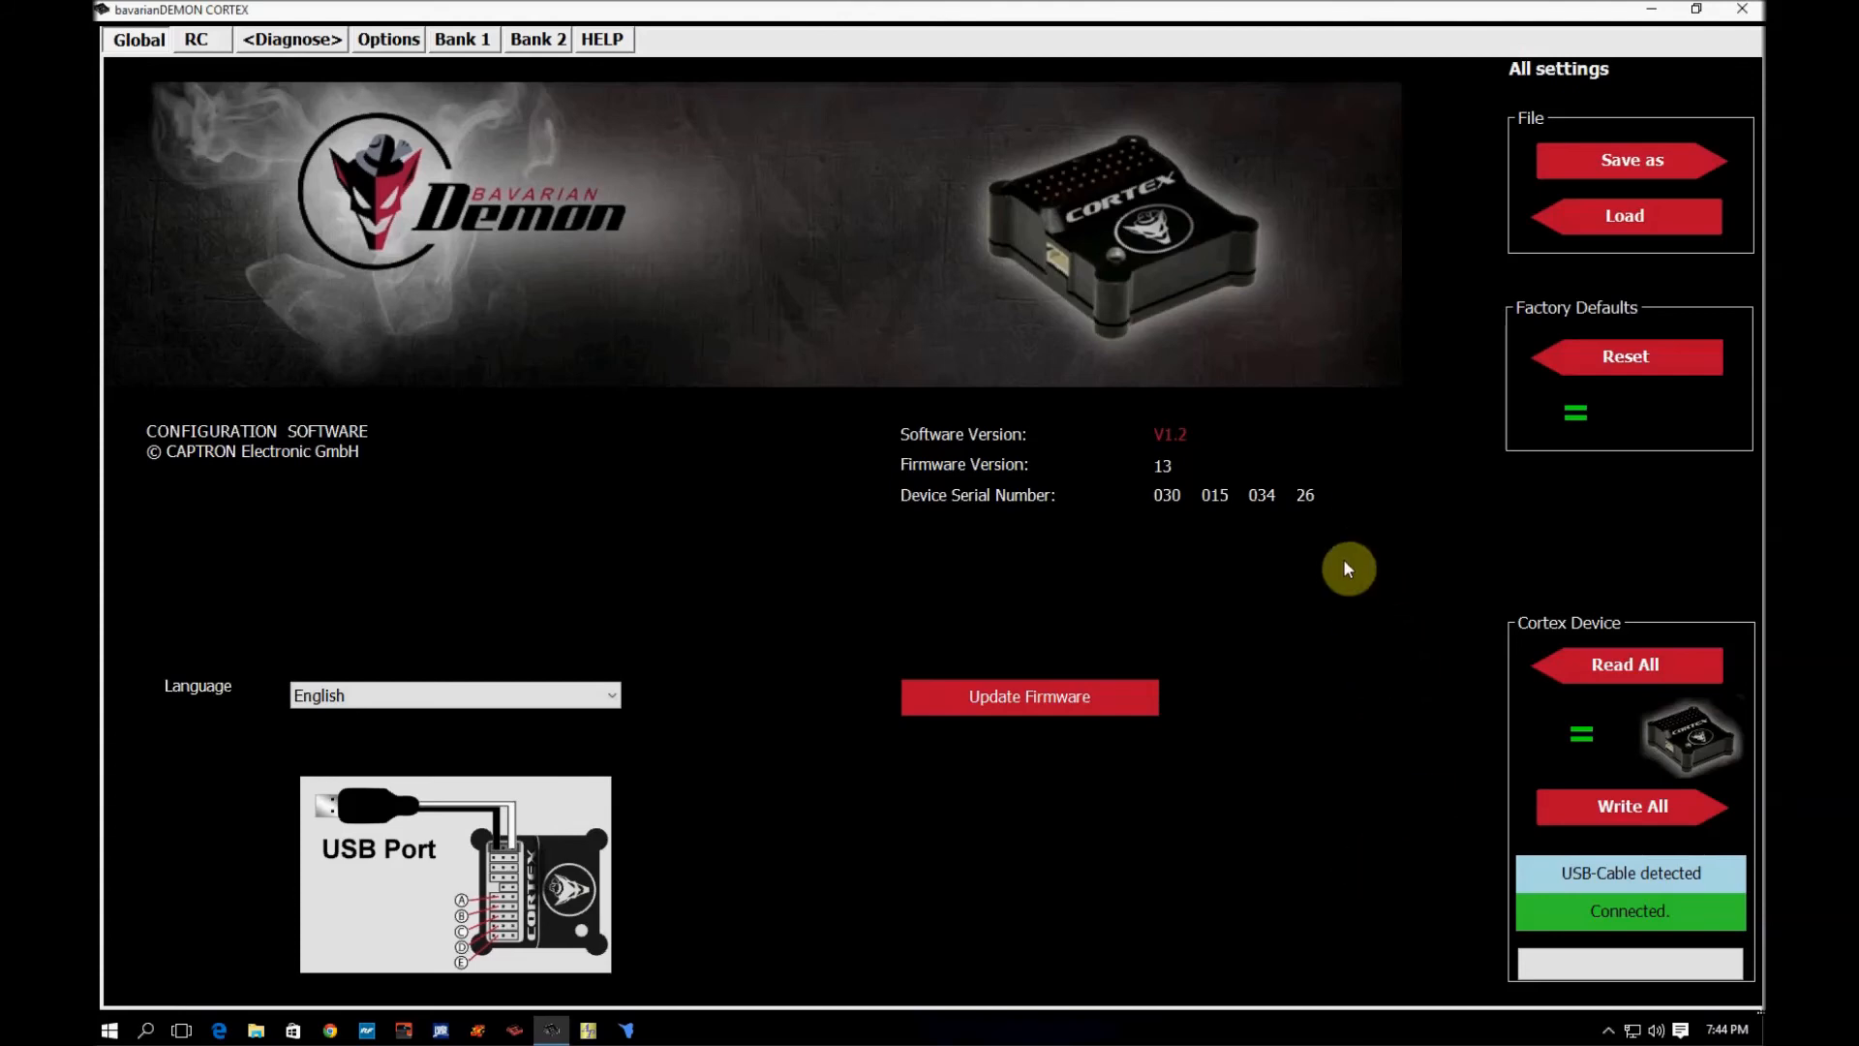
mouse_move(1454, 472)
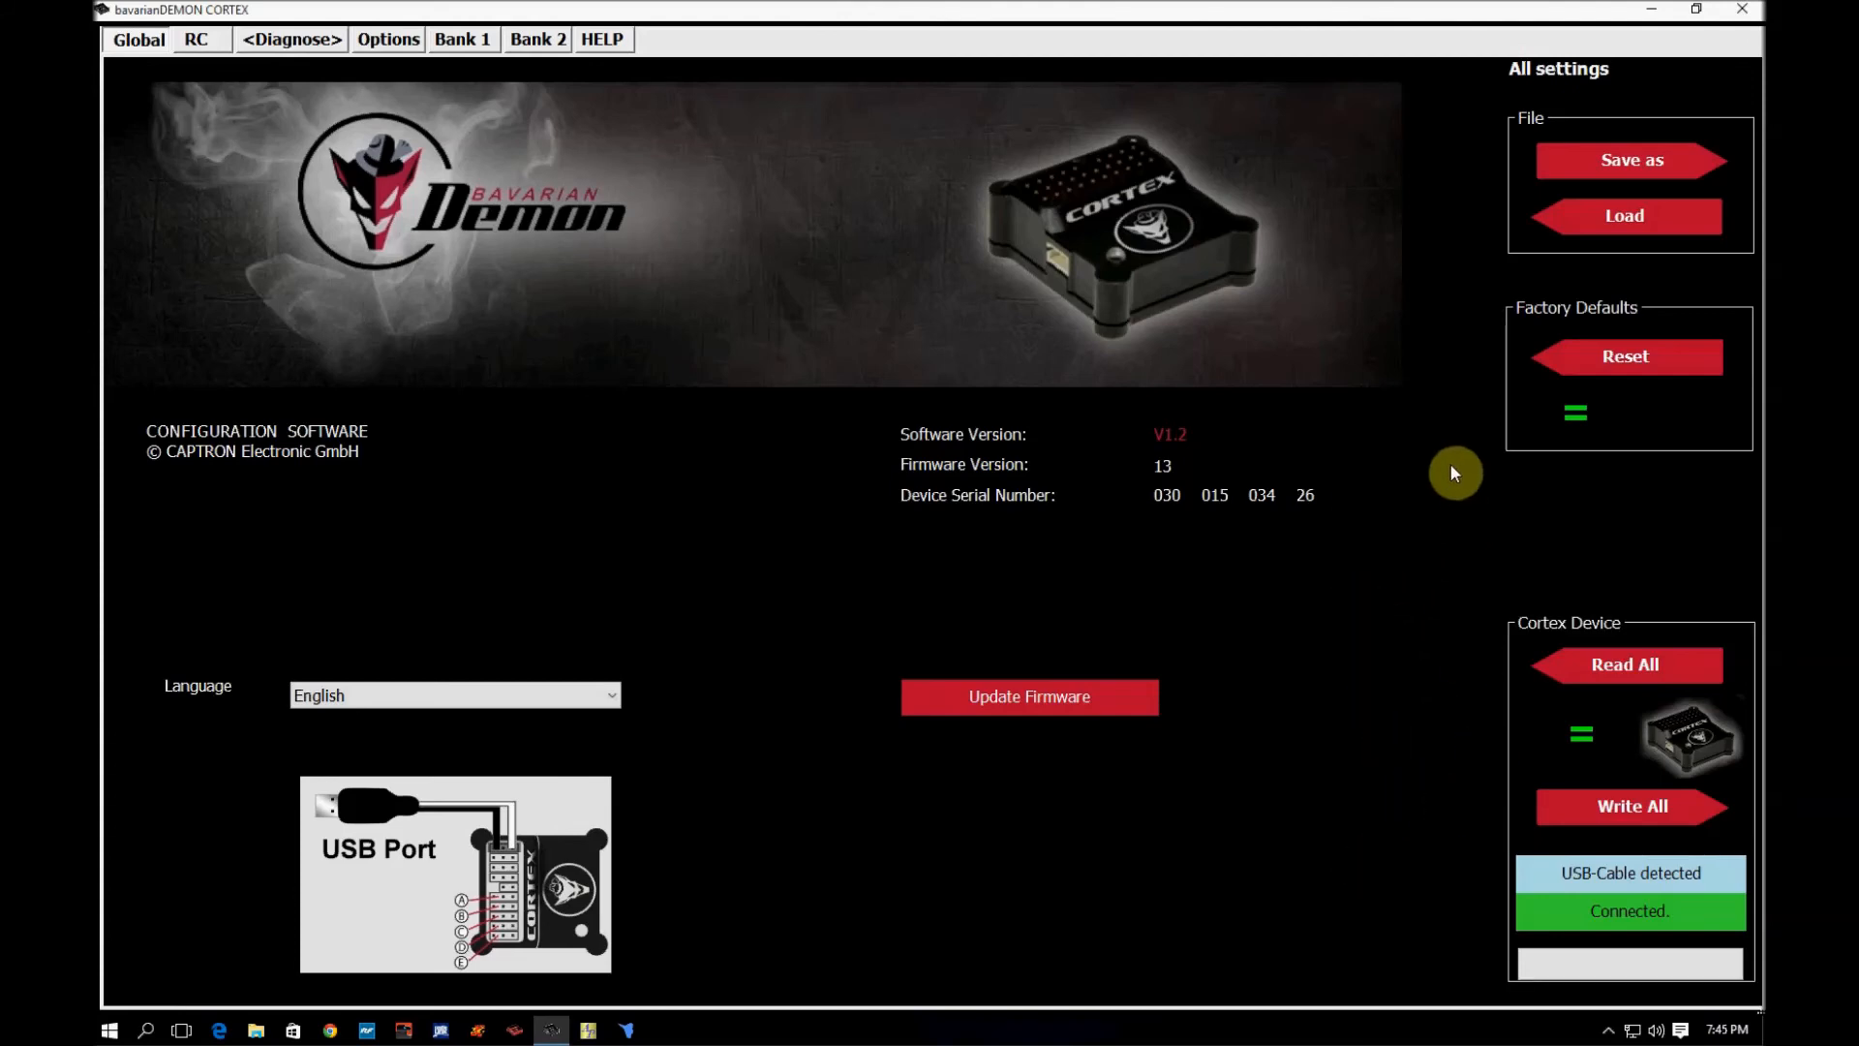
mouse_move(1352, 773)
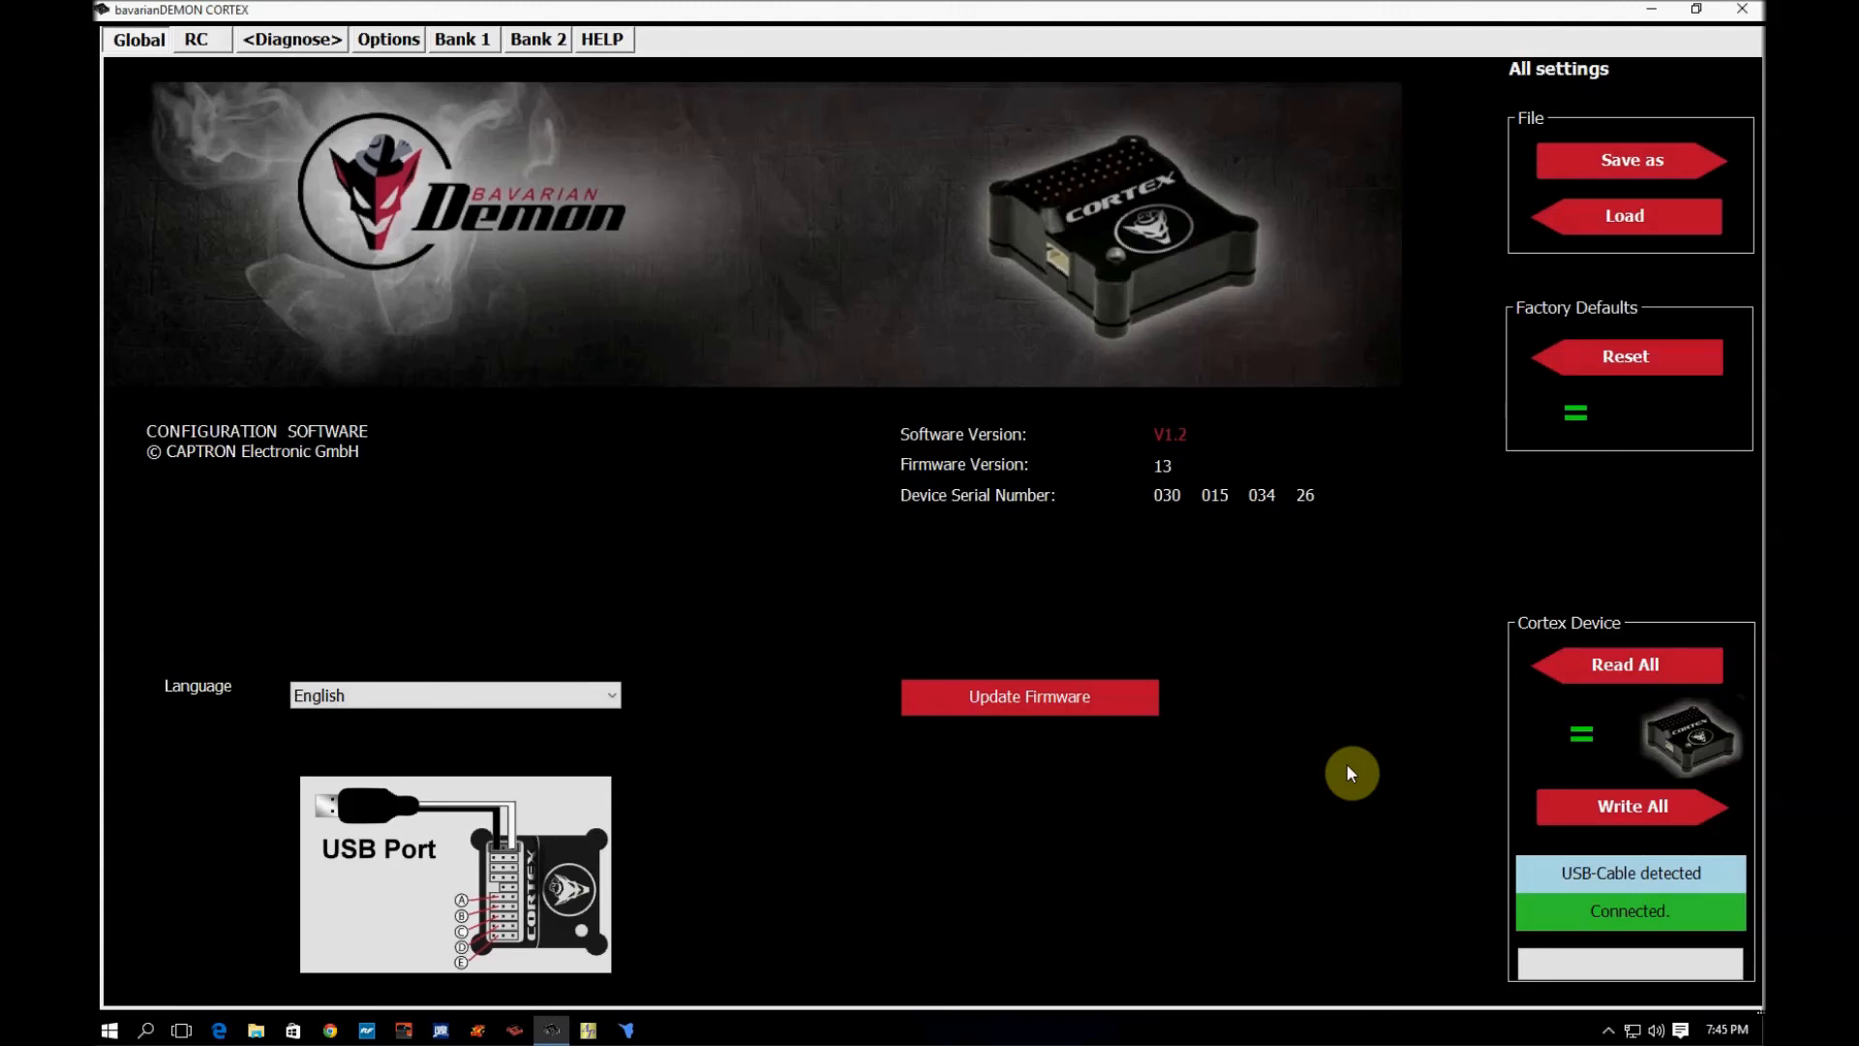
mouse_move(1353, 680)
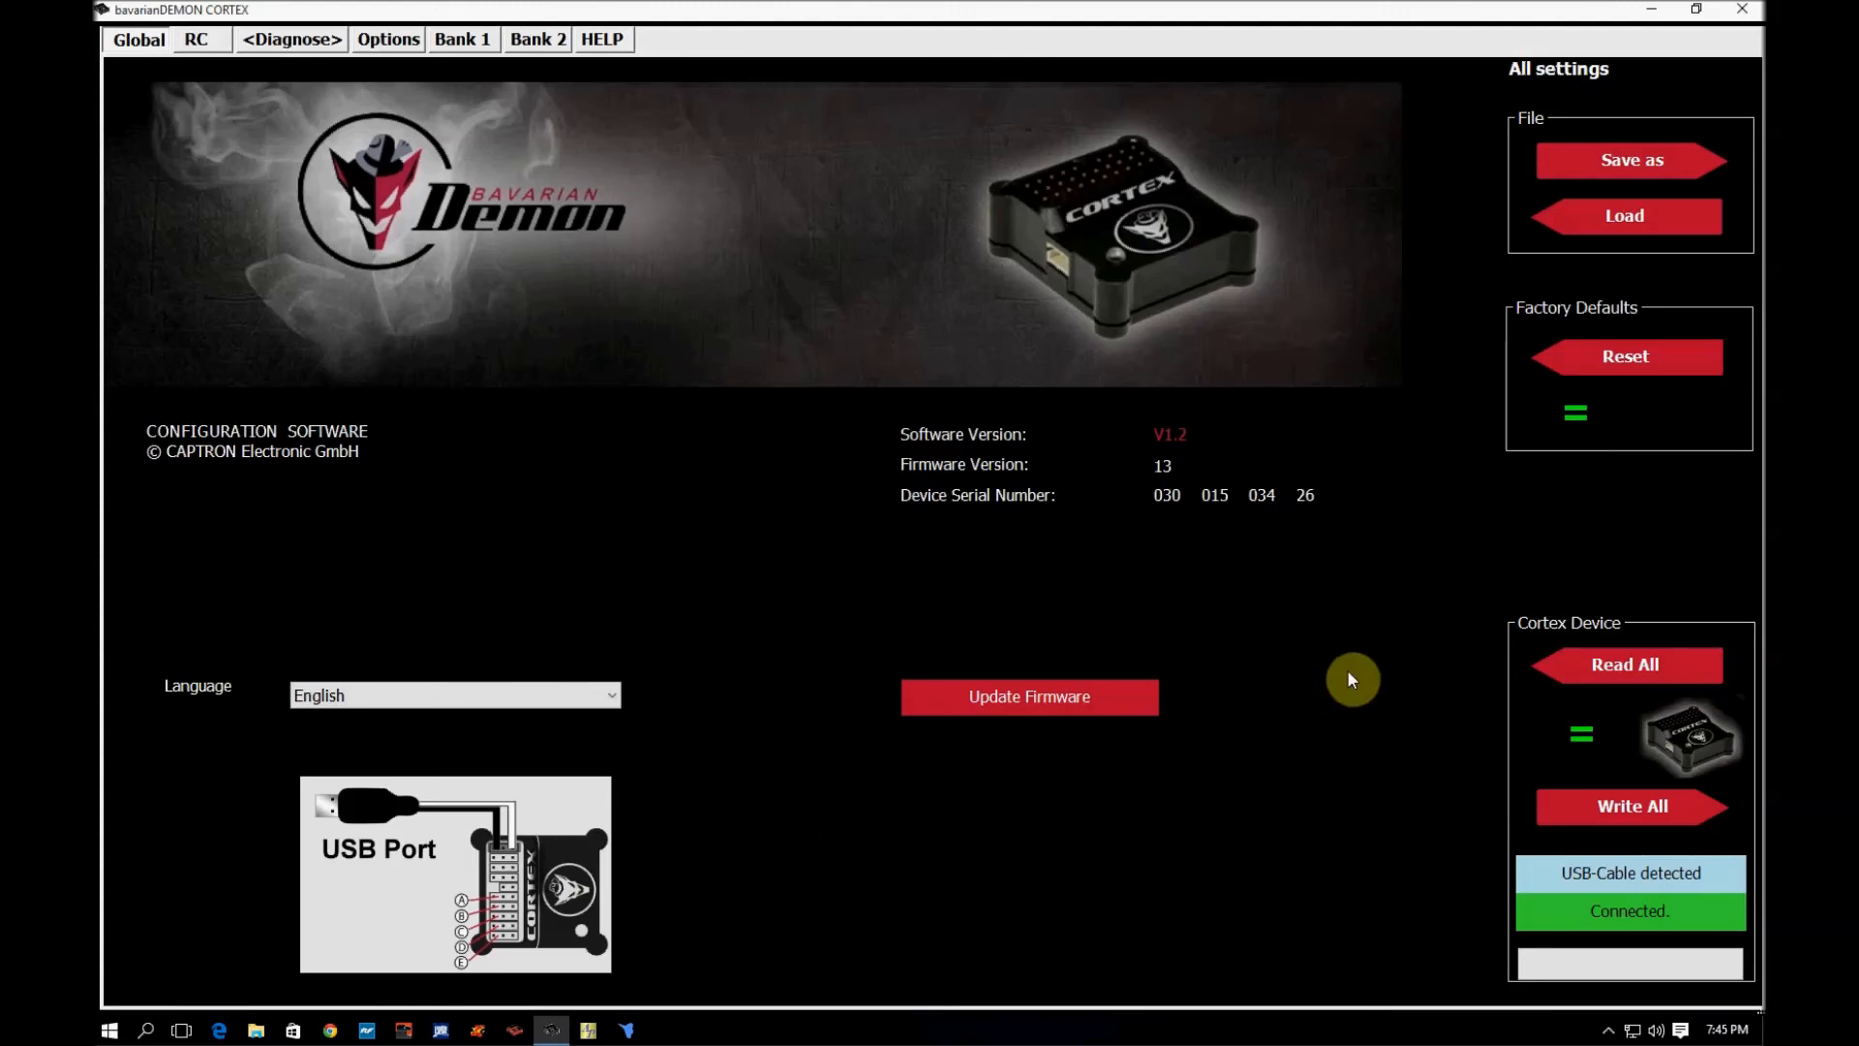
mouse_move(1278, 609)
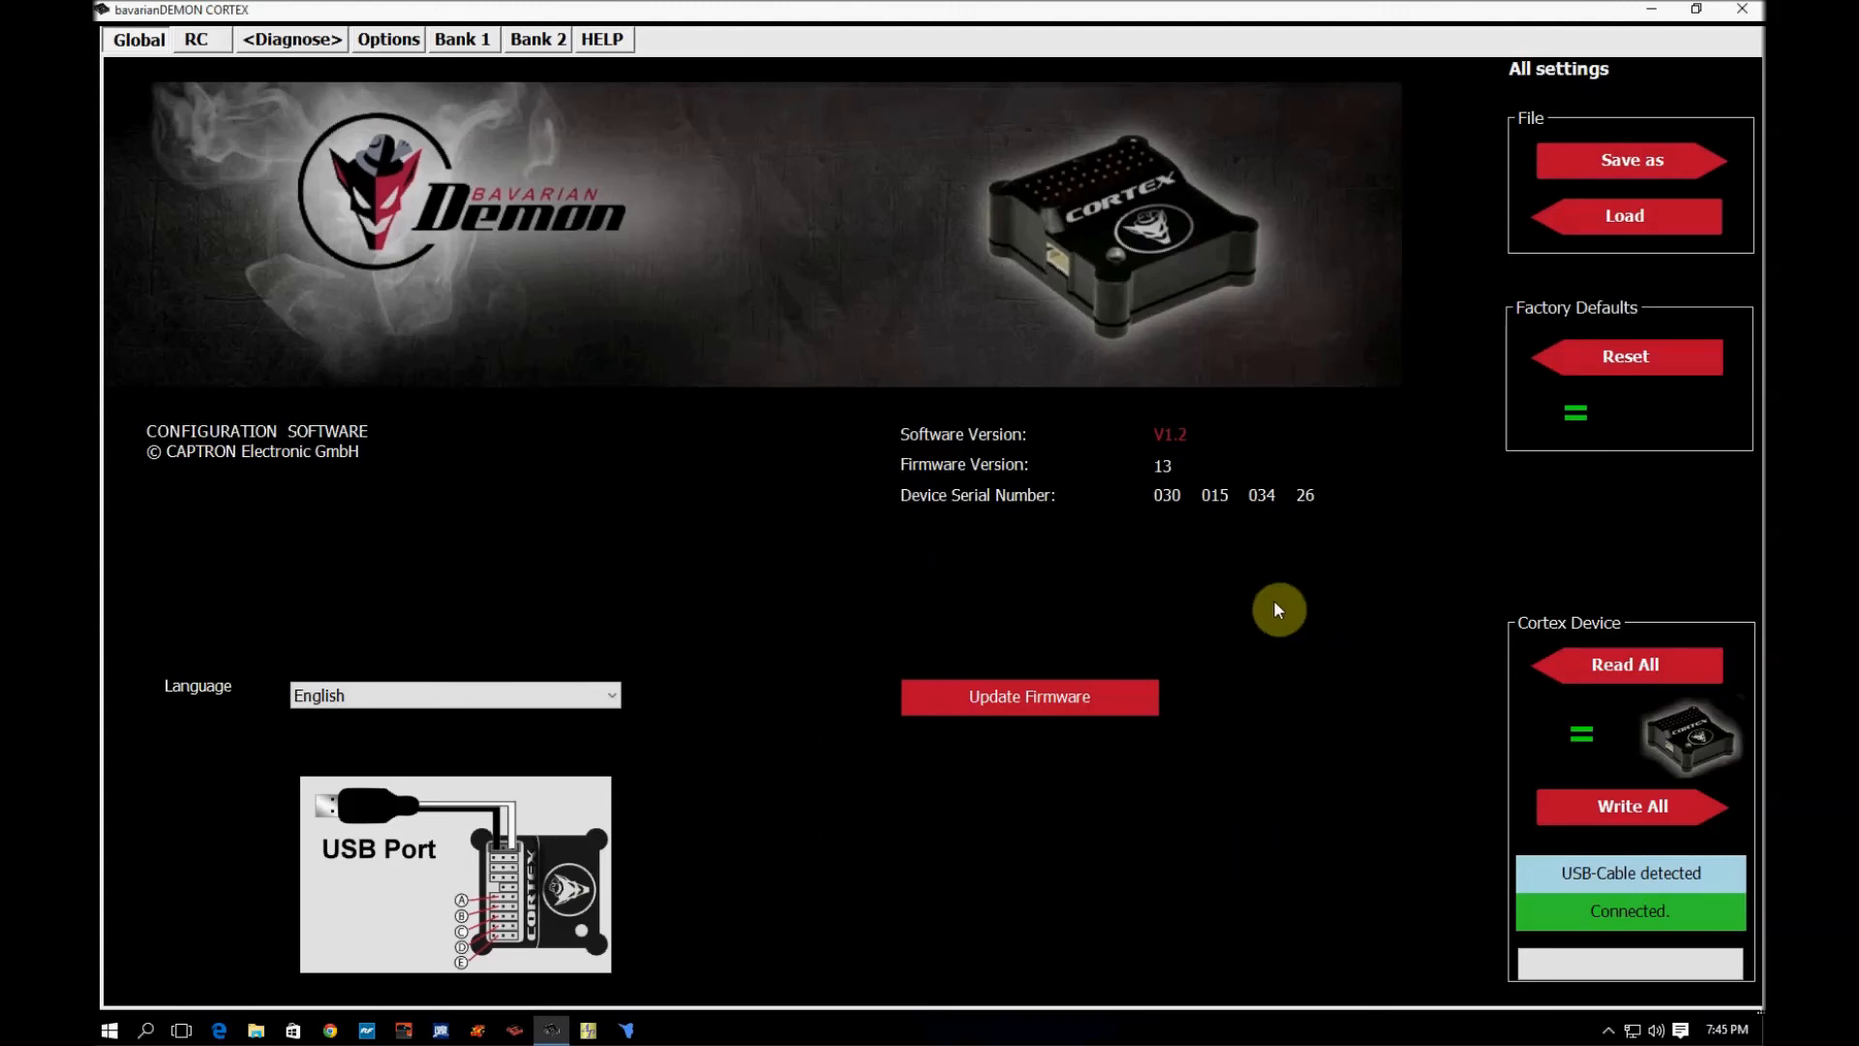
mouse_move(1301, 797)
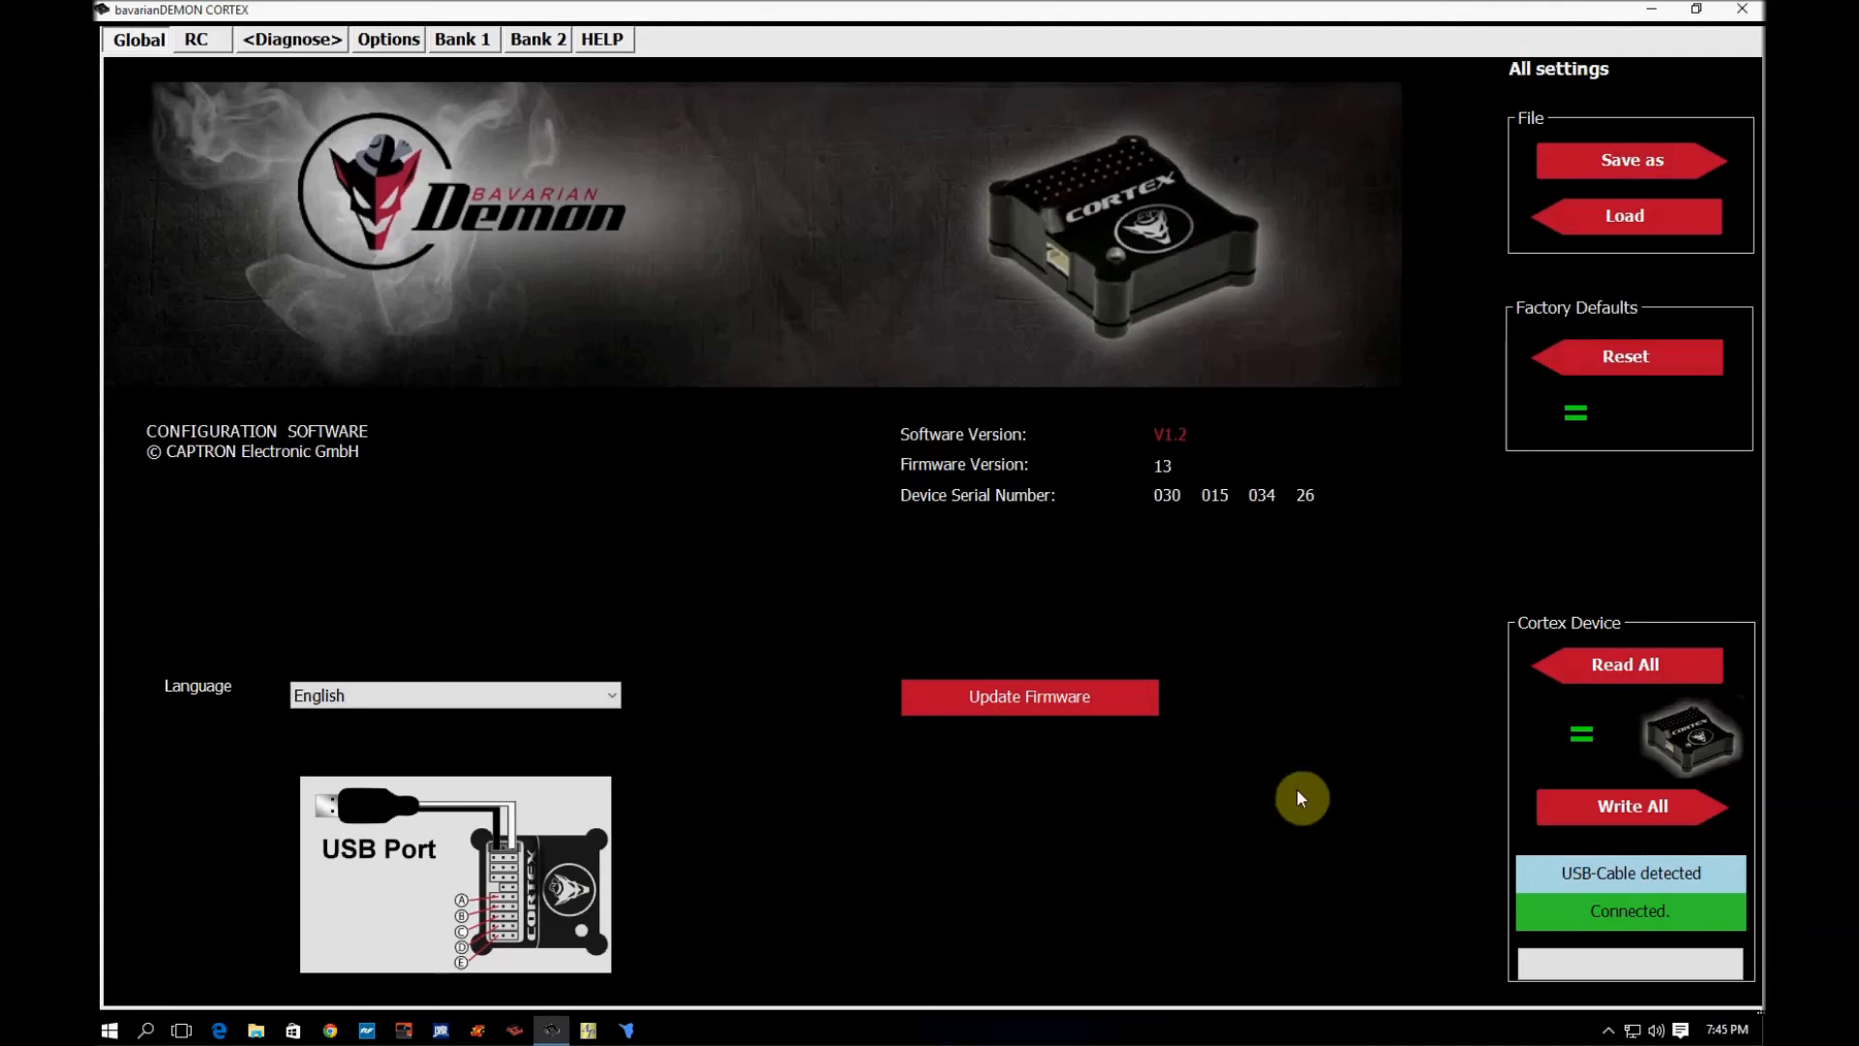
mouse_move(1349, 749)
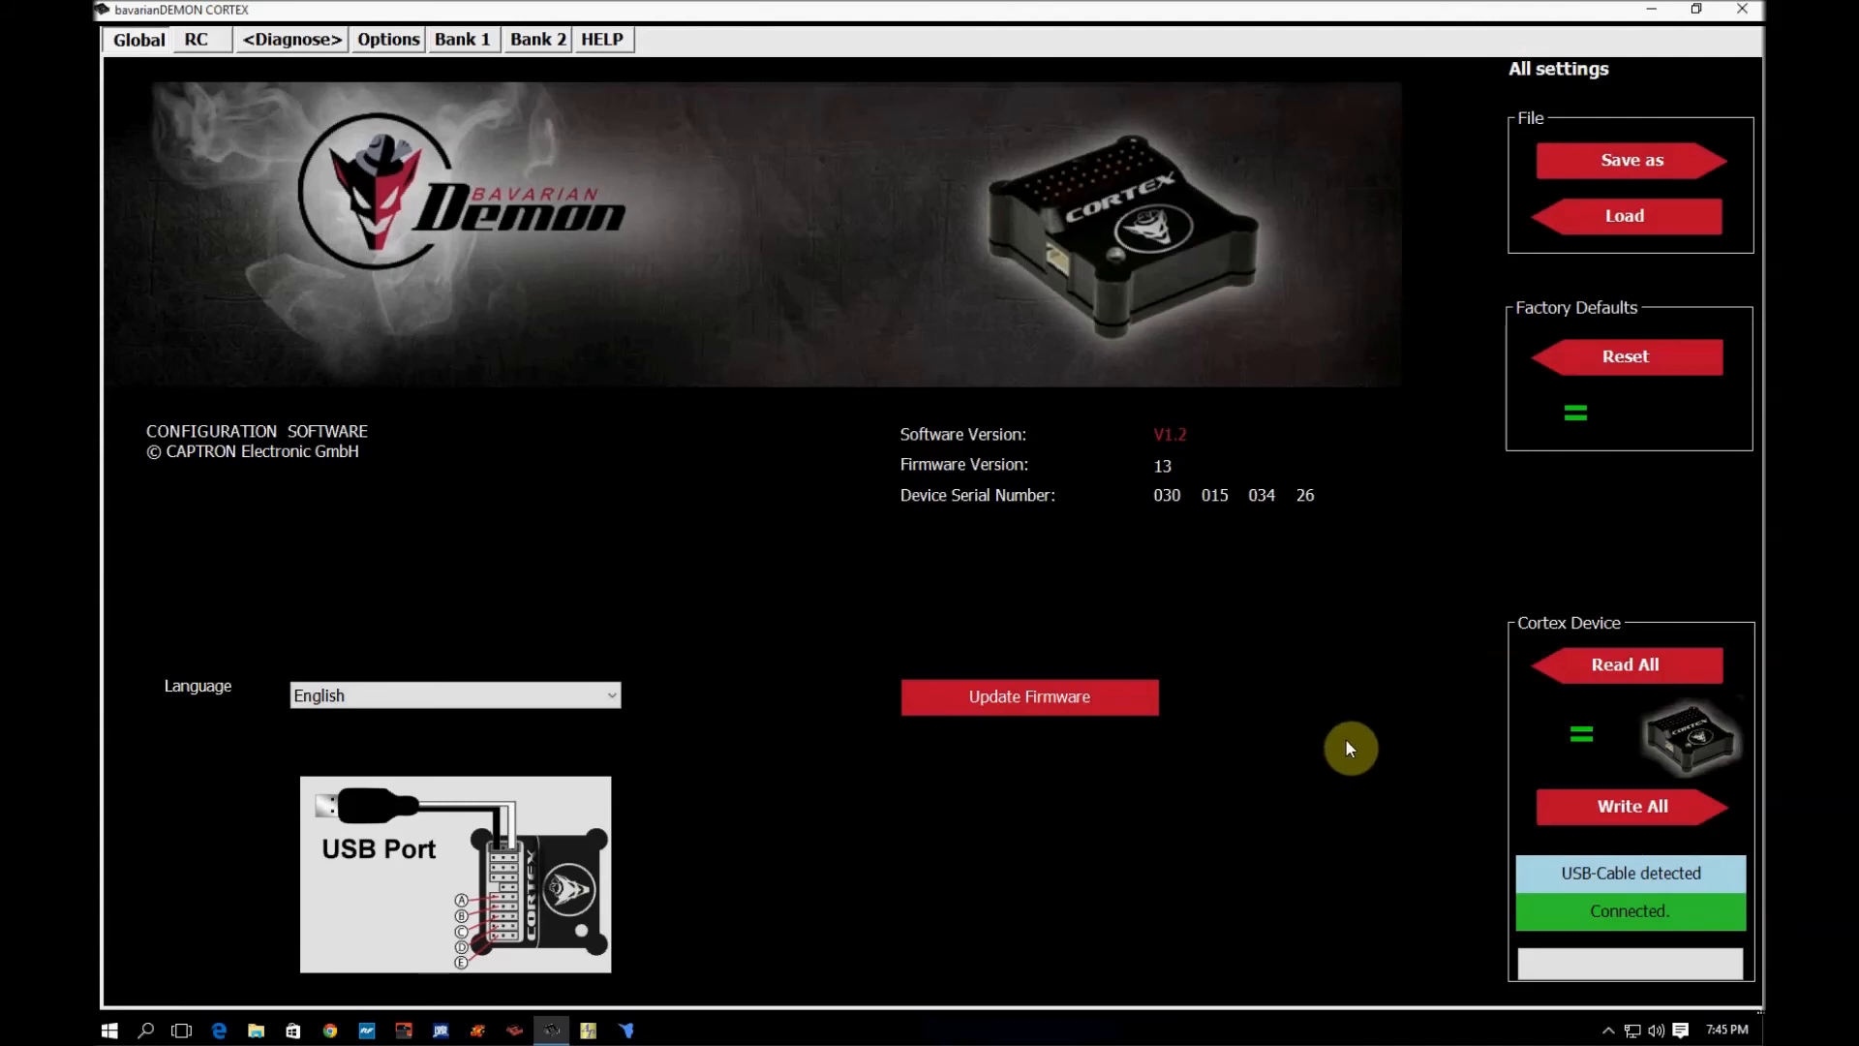
mouse_move(1367, 661)
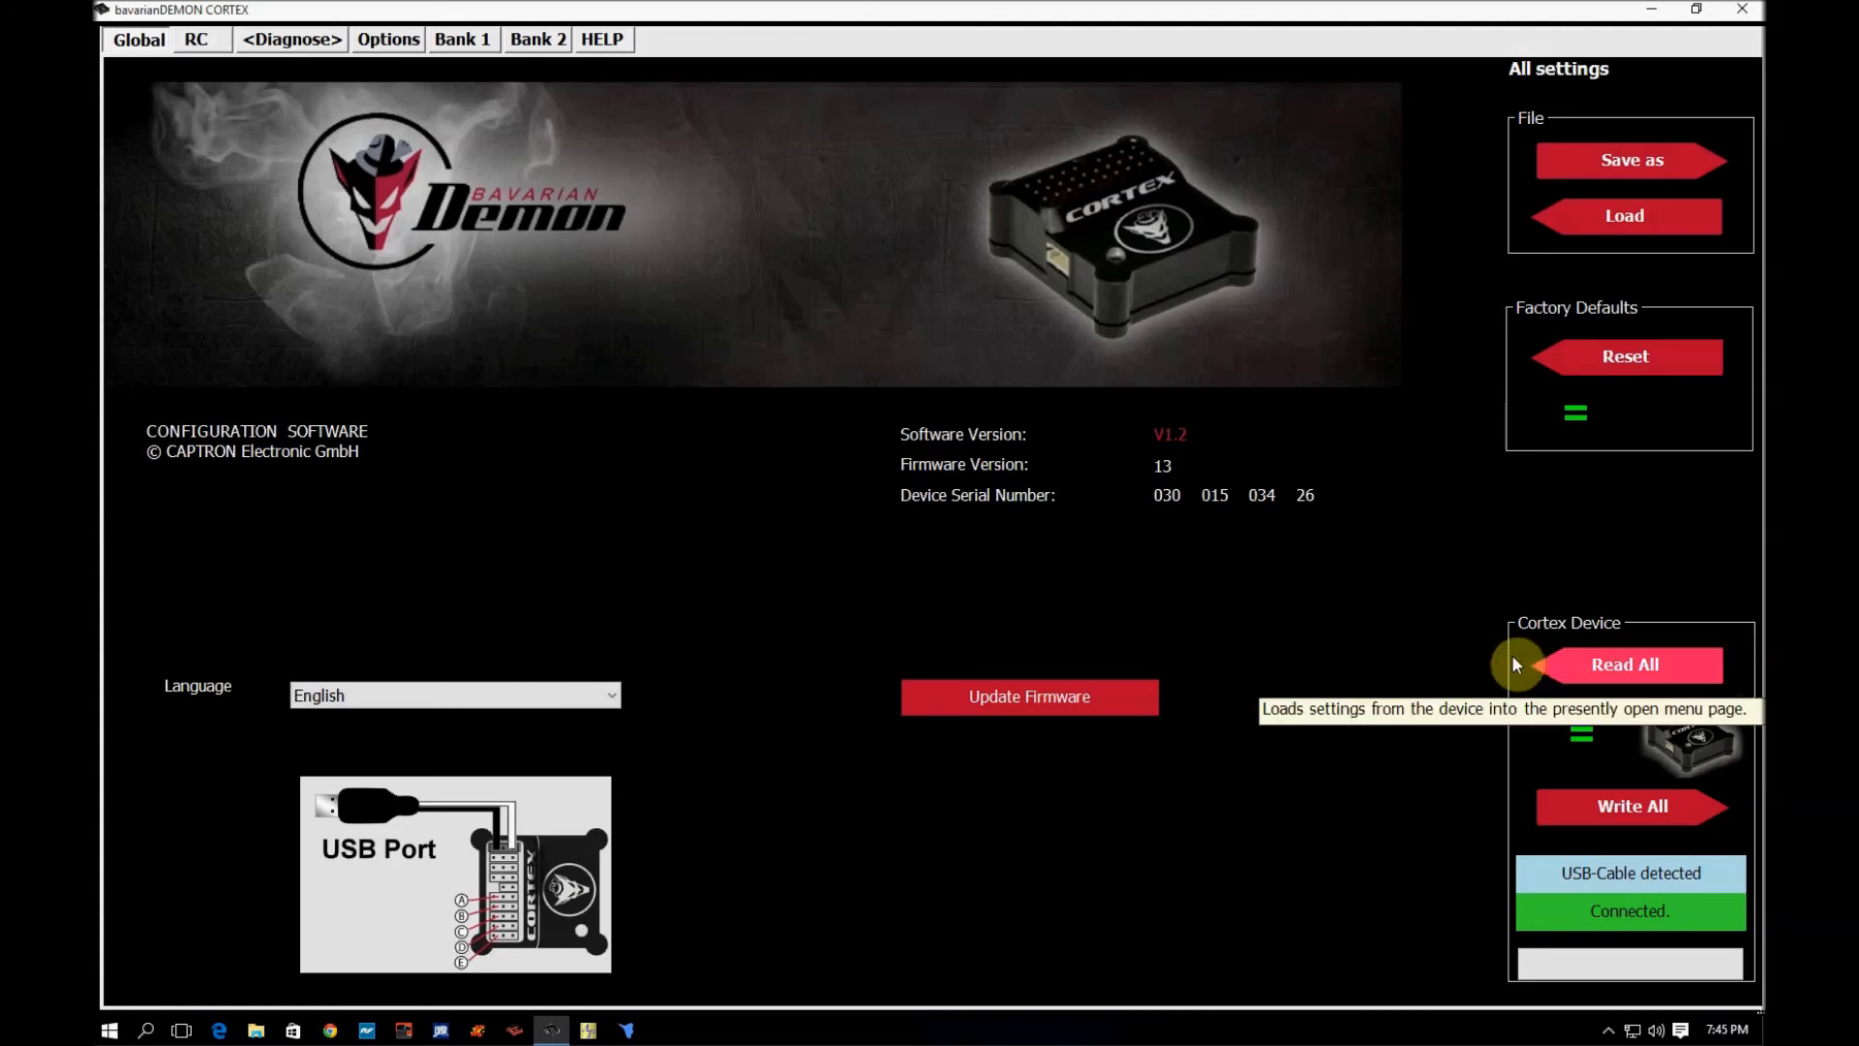
mouse_move(1403, 677)
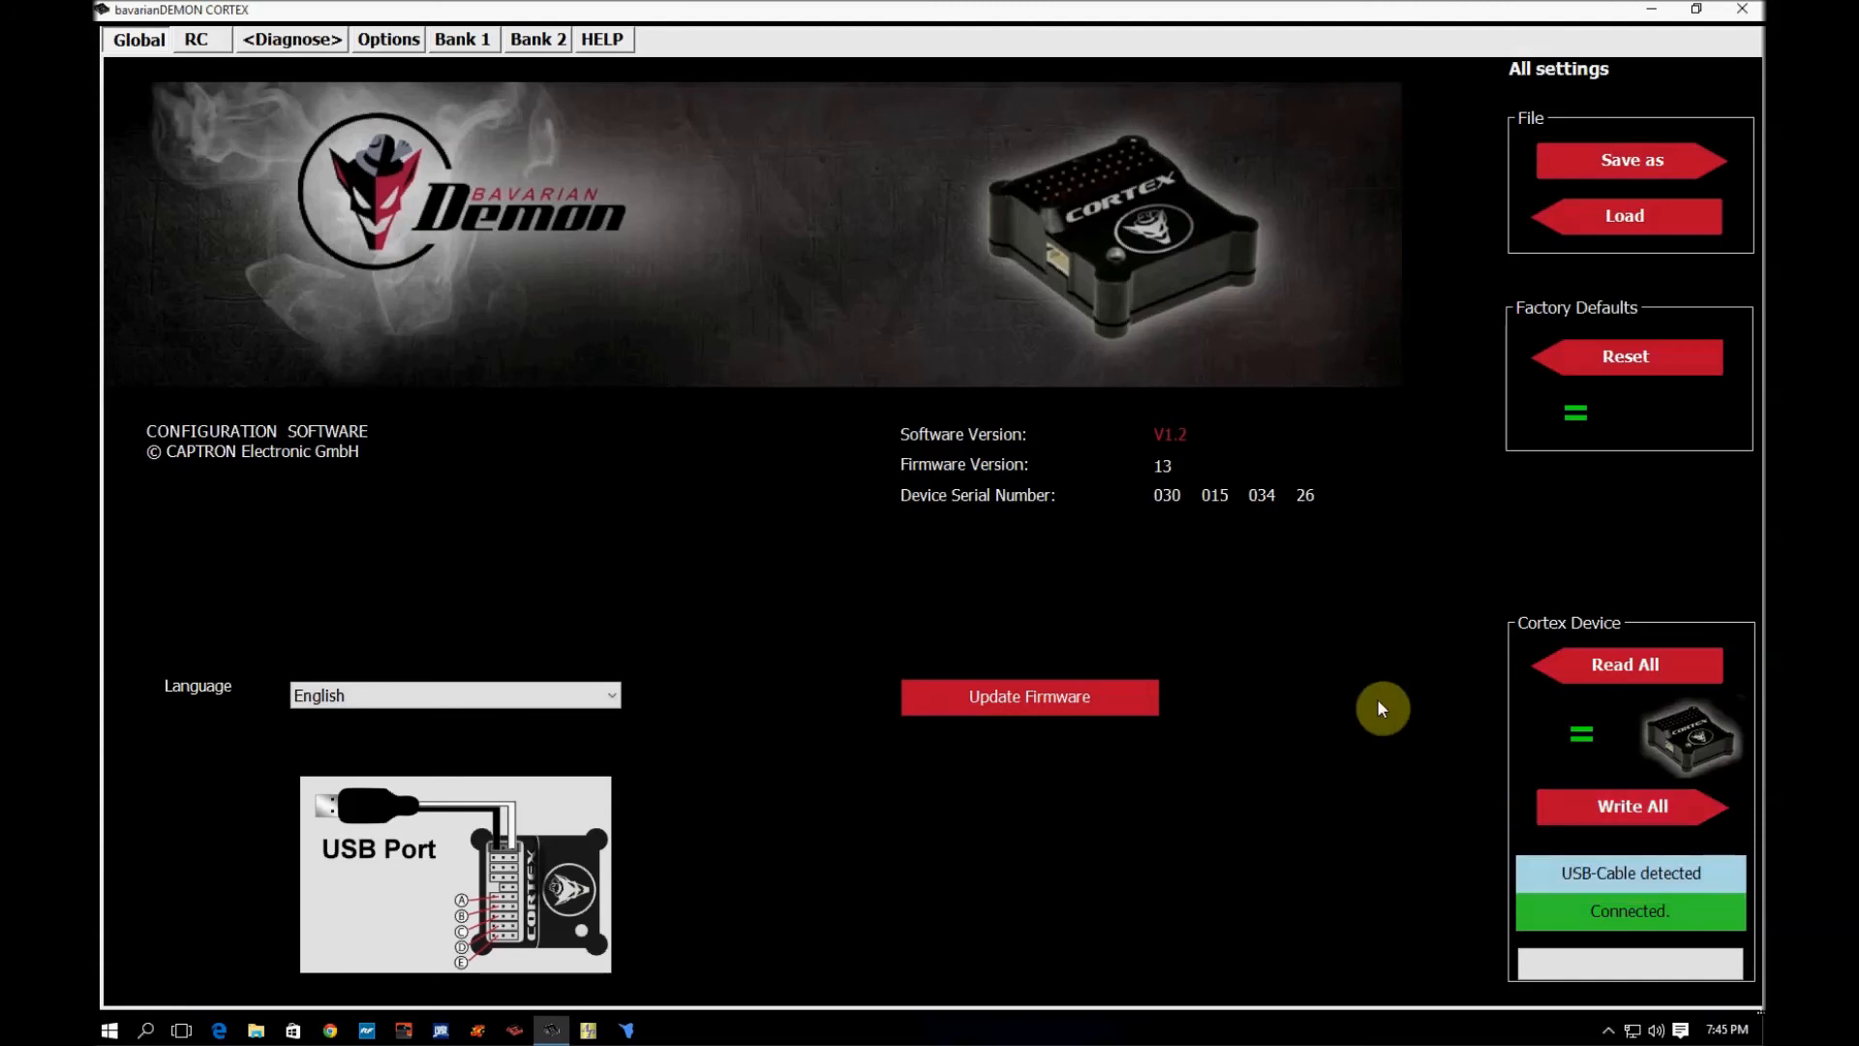
mouse_move(1162, 625)
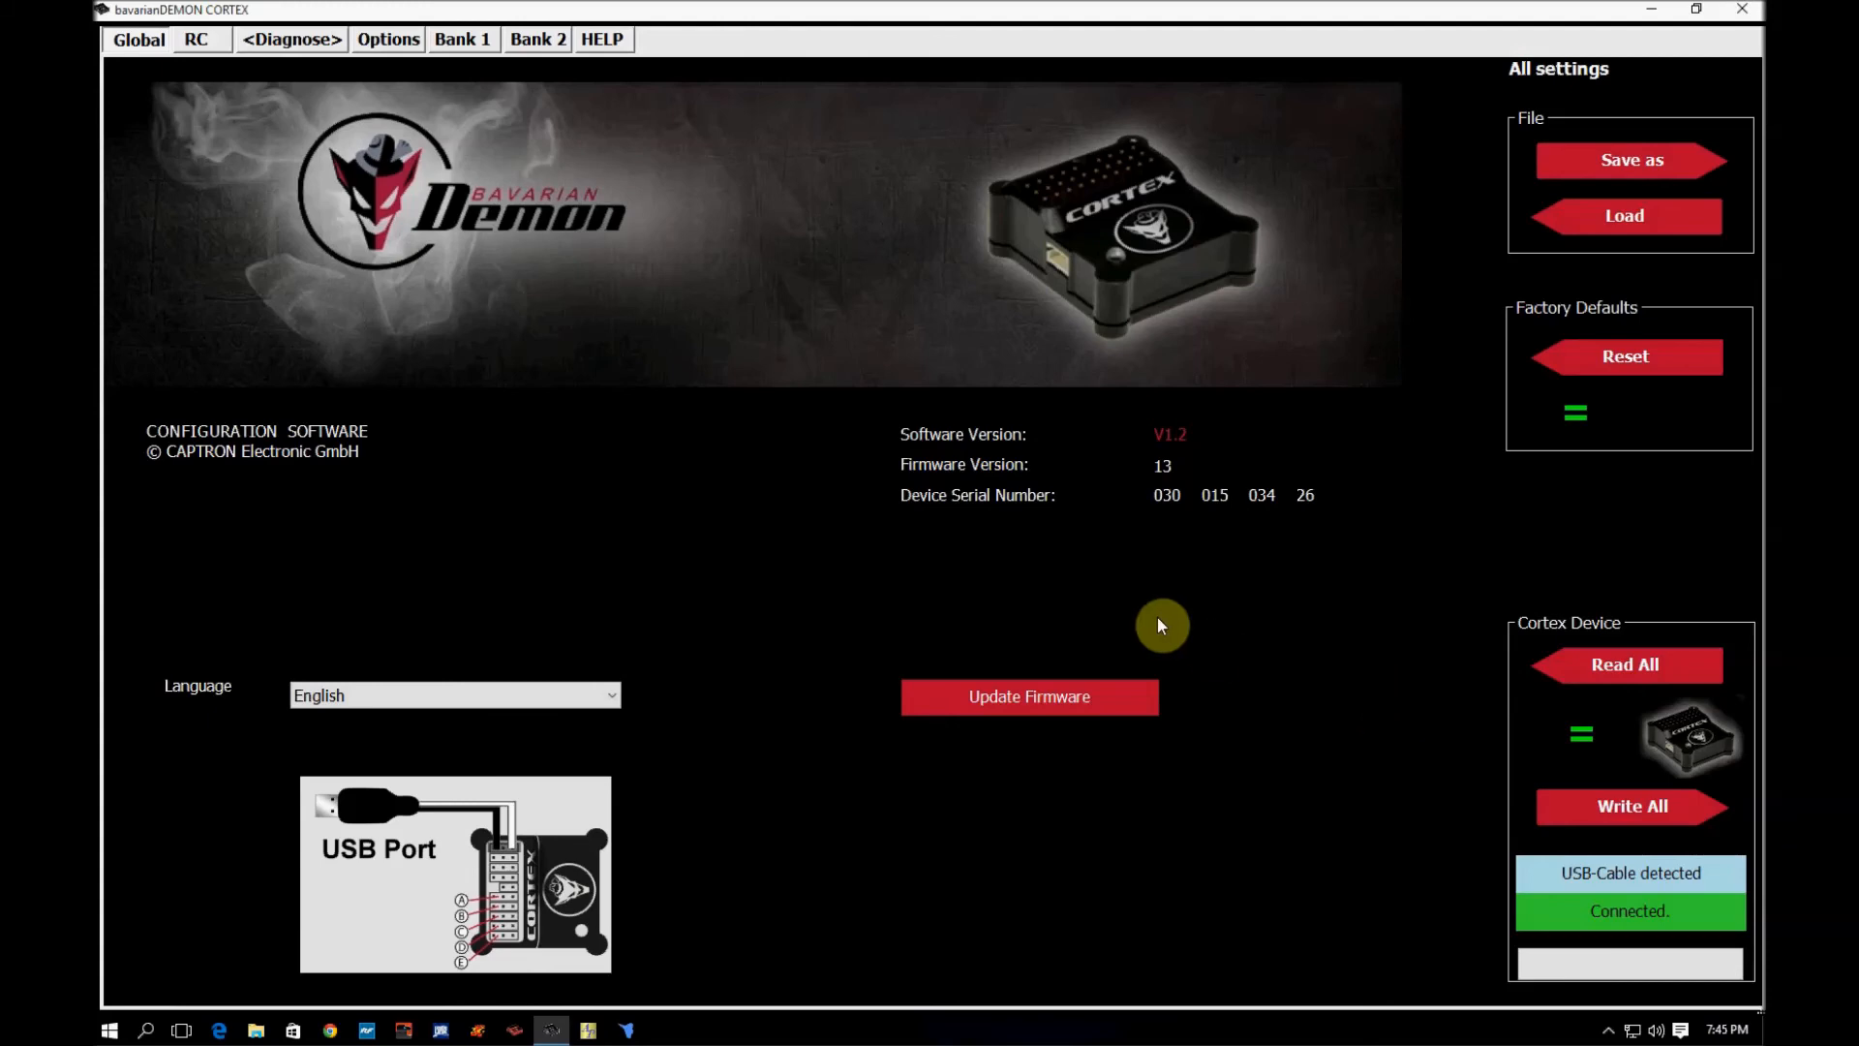
mouse_move(461, 58)
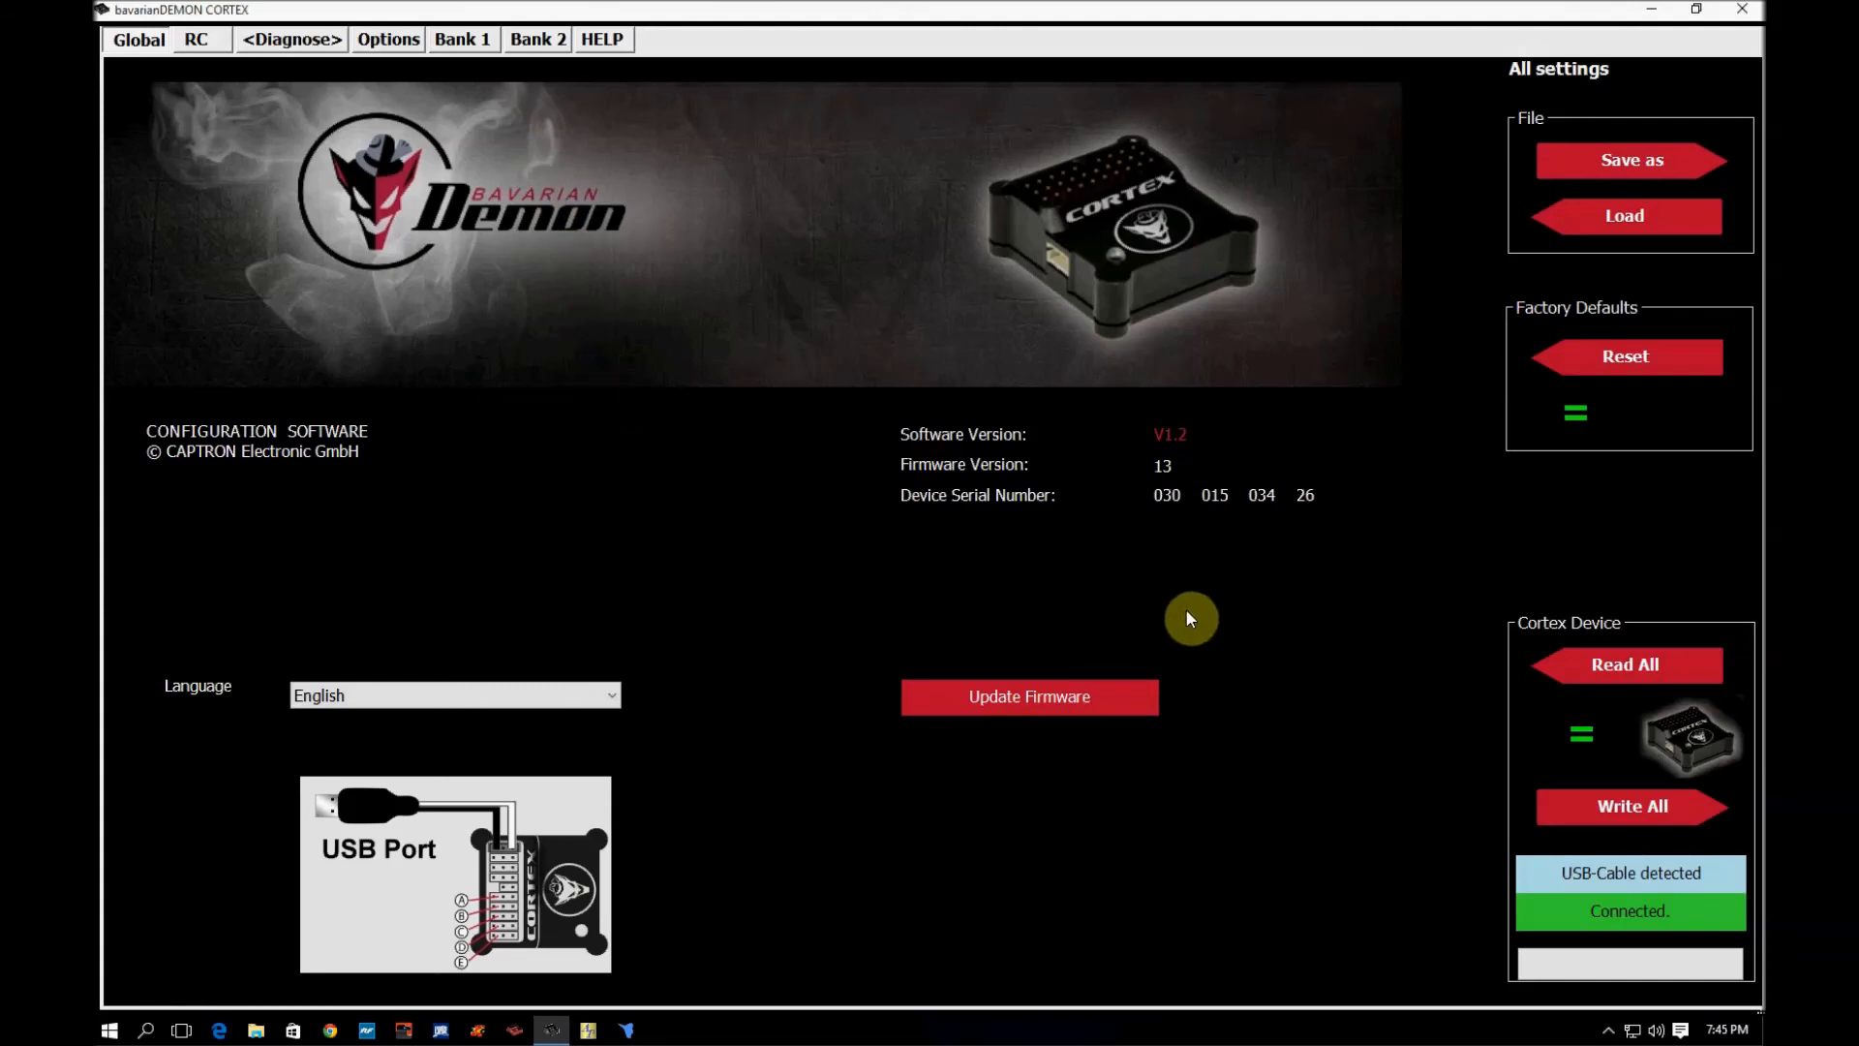
mouse_move(1359, 843)
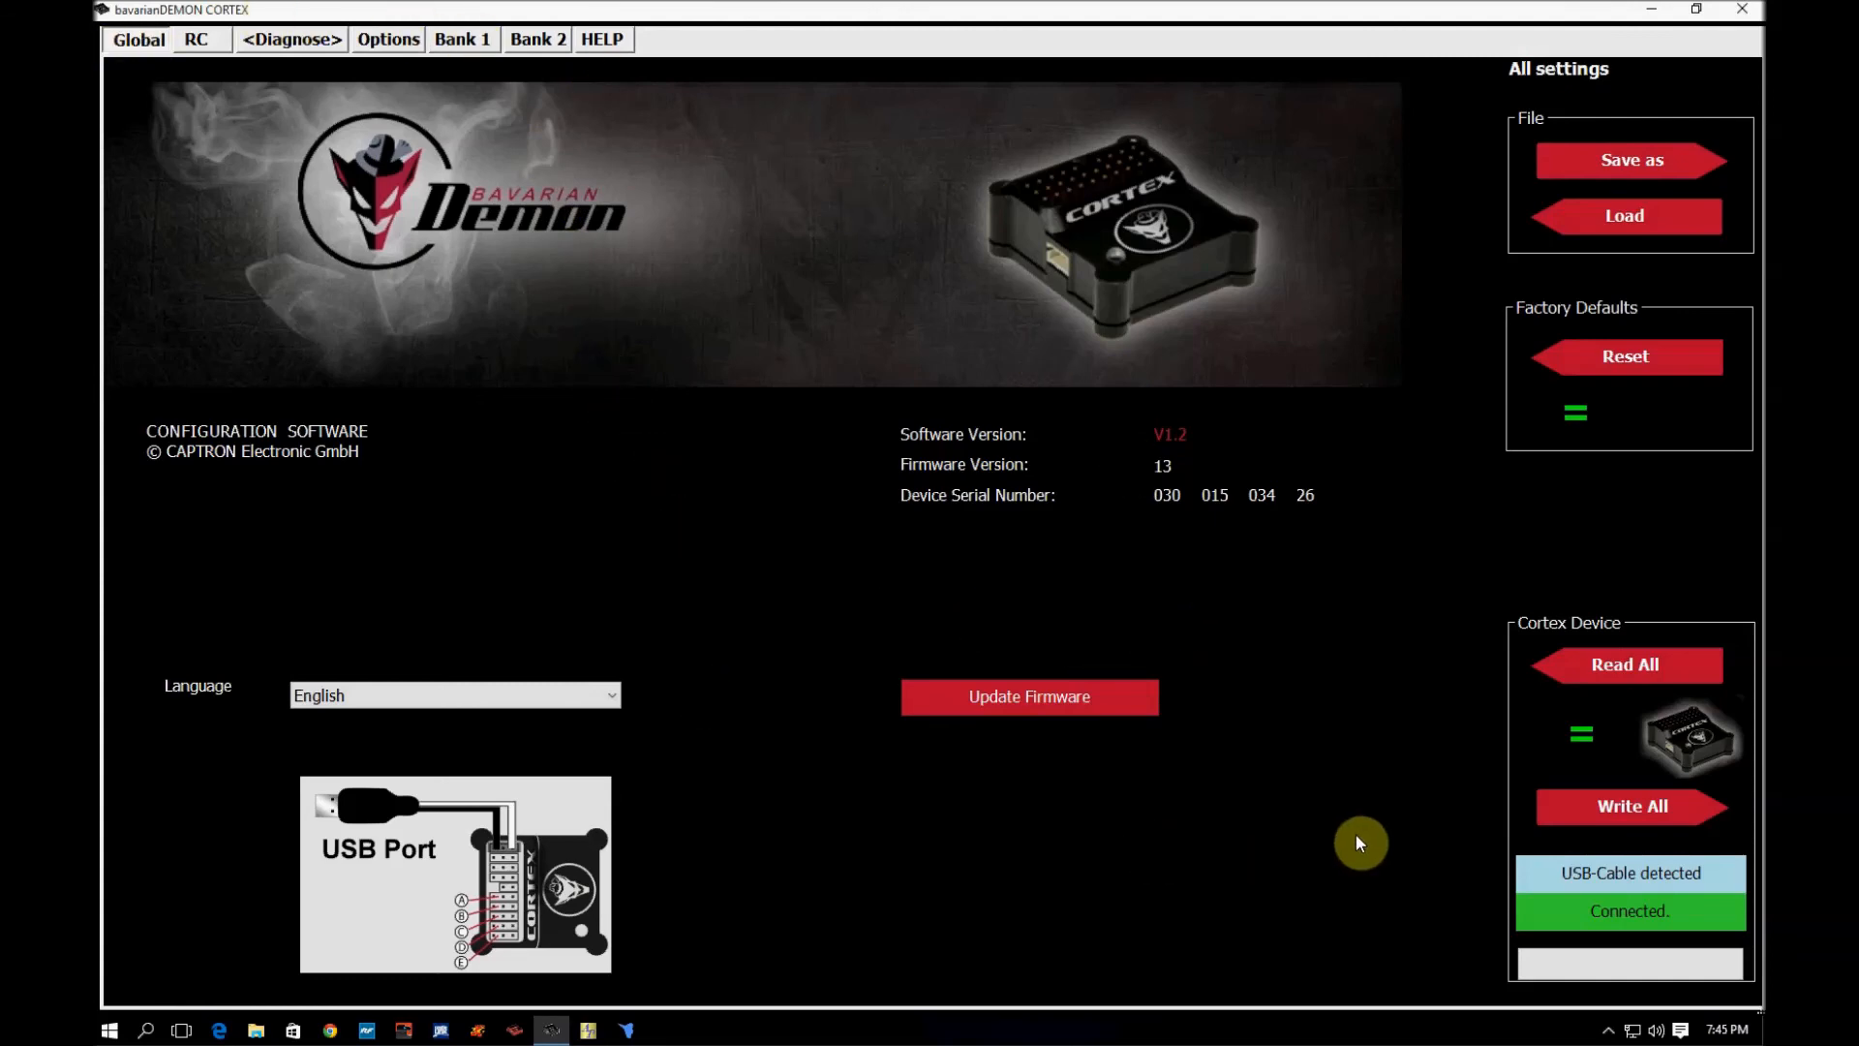
mouse_move(462, 117)
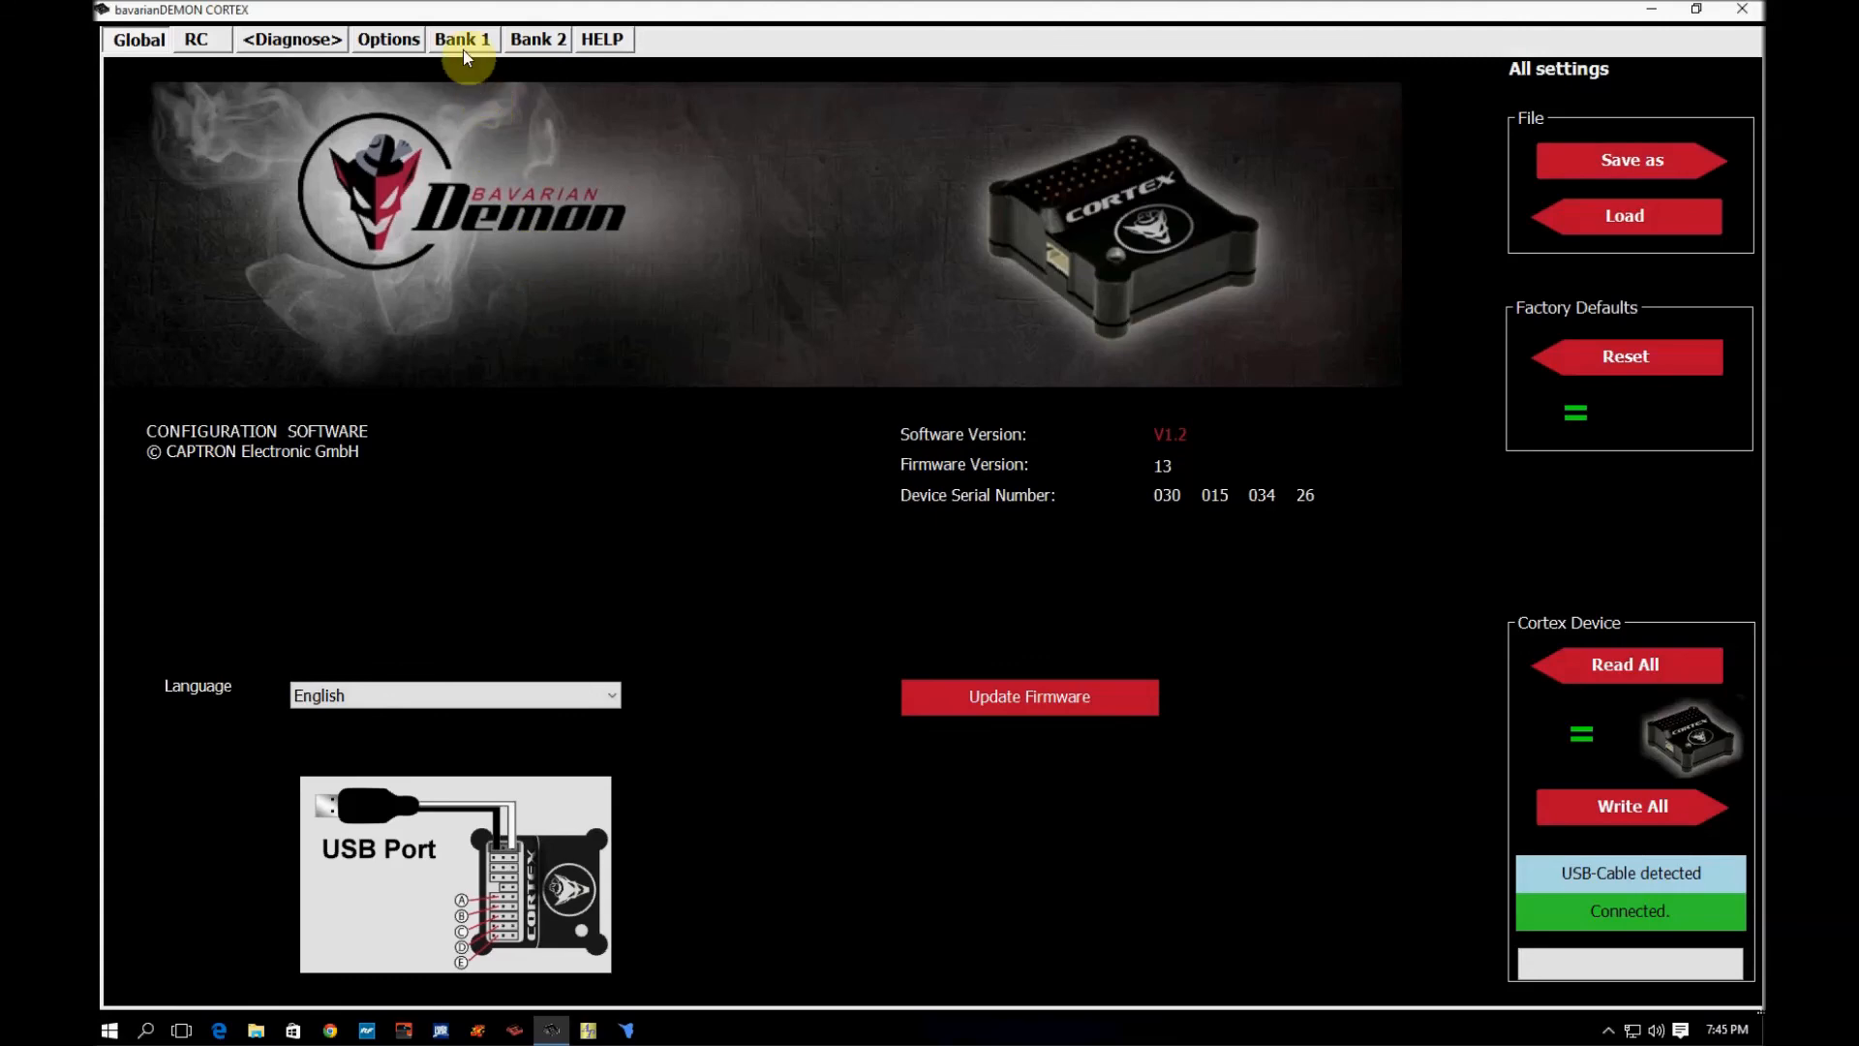
left_click(463, 38)
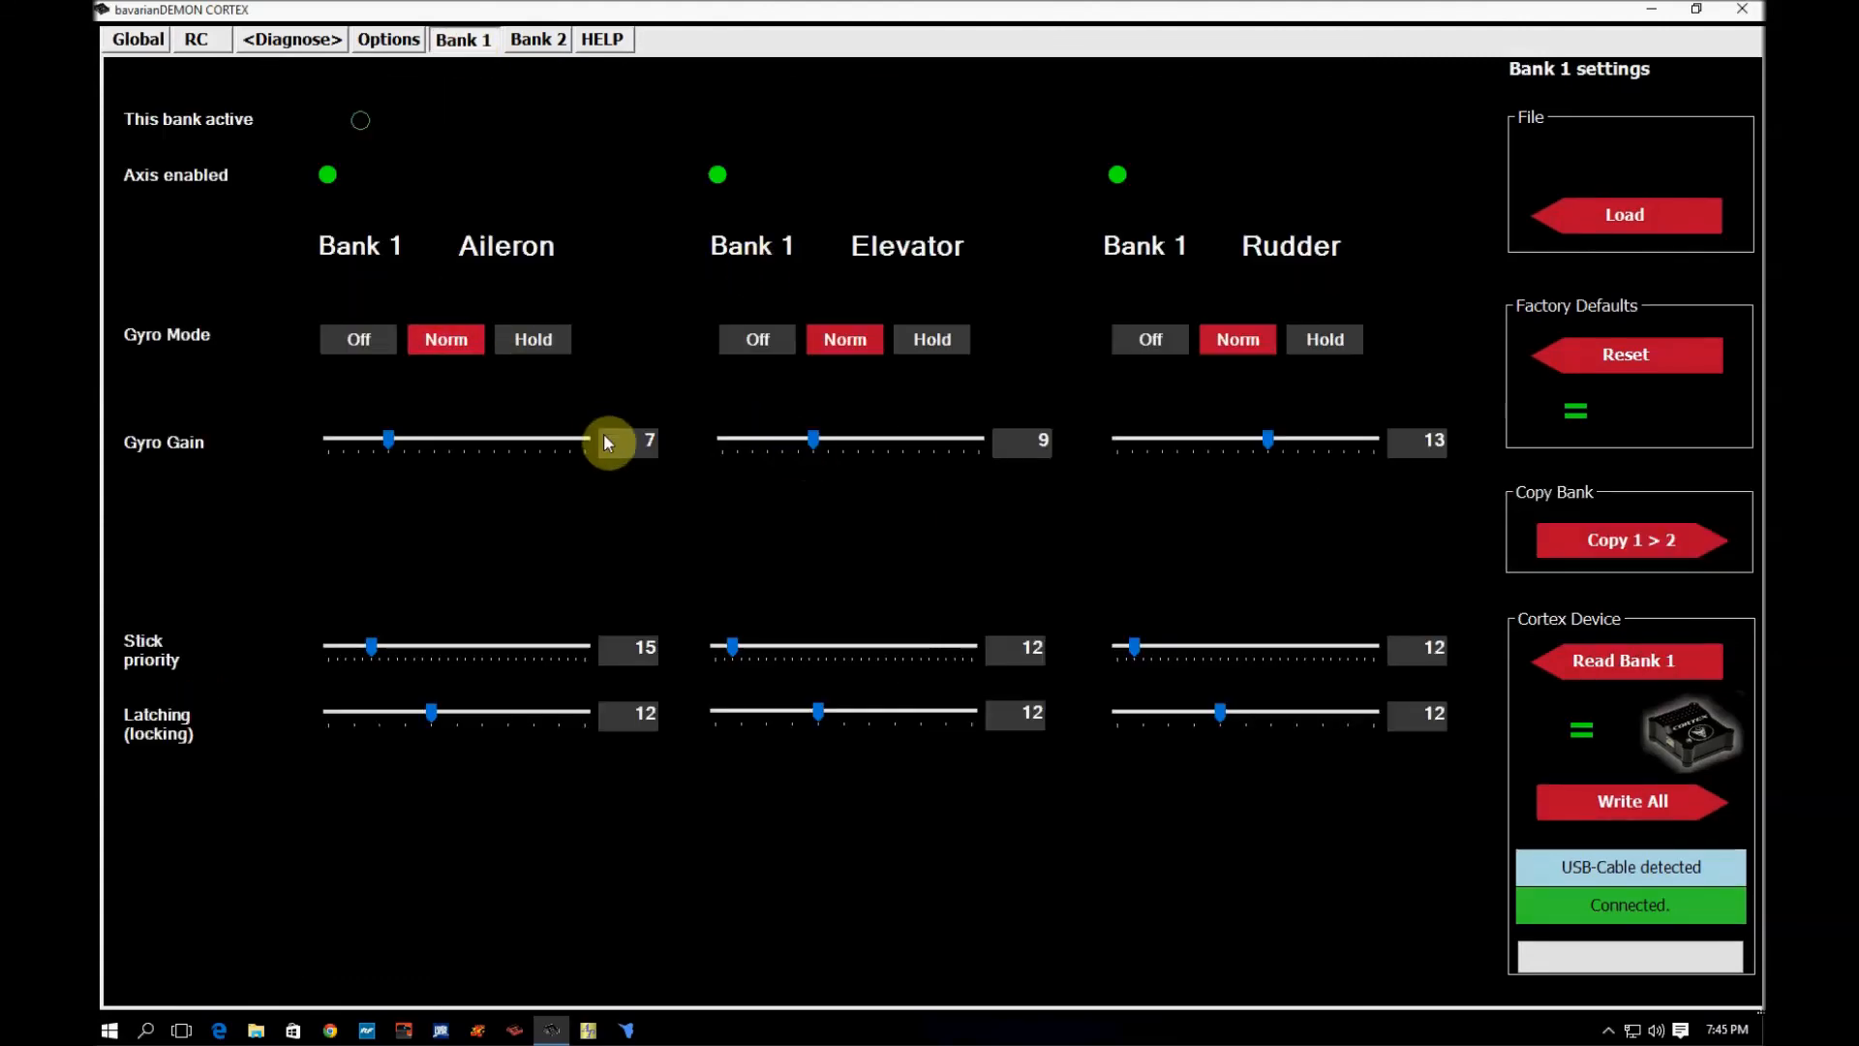
mouse_move(1660, 676)
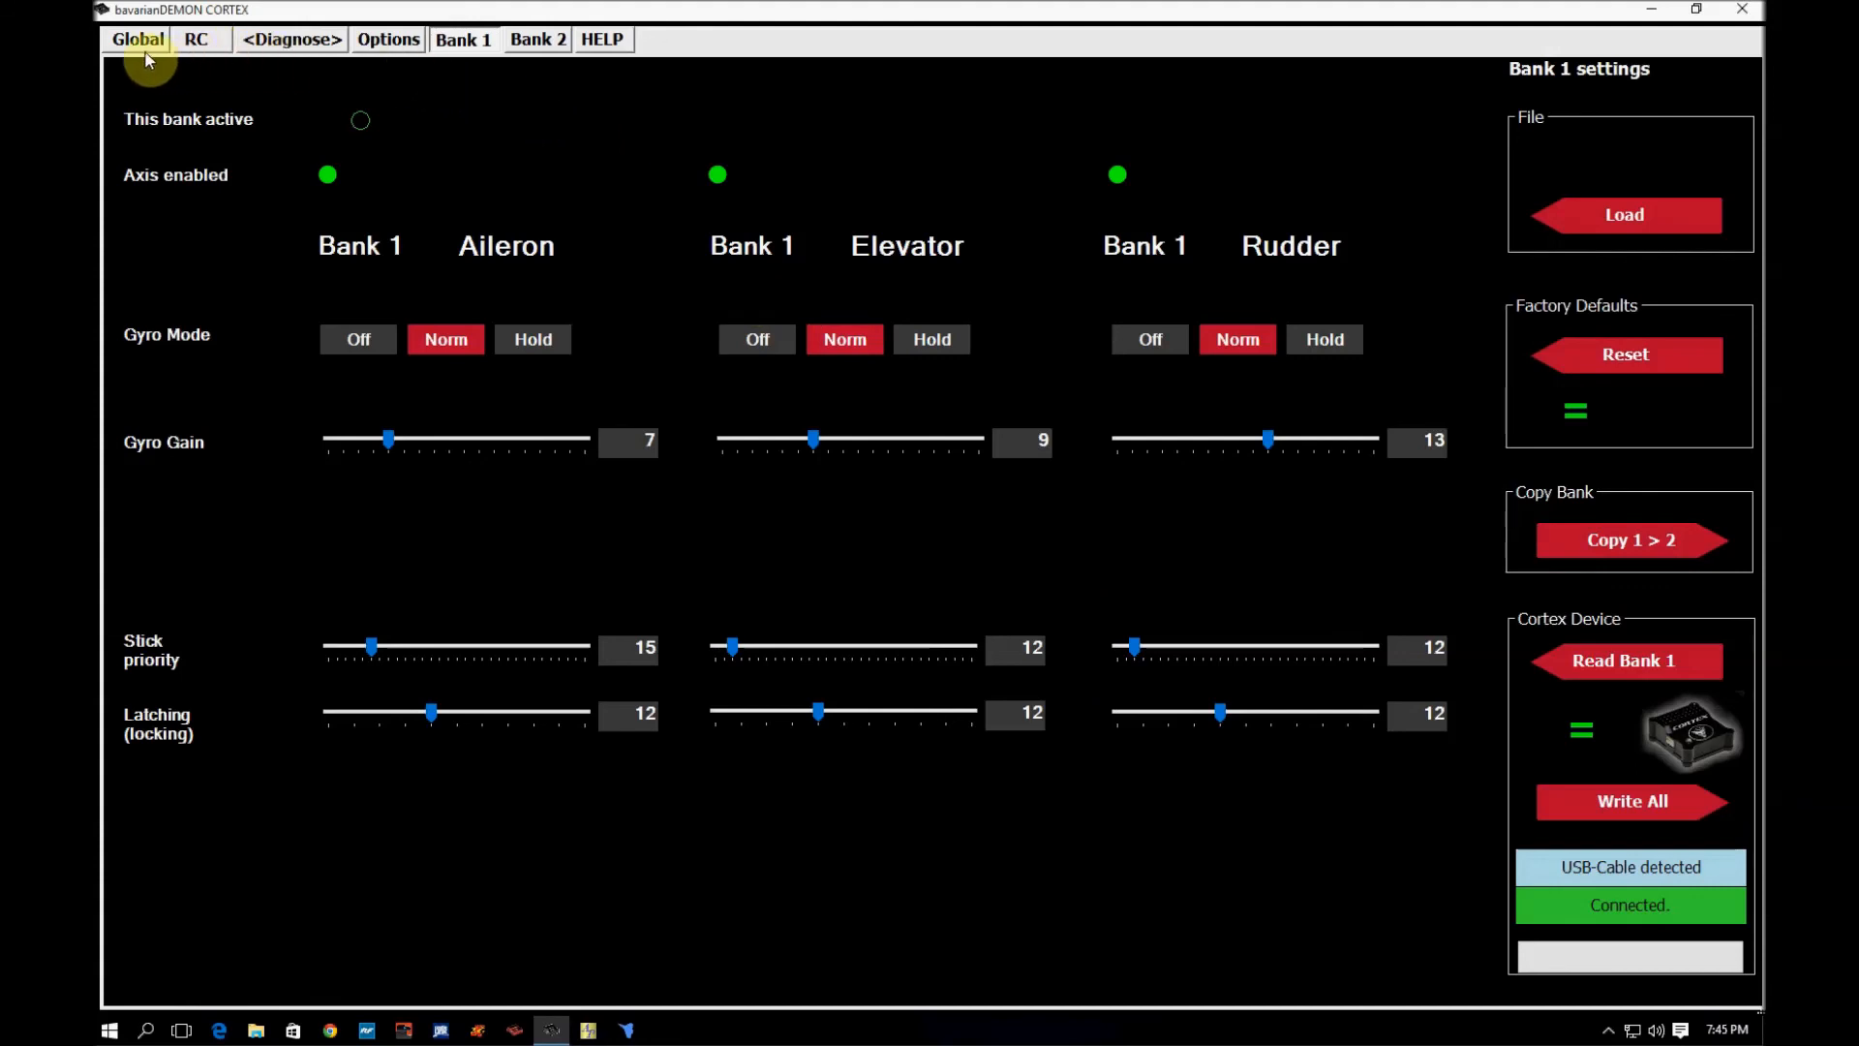
left_click(137, 39)
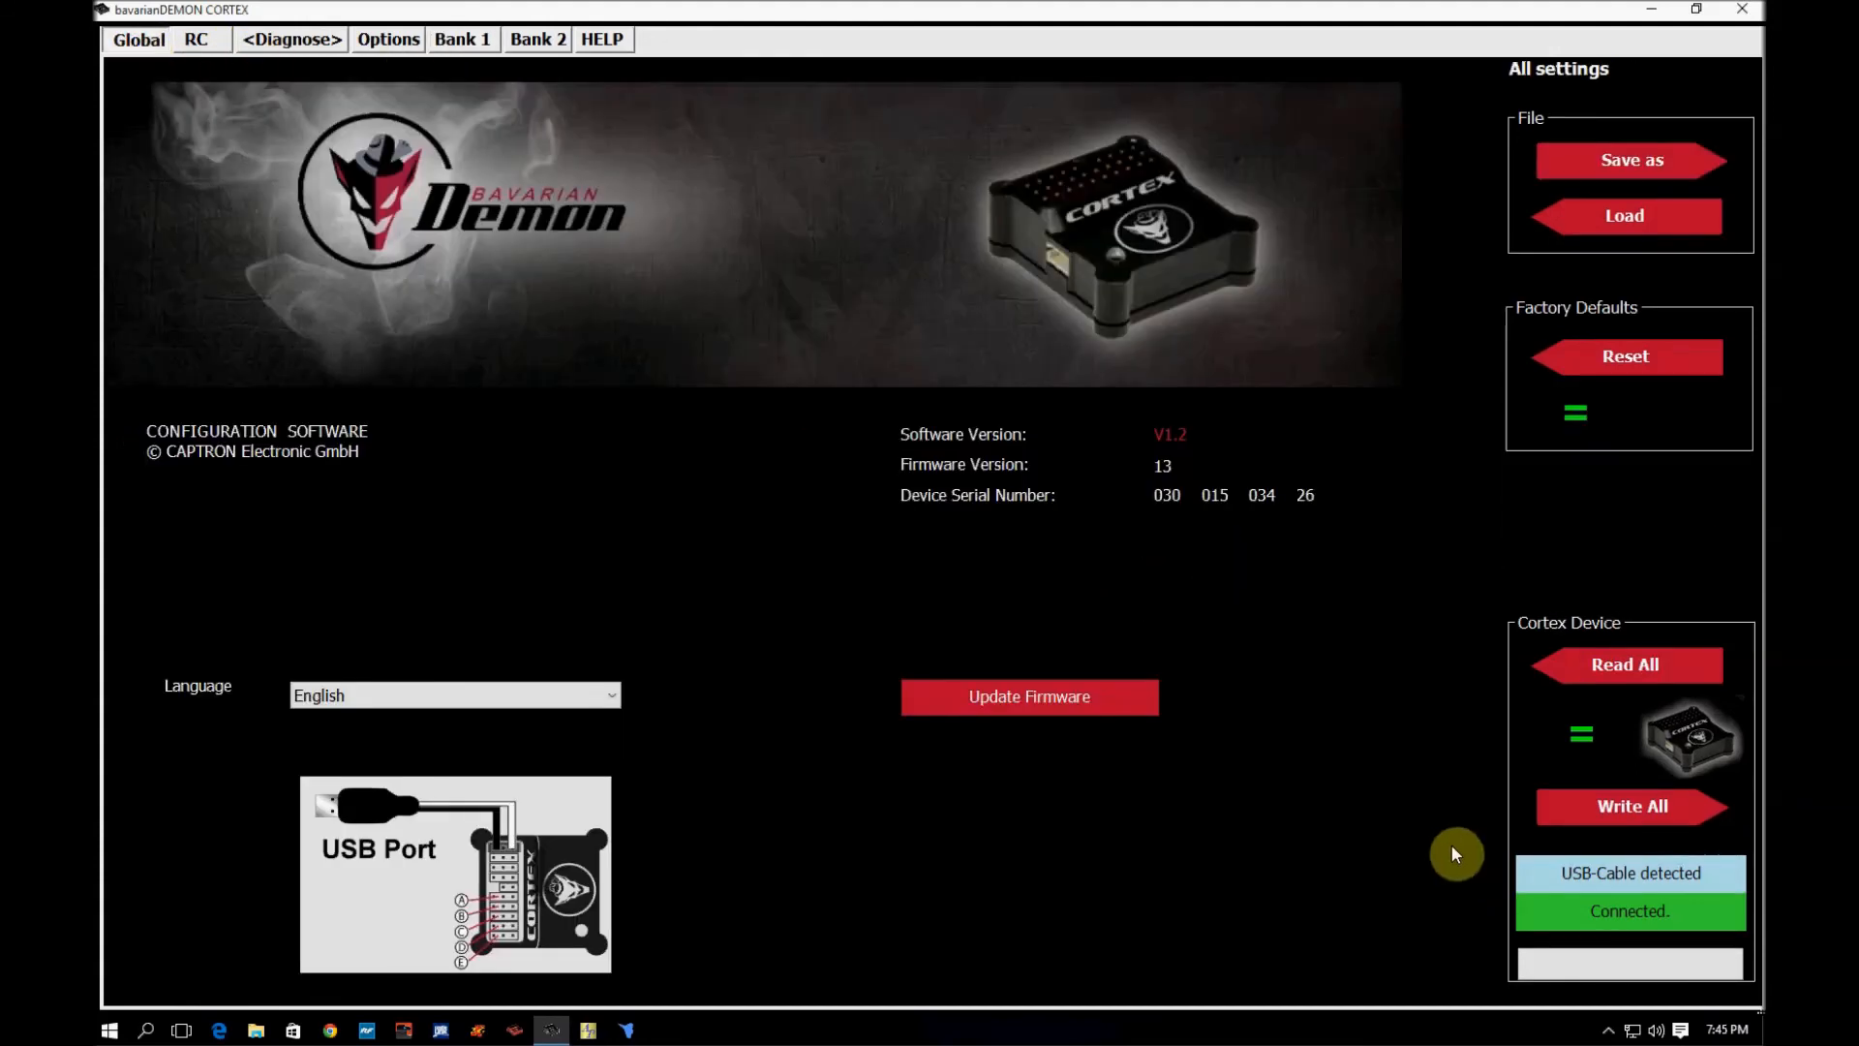